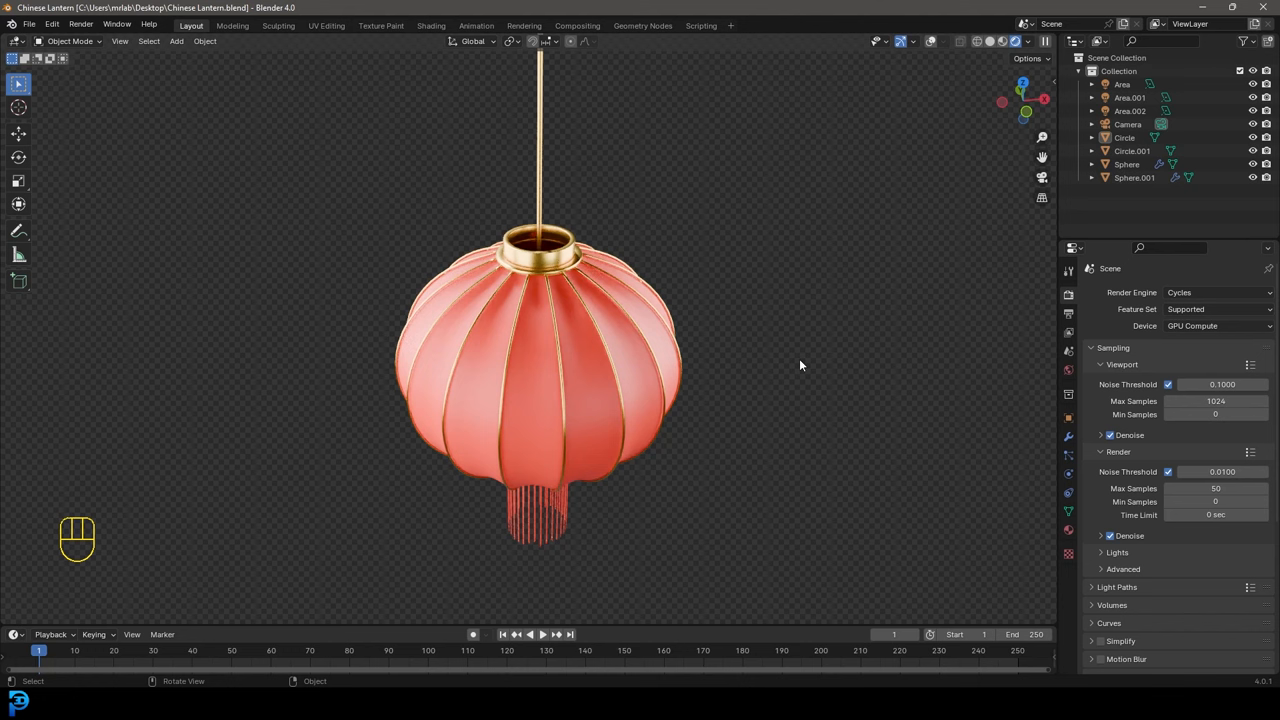
mouse_move(624, 364)
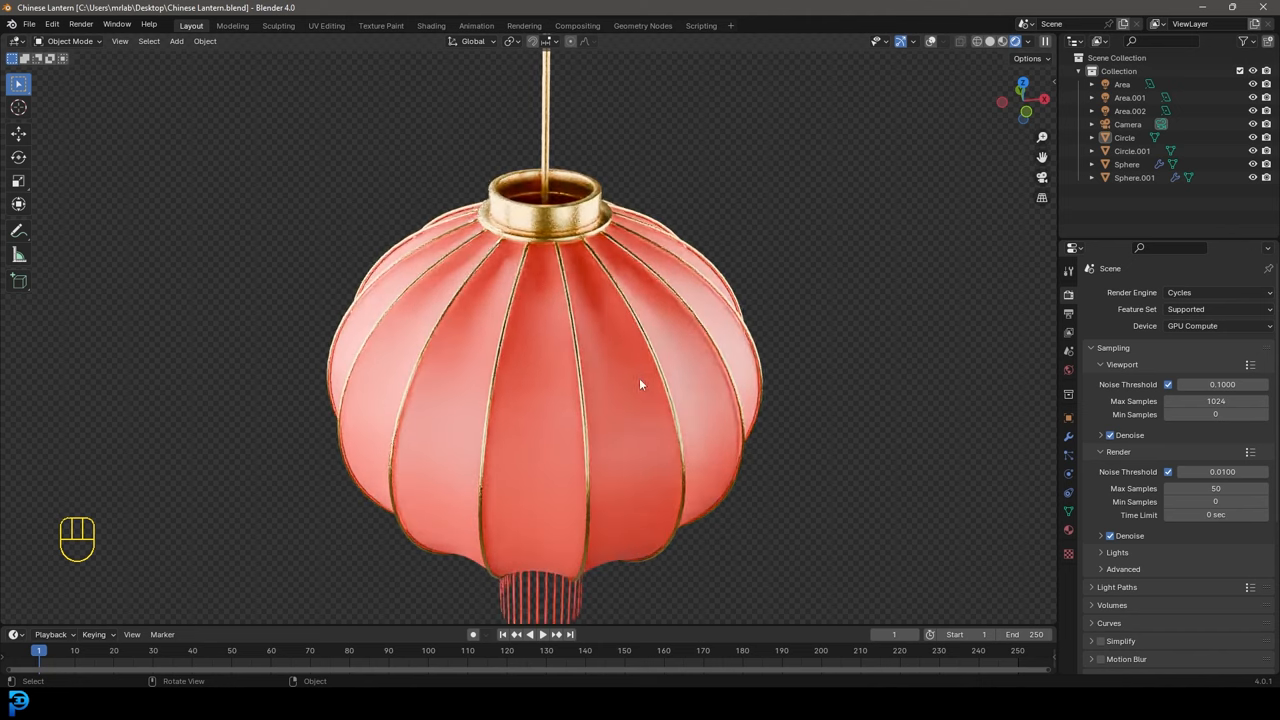
Inspect the finished lantern, then delete the default cube, camera and light
left_click_drag(640, 384, 590, 360)
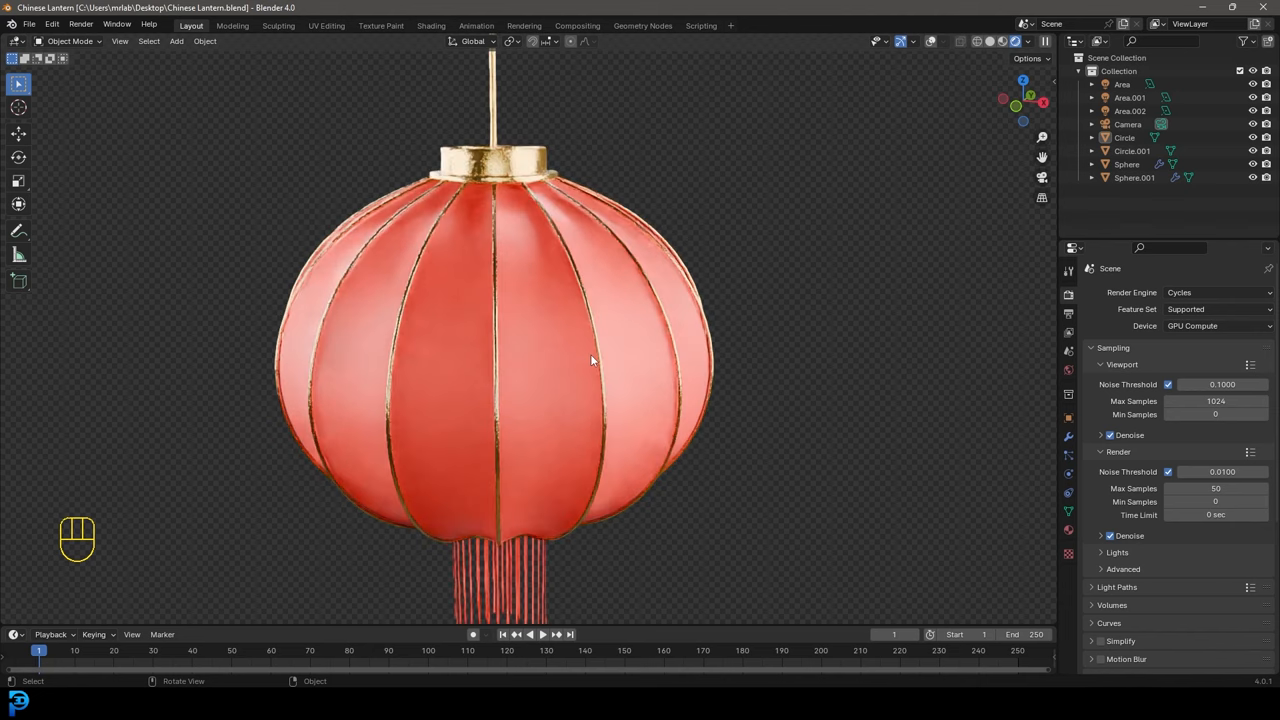
key("z")
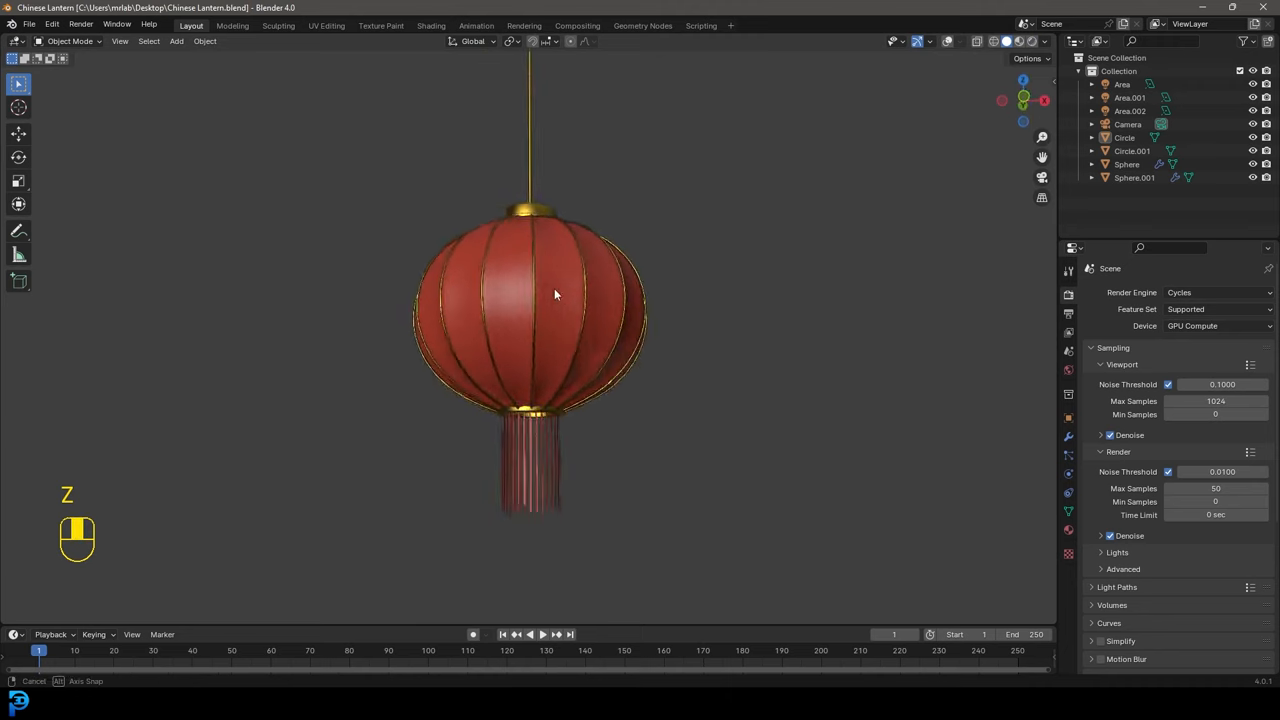
left_click_drag(556, 296, 564, 228)
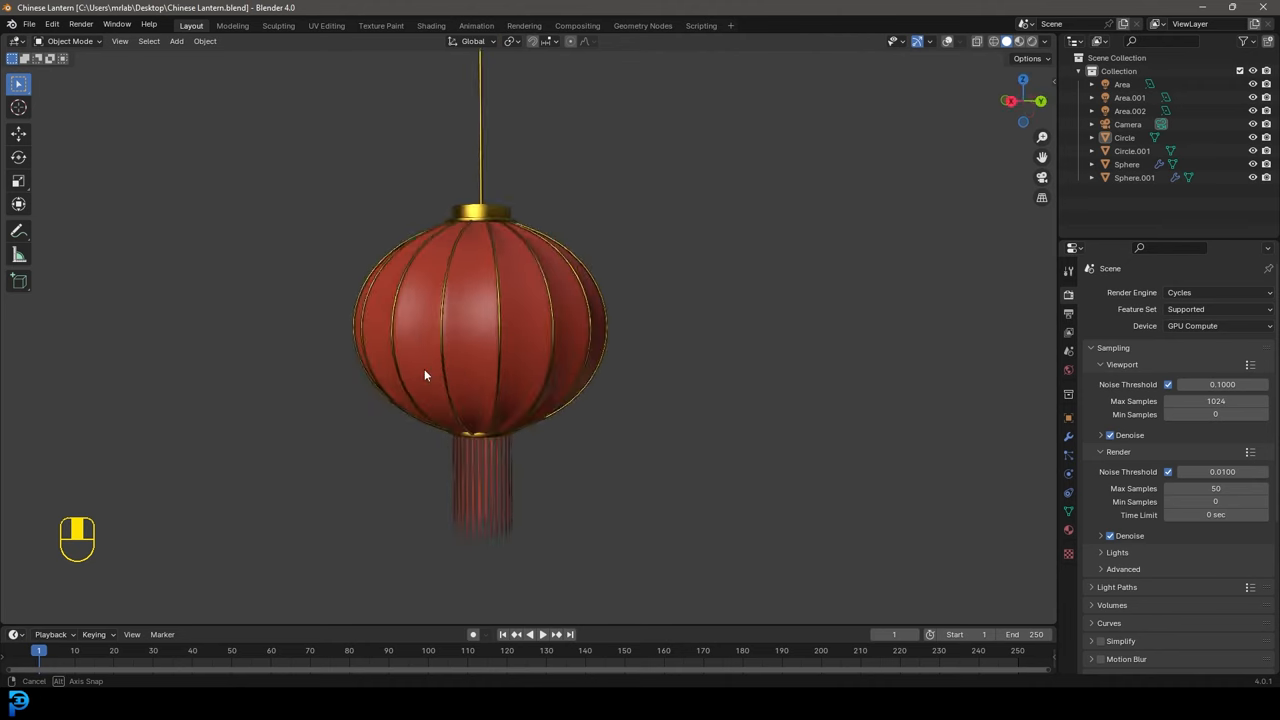
left_click_drag(424, 376, 610, 372)
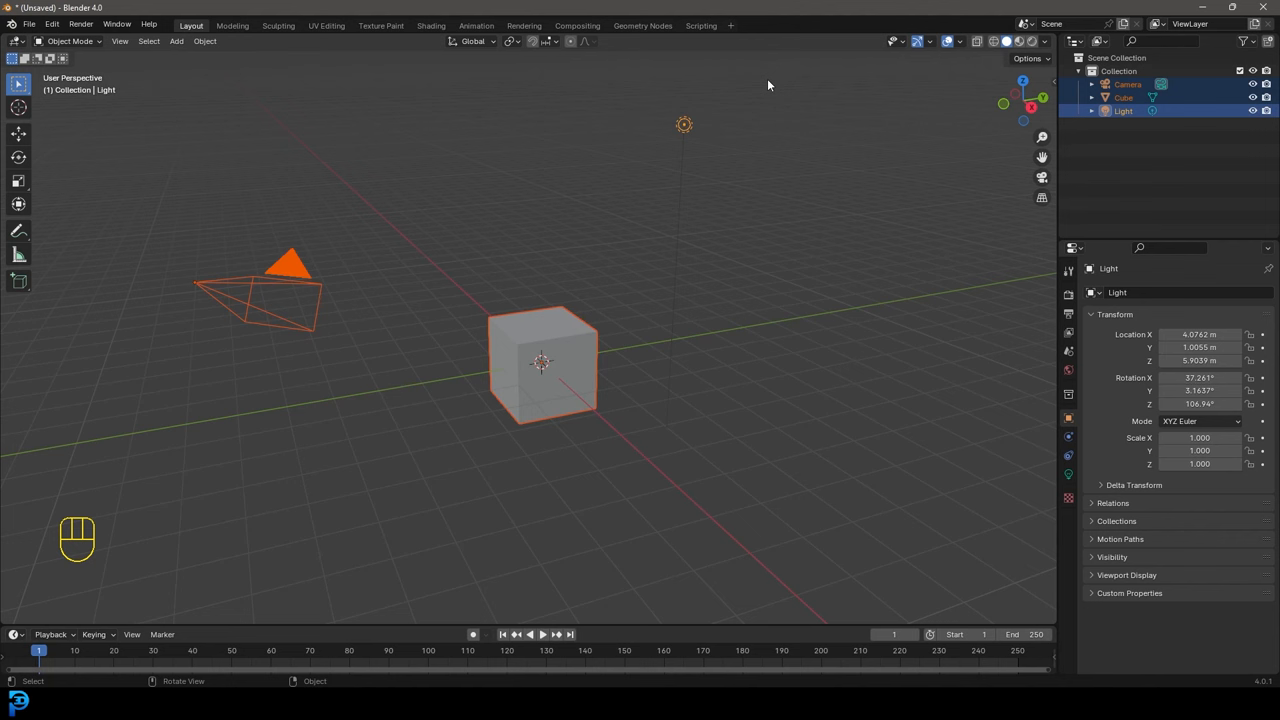
key("Delete")
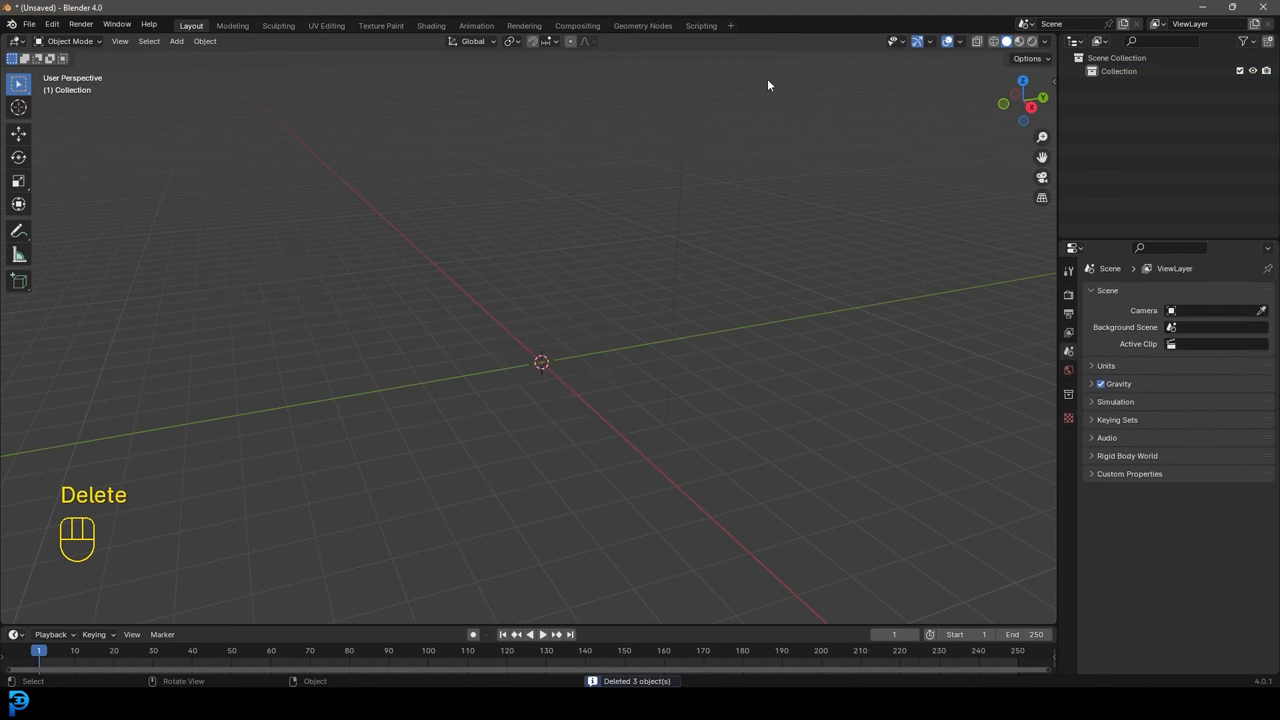
mouse_move(520, 248)
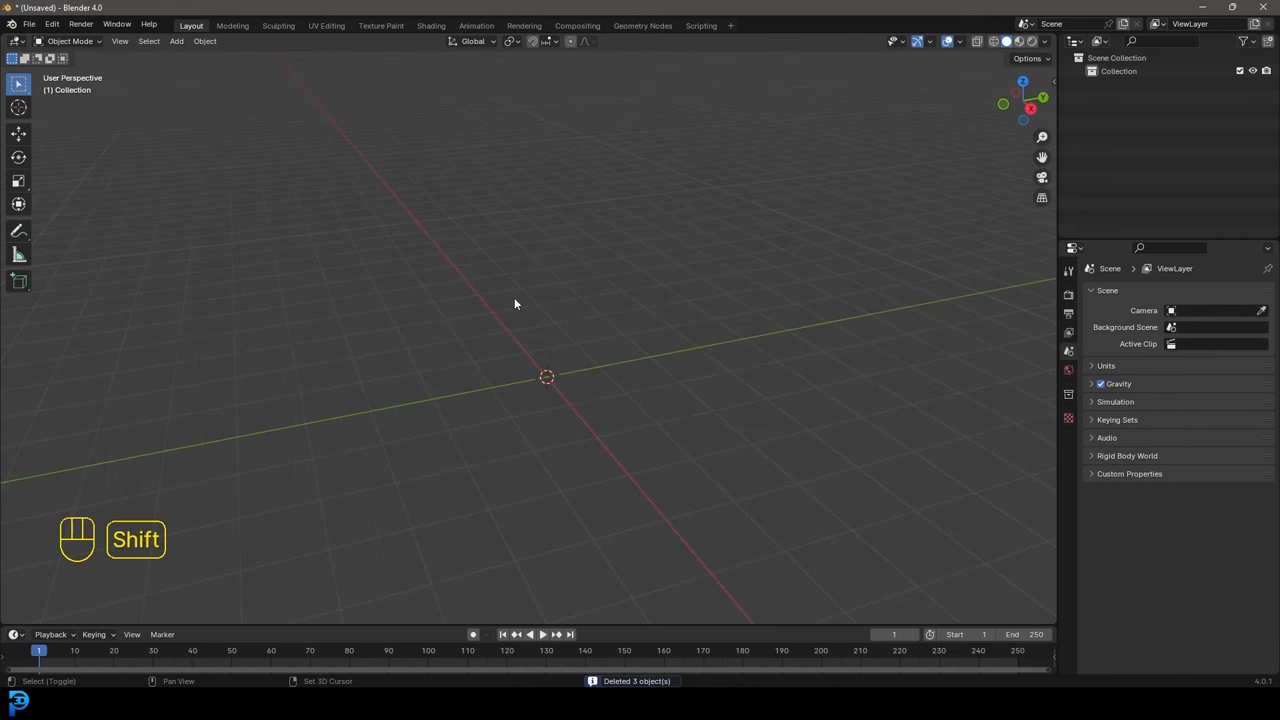
Add a UV sphere and reshape it along its vertical axis in Edit Mode
key("shift+a")
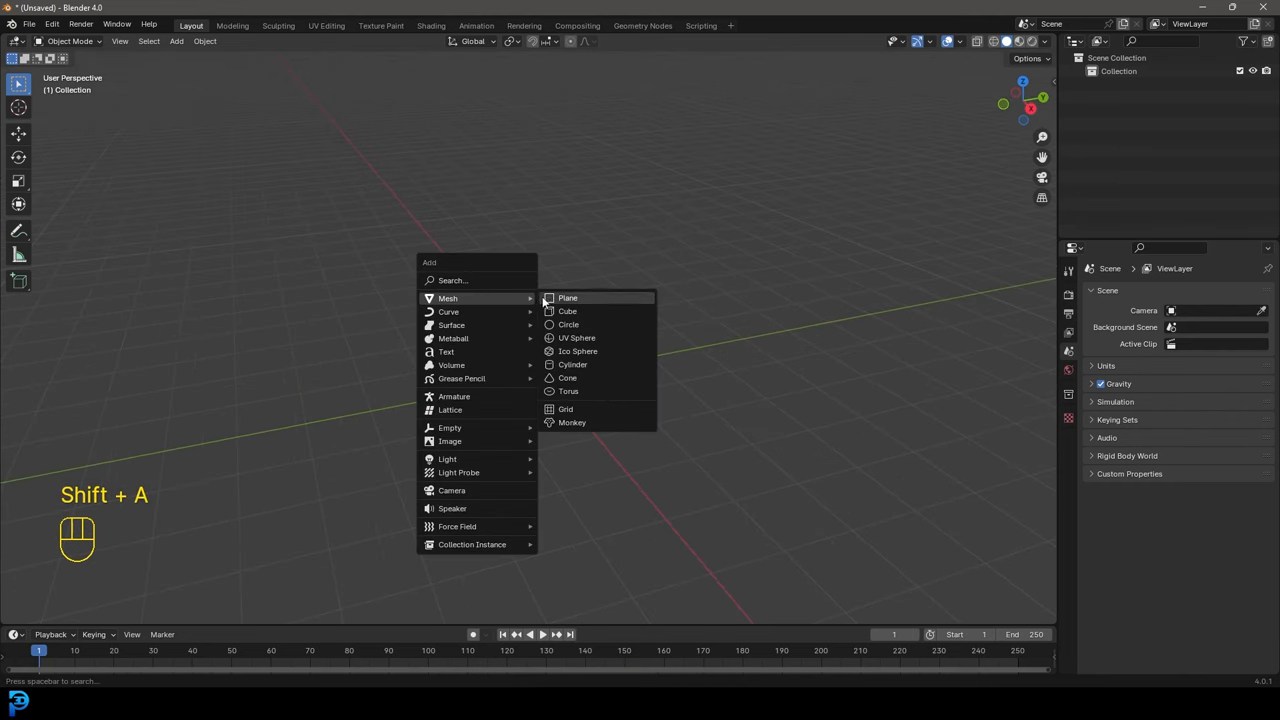
mouse_move(600, 338)
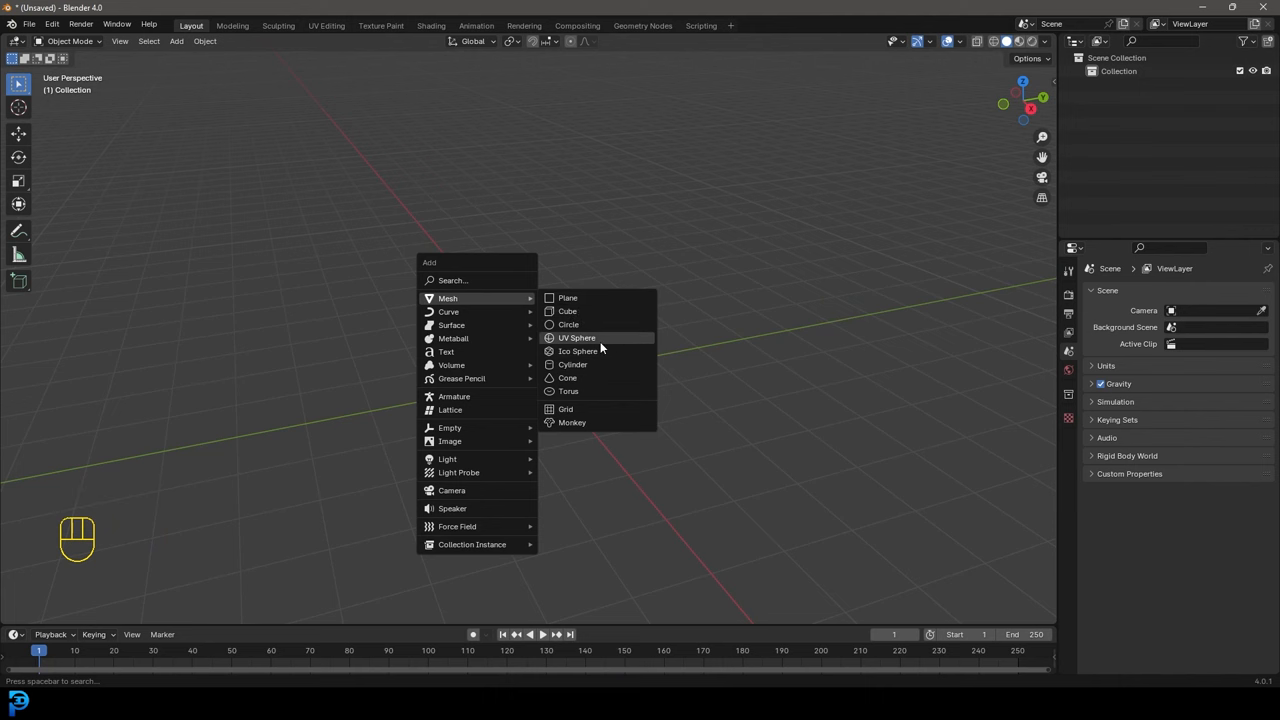
left_click(576, 336)
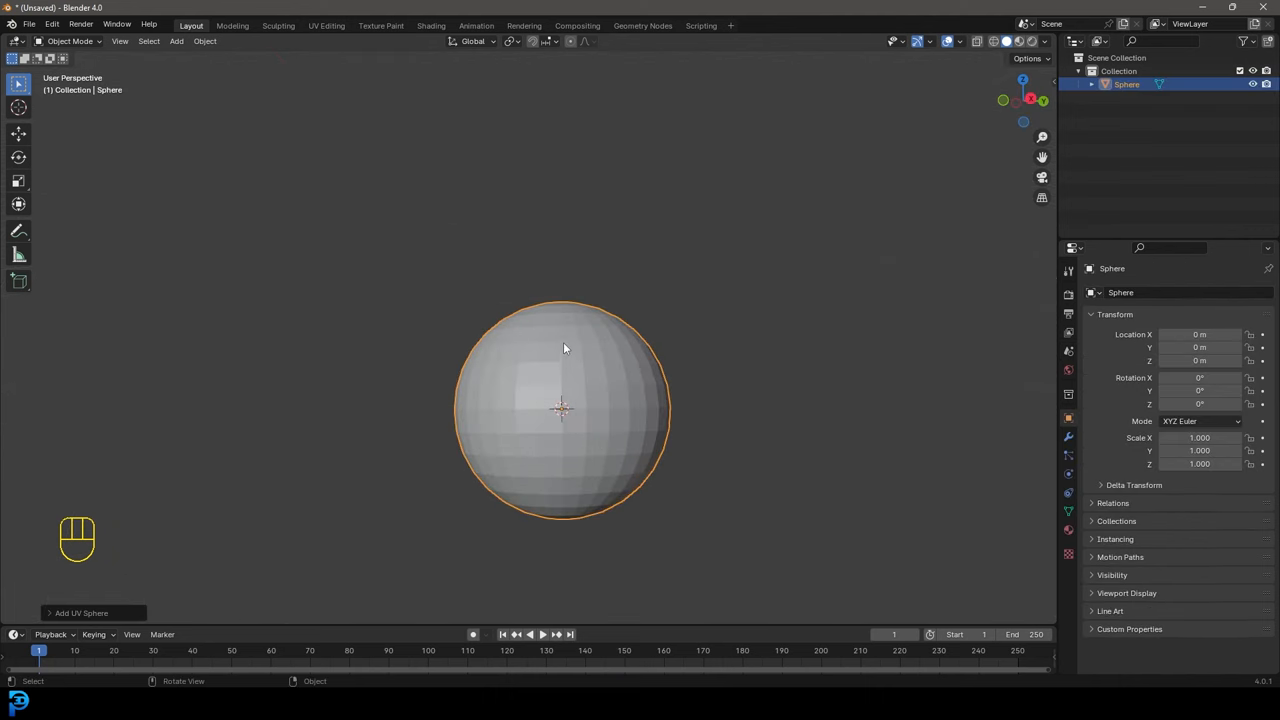
key("Tab")
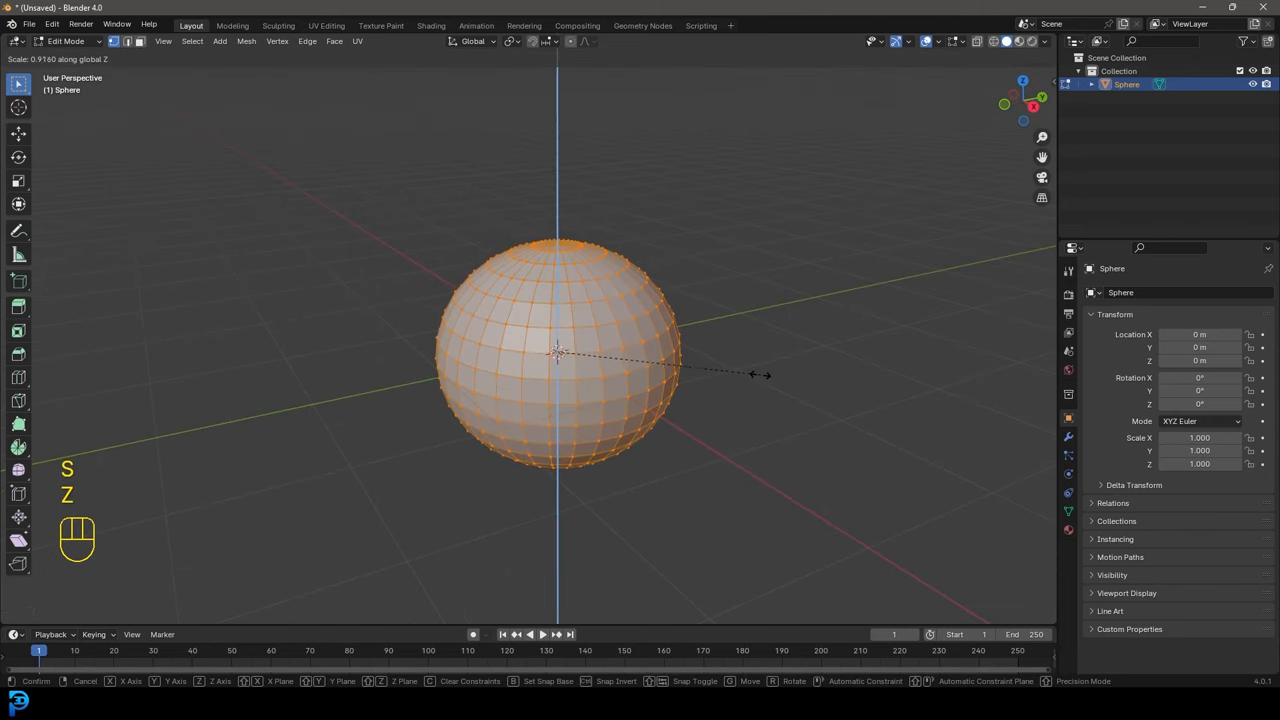
left_click(746, 374)
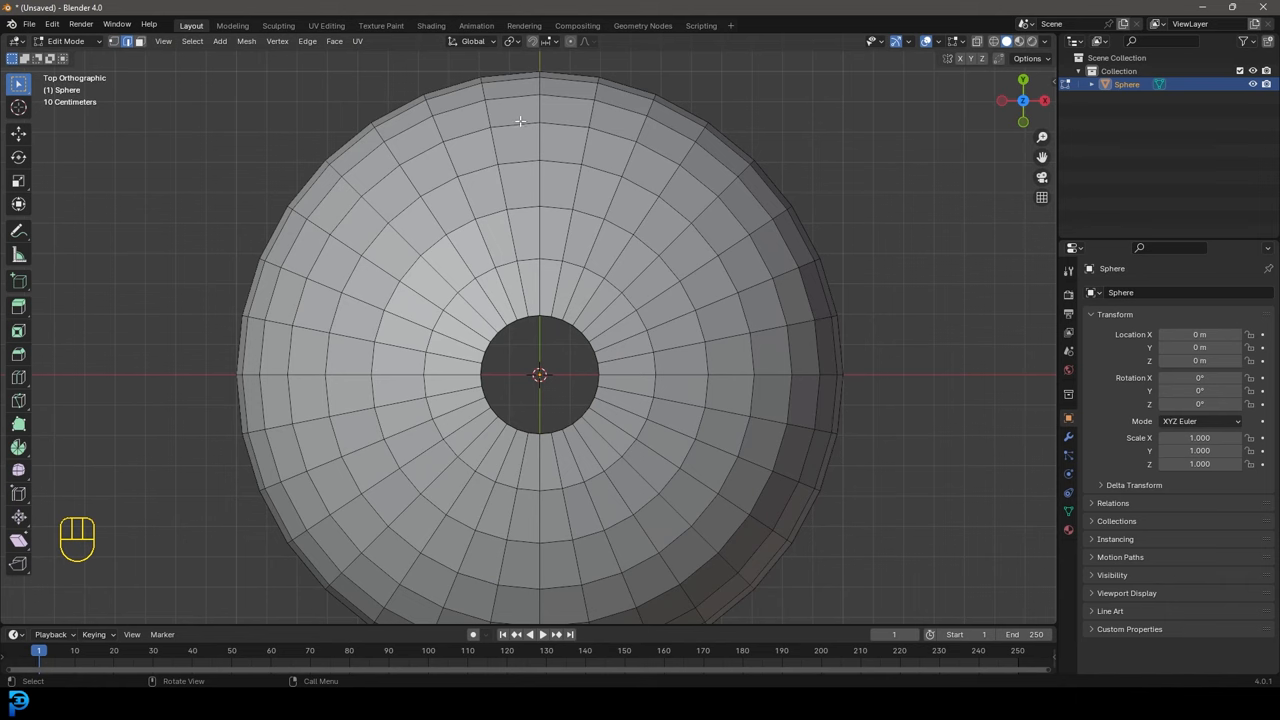
mouse_move(580, 150)
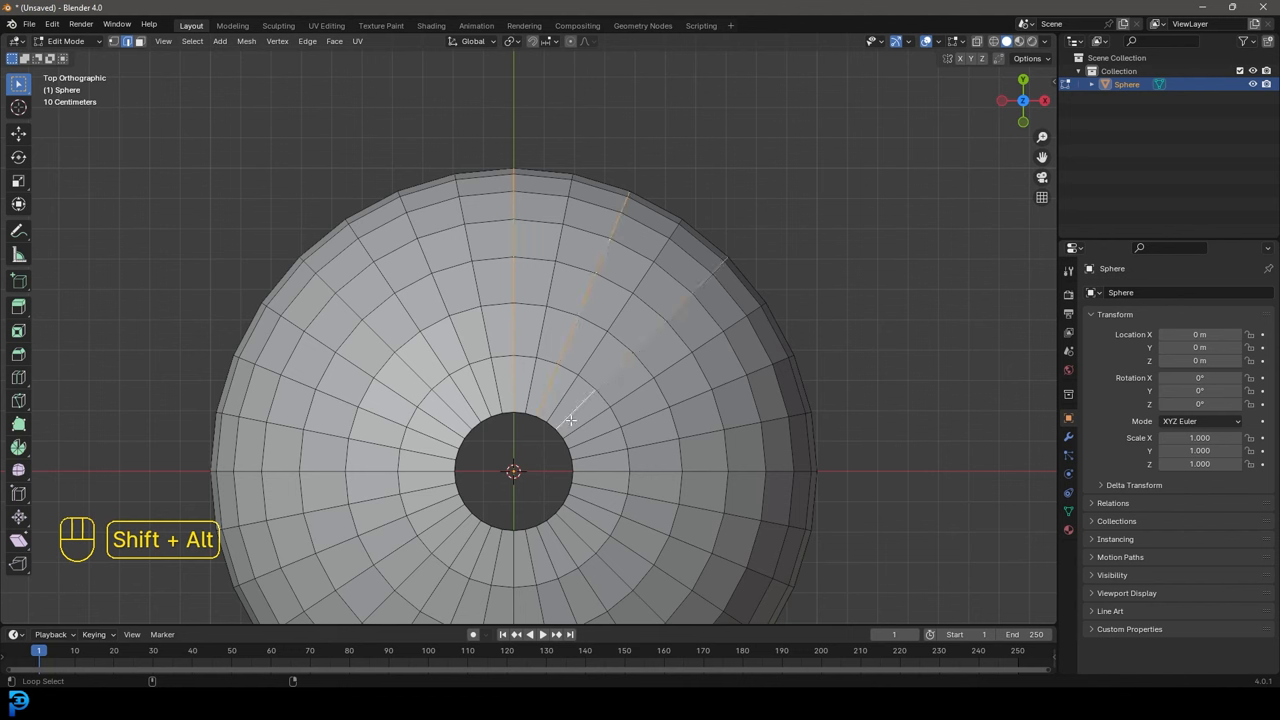
Duplicate alternate vertical edge loops of the sphere and separate them into a rib object
left_click(590, 478)
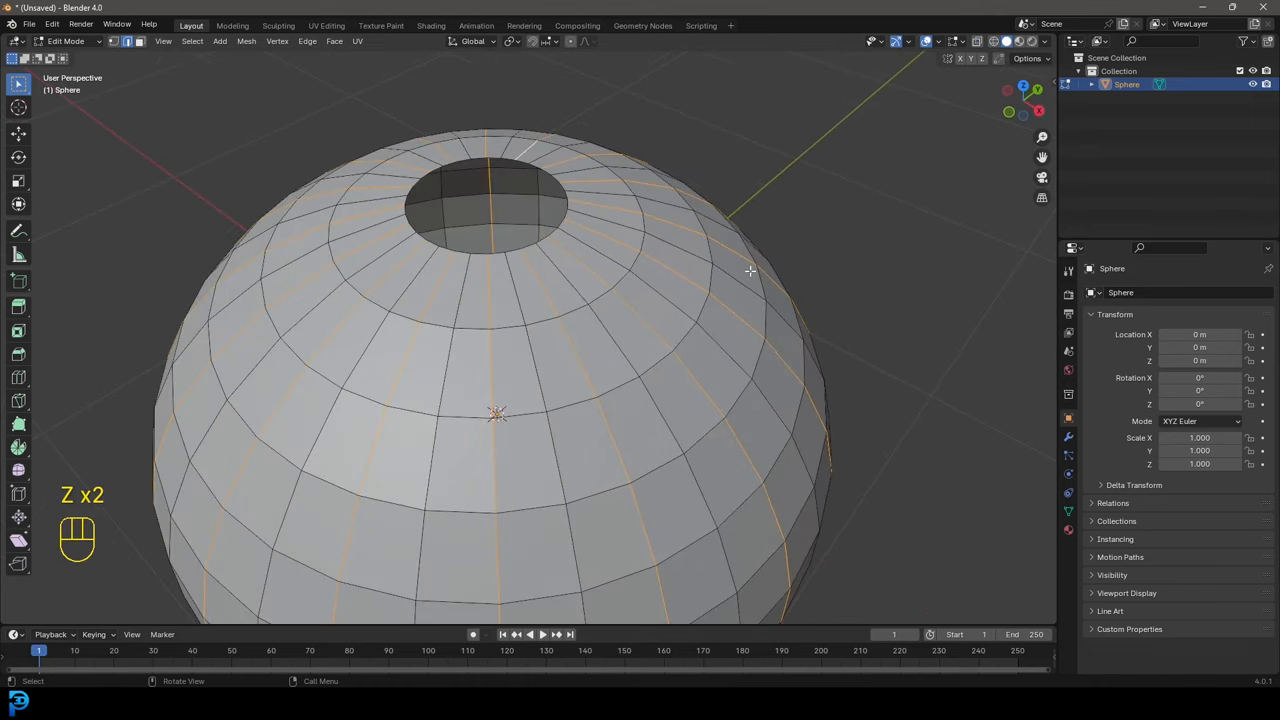
key("ctrl+b")
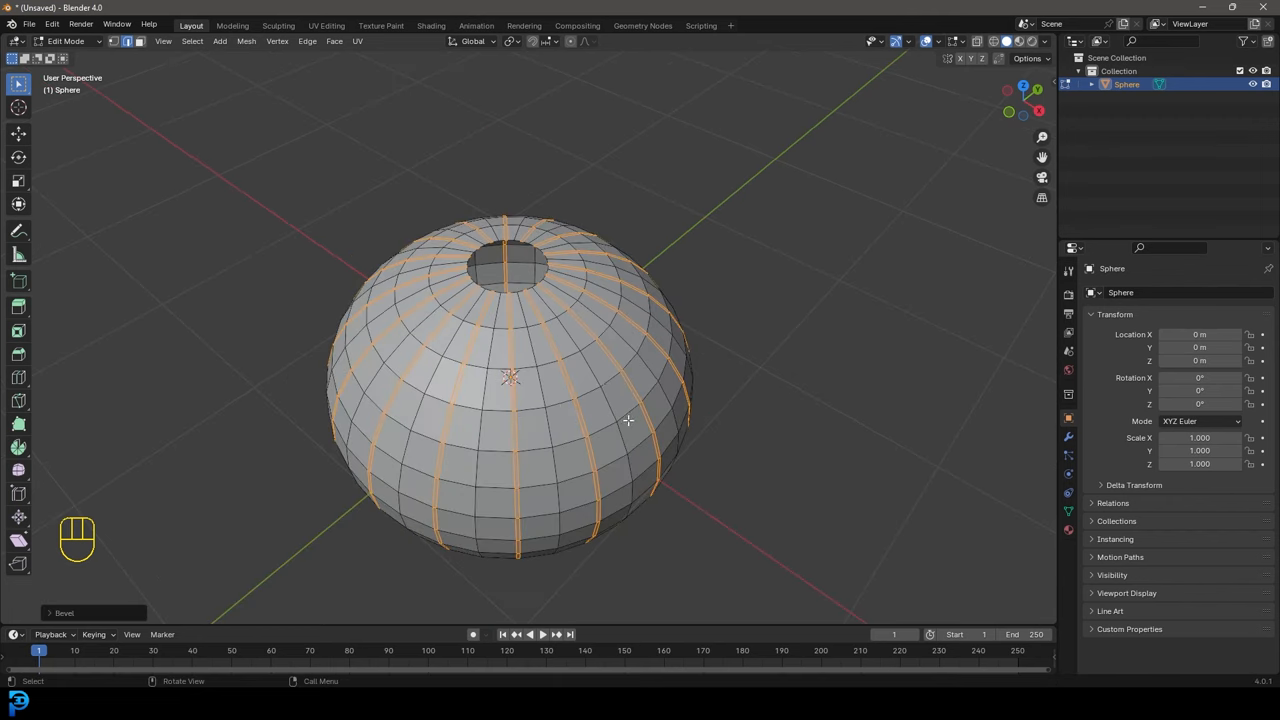
key("shift+d")
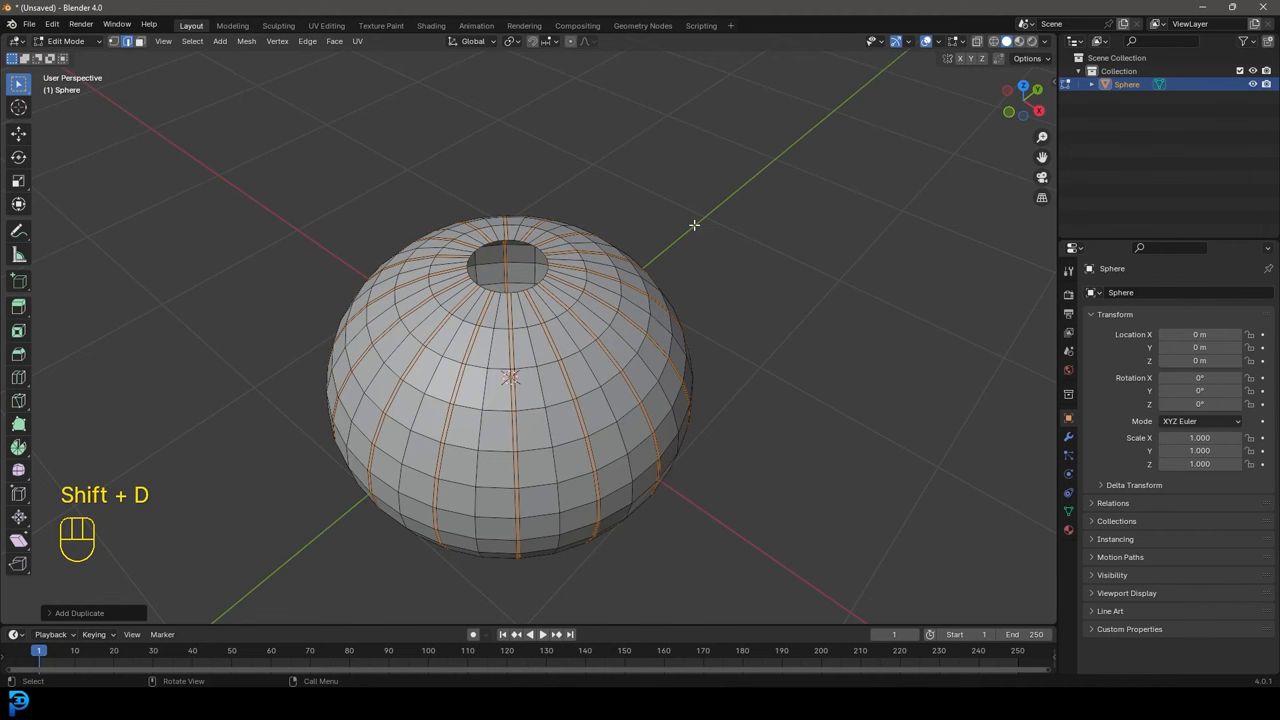
key("p")
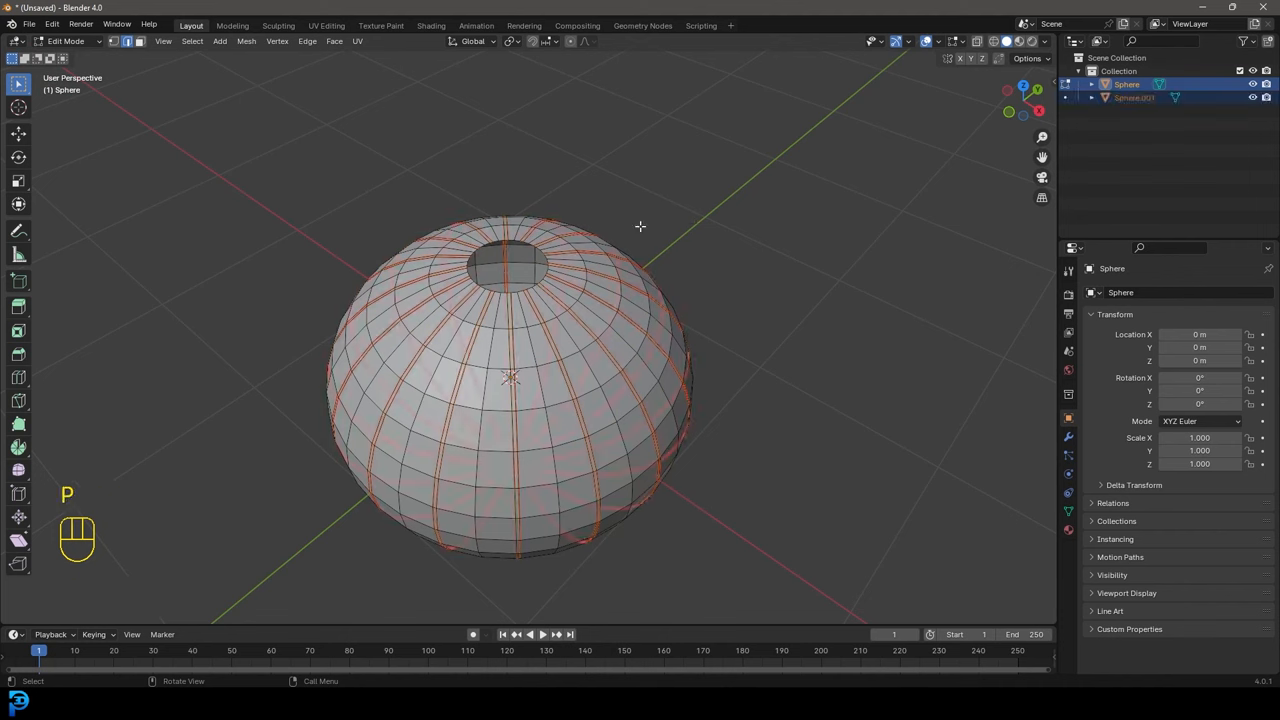
key("z")
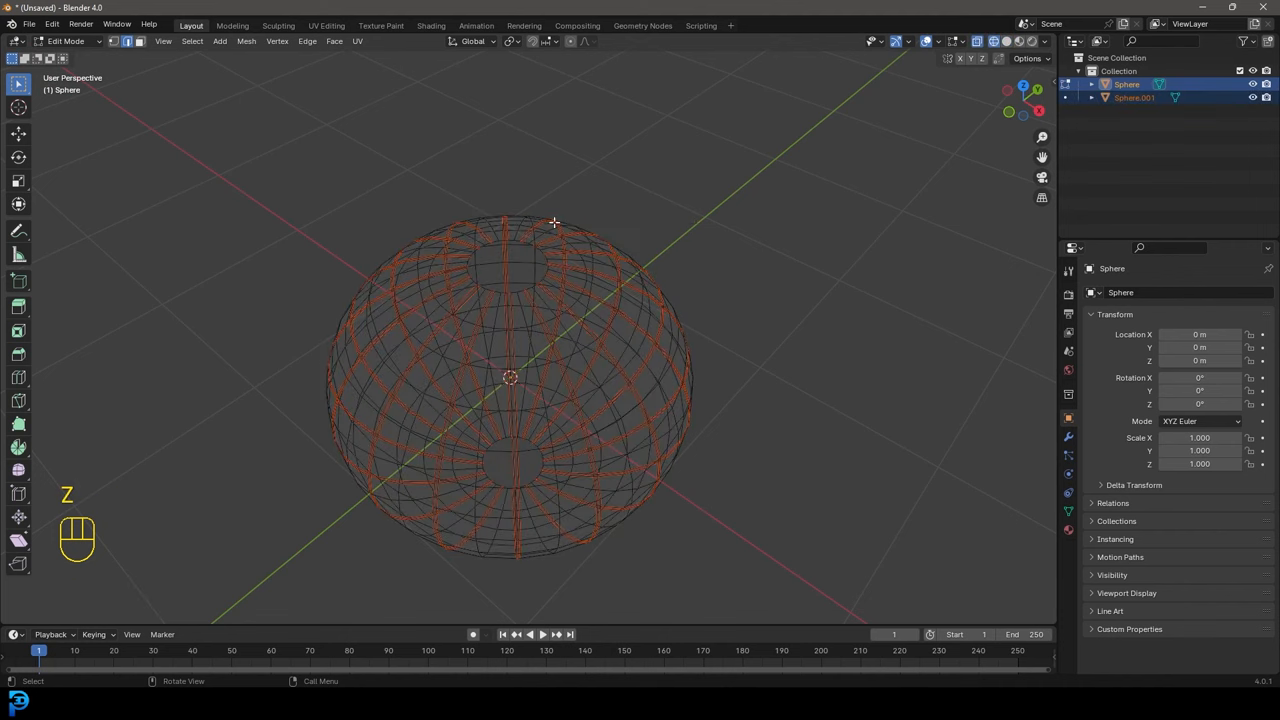
key("Tab")
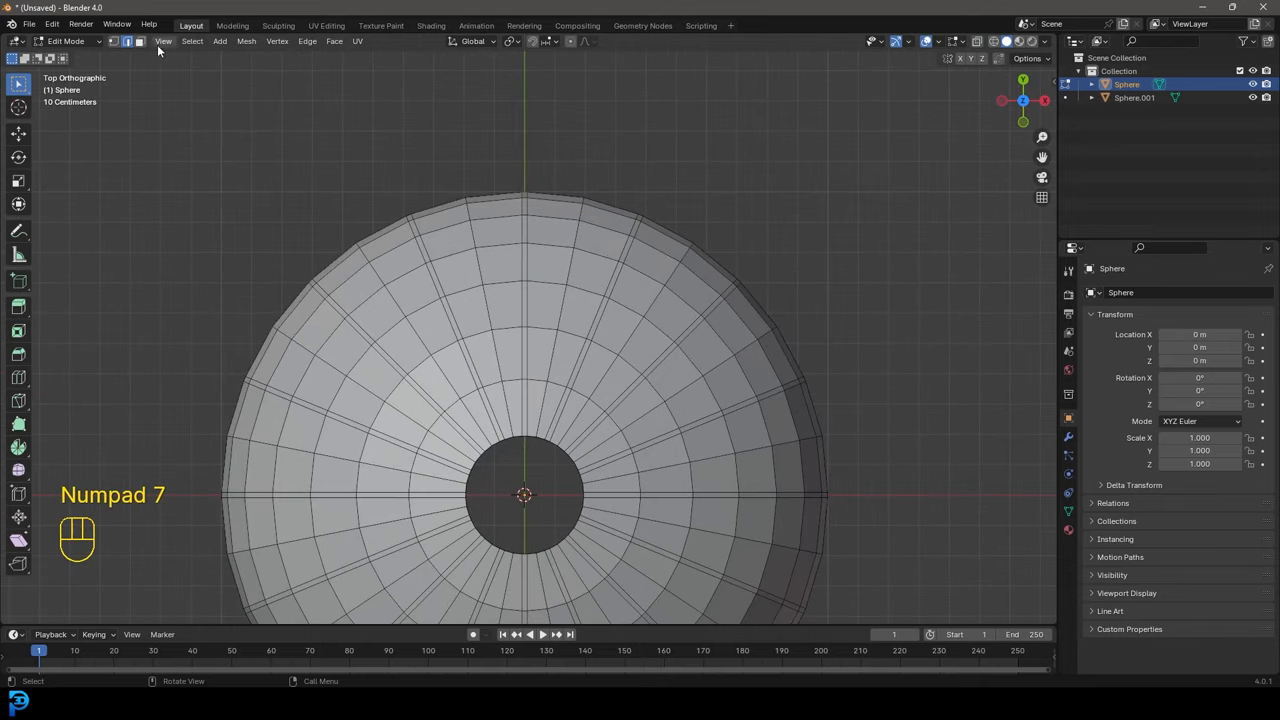
Fatten alternate vertical loops outward into pleats with Alt+S
key("alt+a")
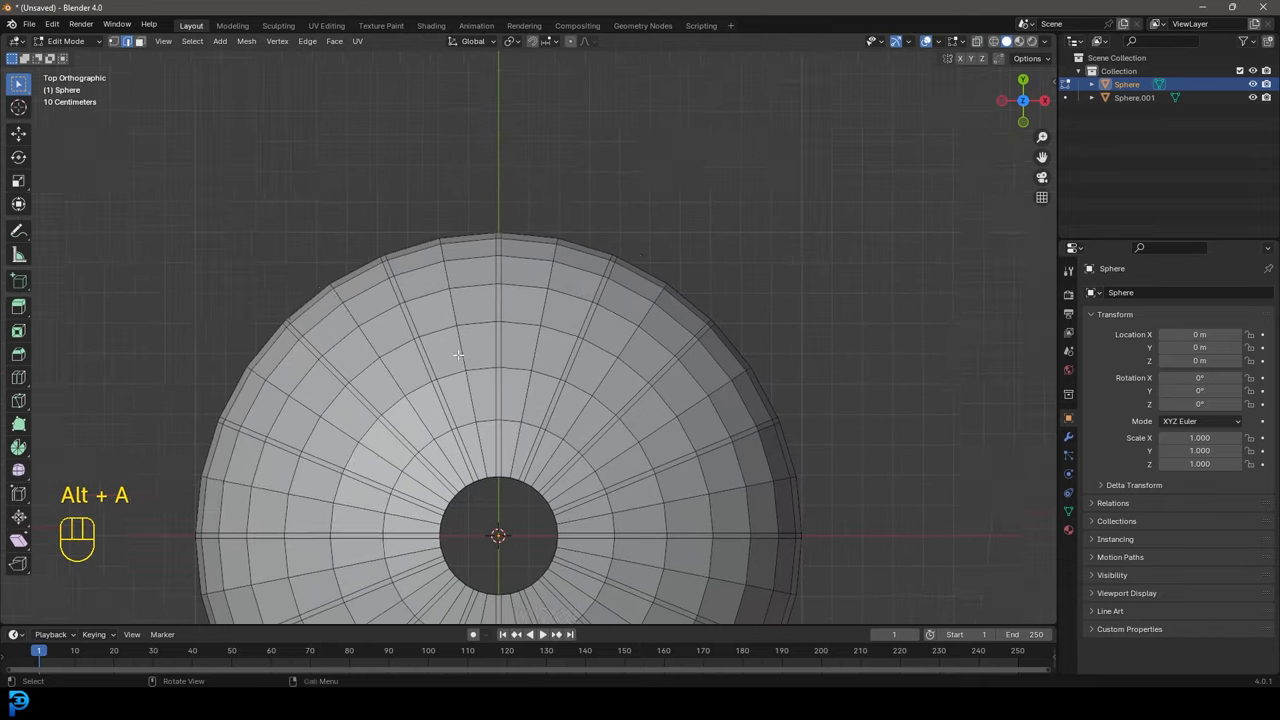
scroll("up", 3)
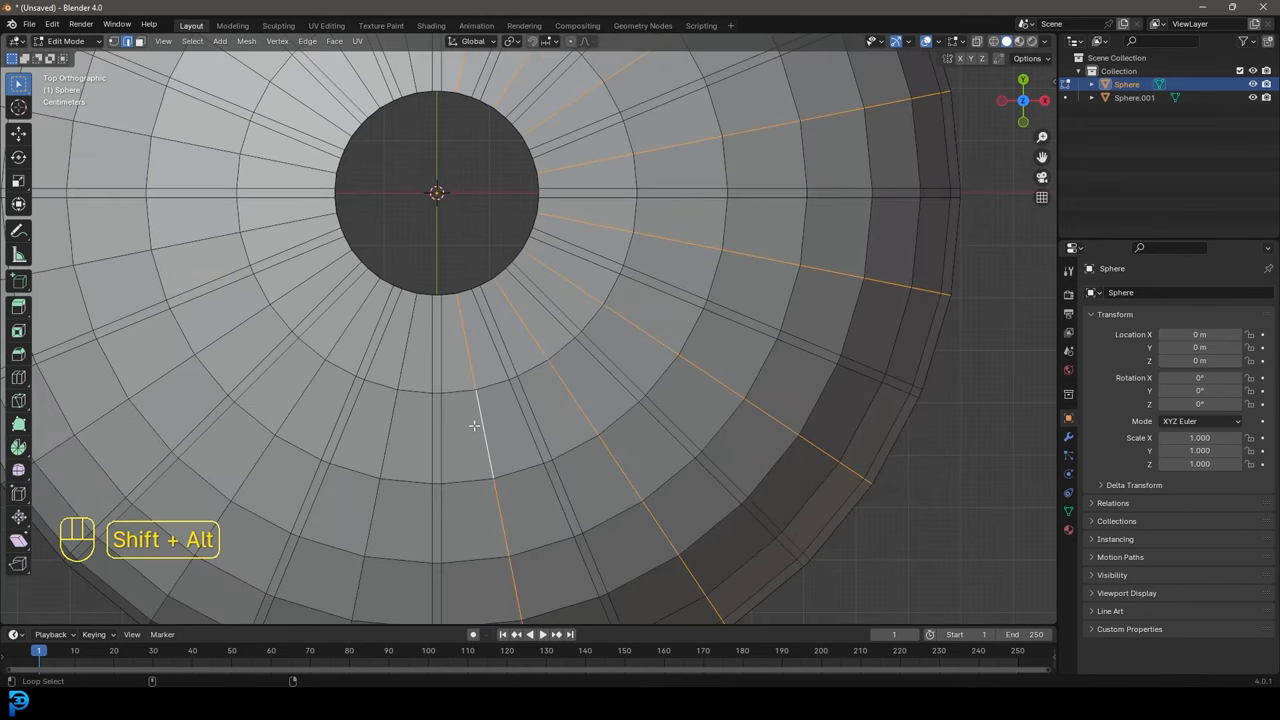
mouse_move(196, 248)
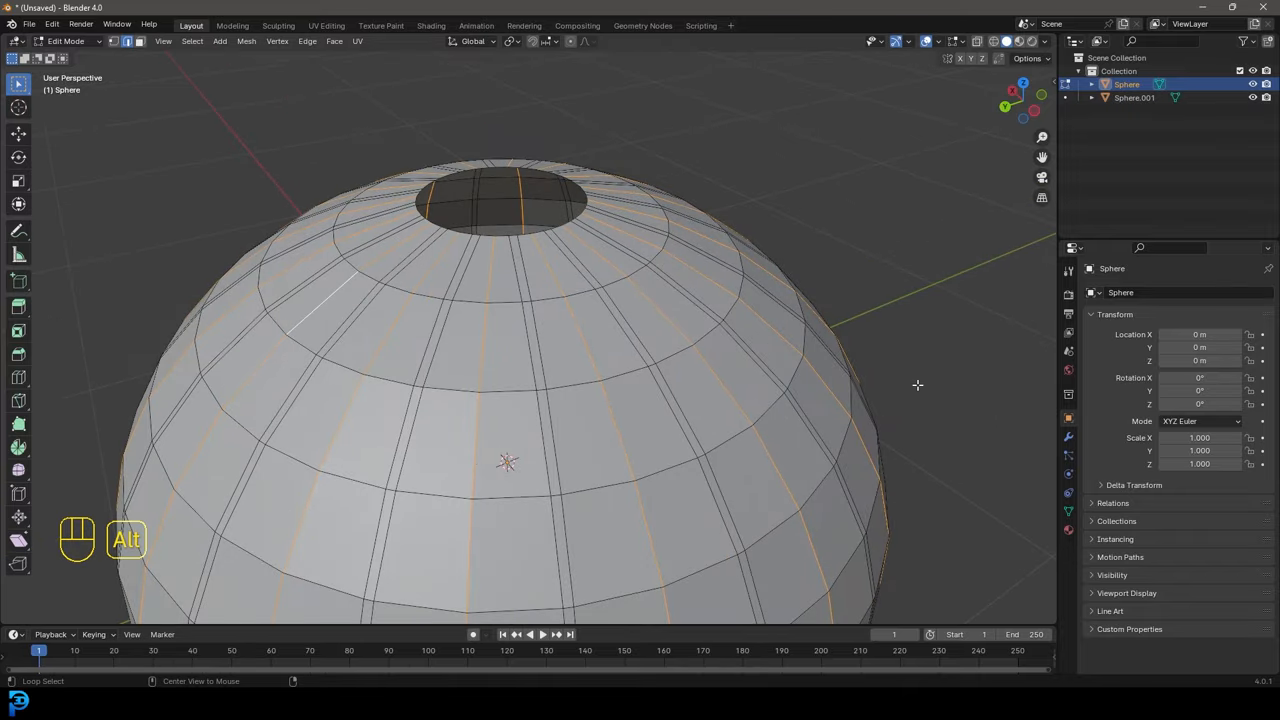
key("alt+s")
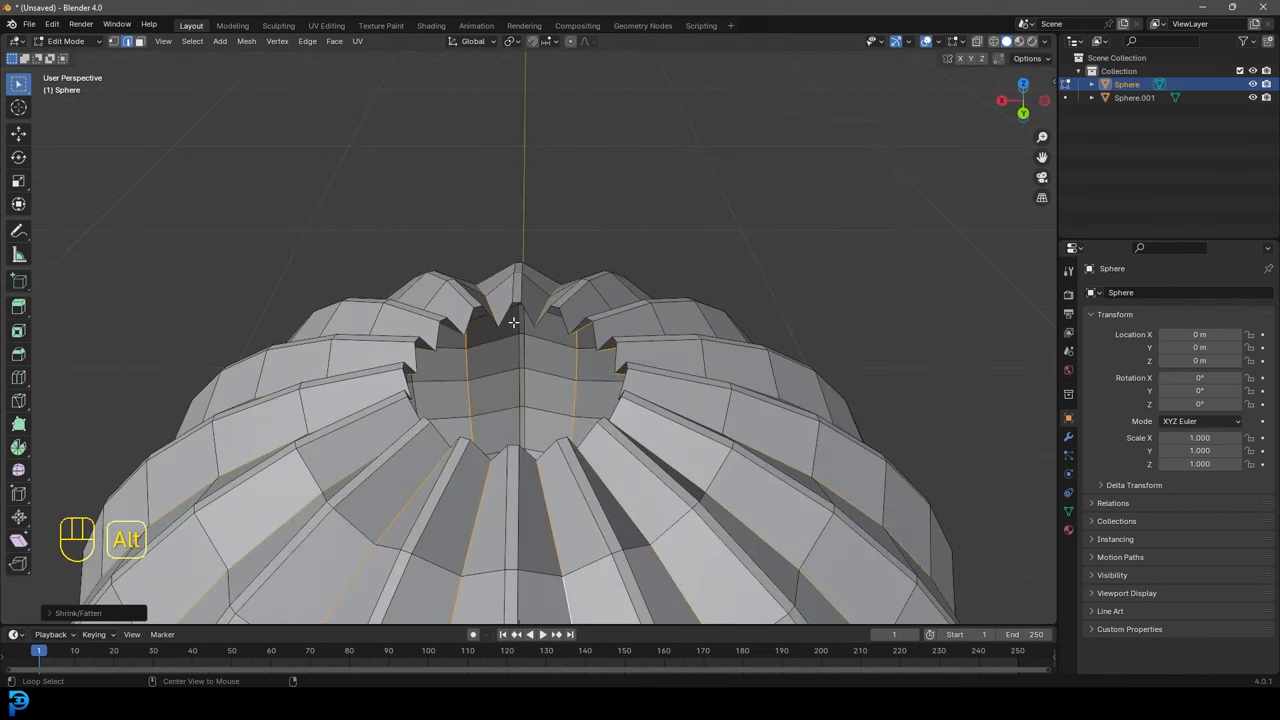
Flatten the rim loop of the top opening to one height and leave Edit Mode
key("alt+a")
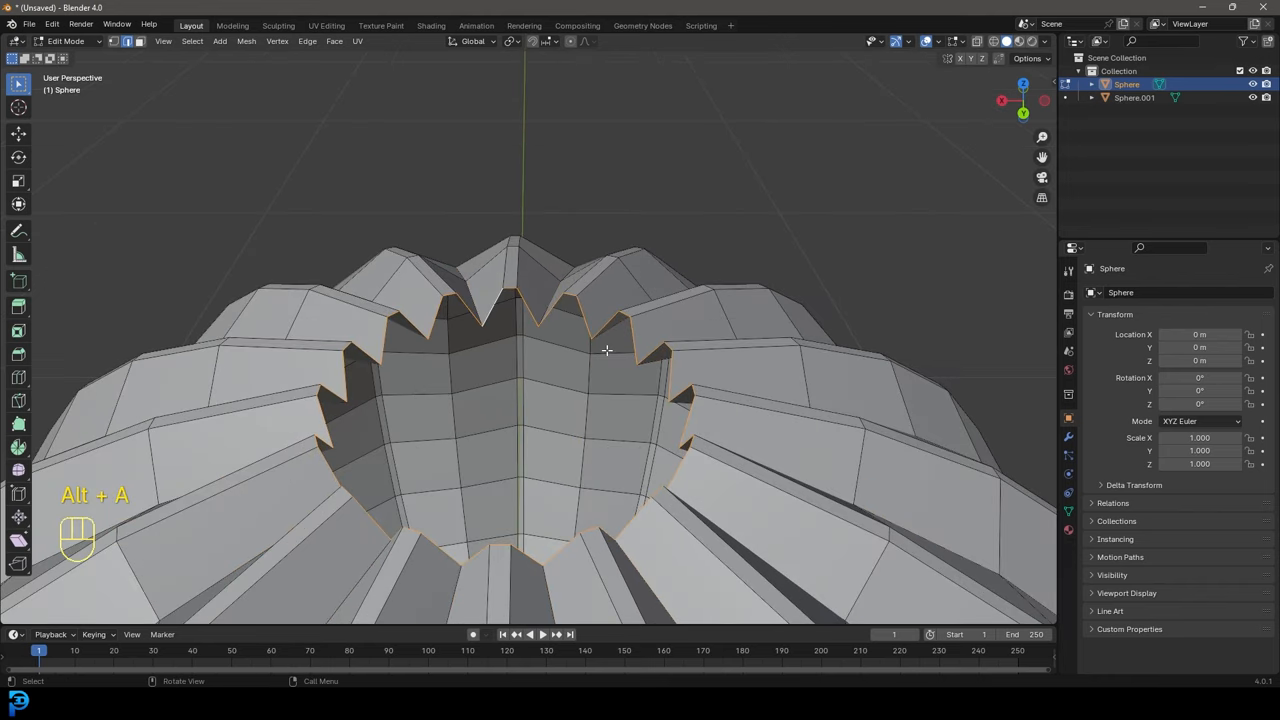
key("s")
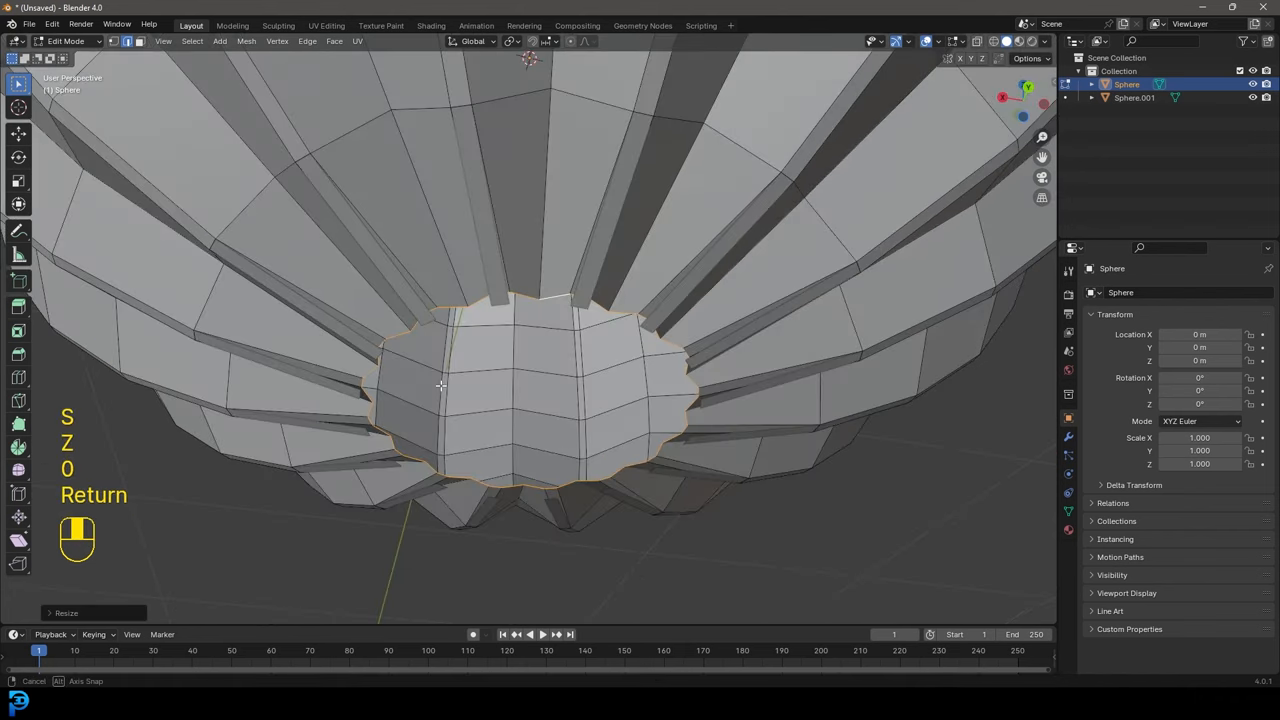
key("g")
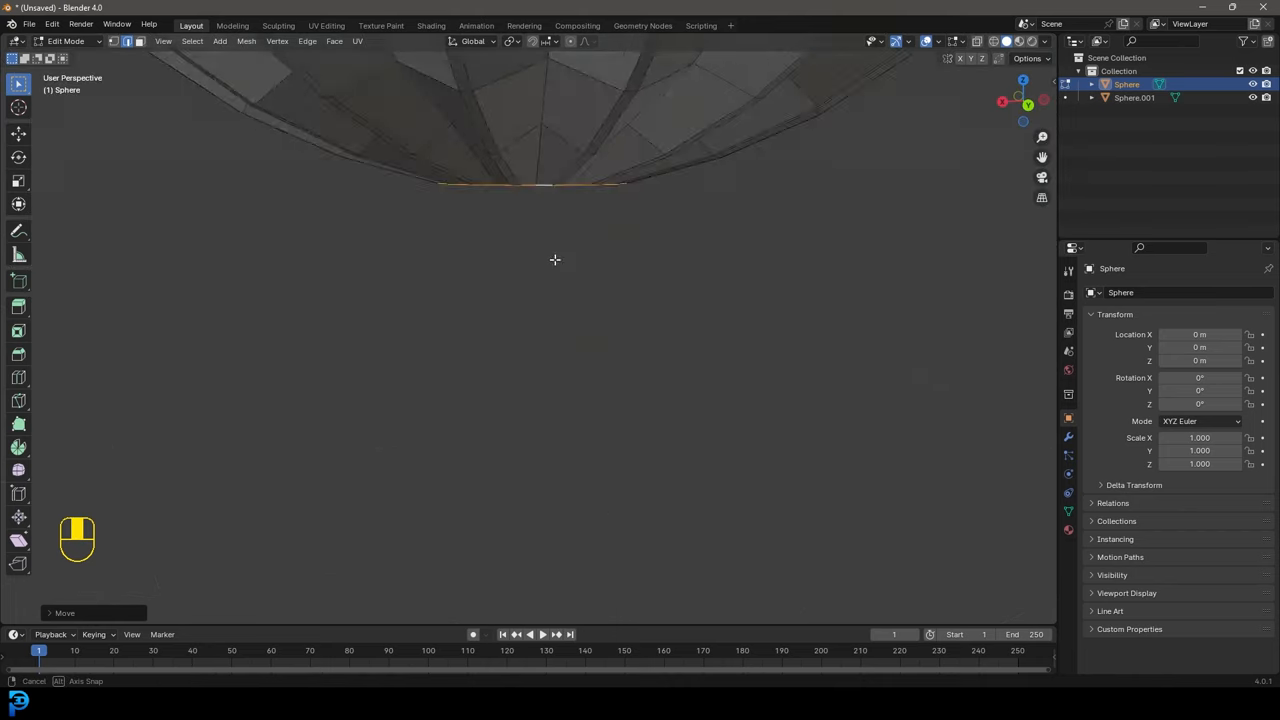
key("Tab")
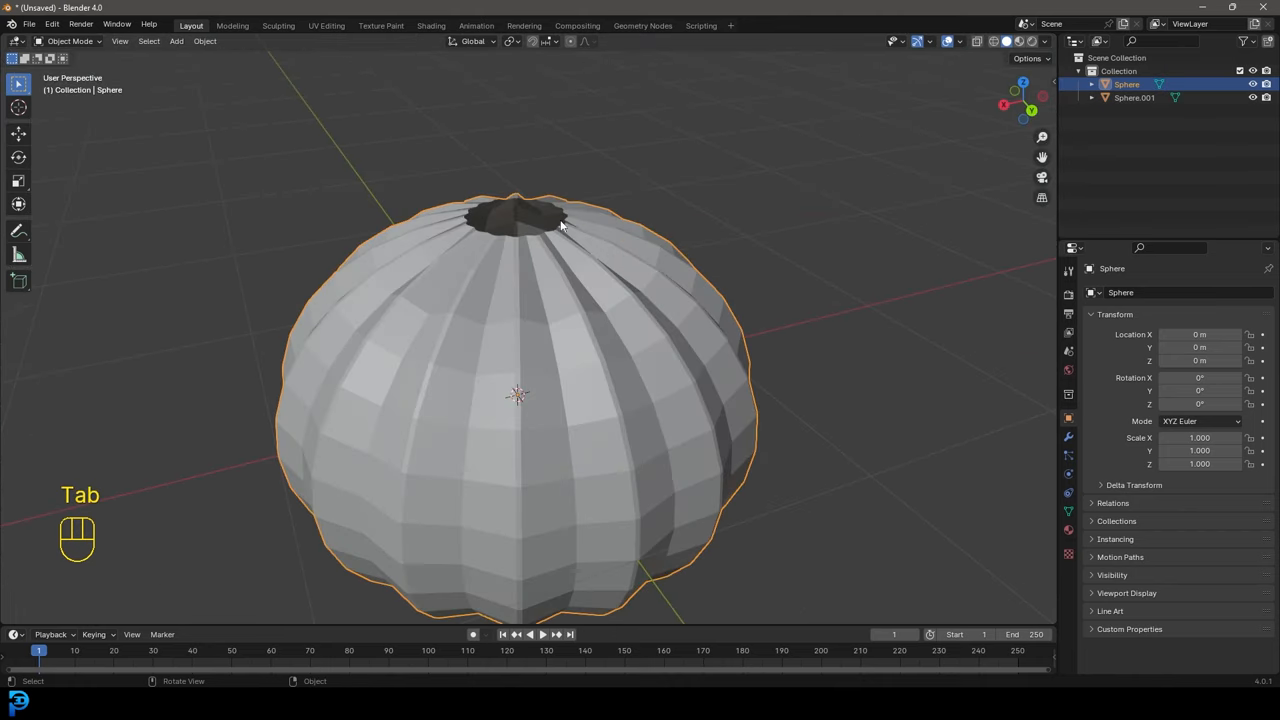
Extrude all of the rib object's loops outward along their normals into narrow strips
key("z")
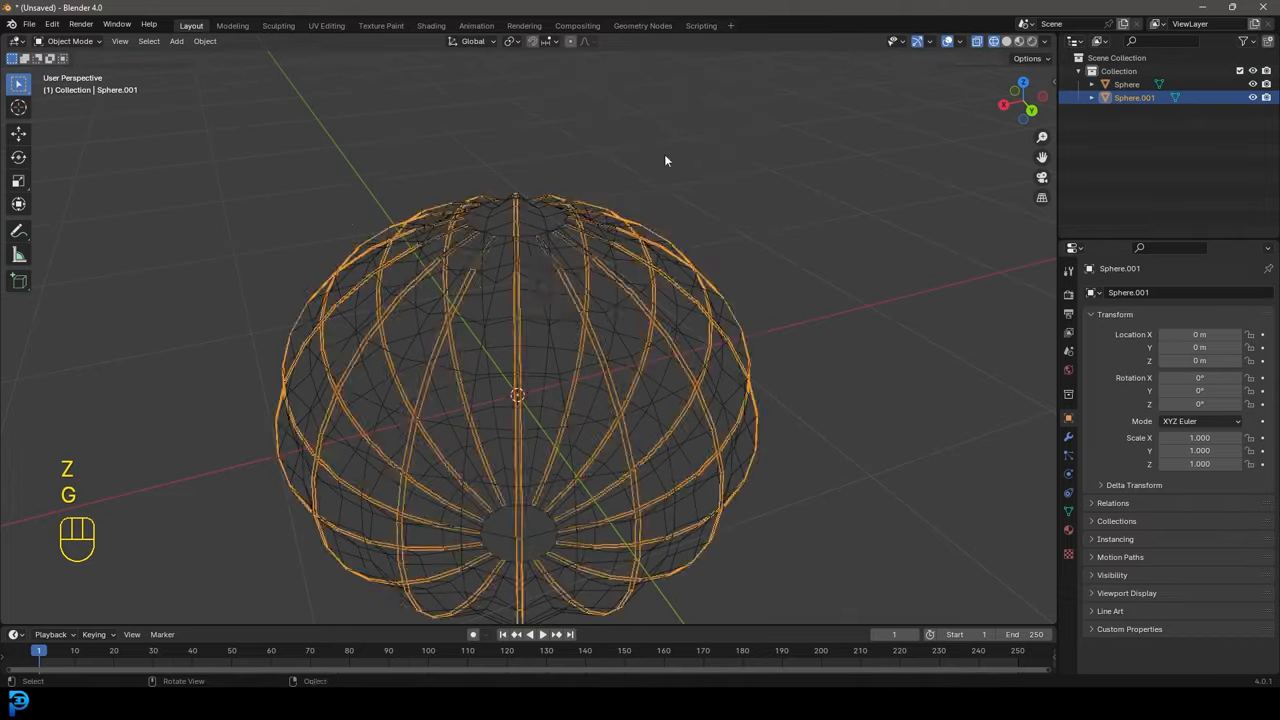
key("Tab")
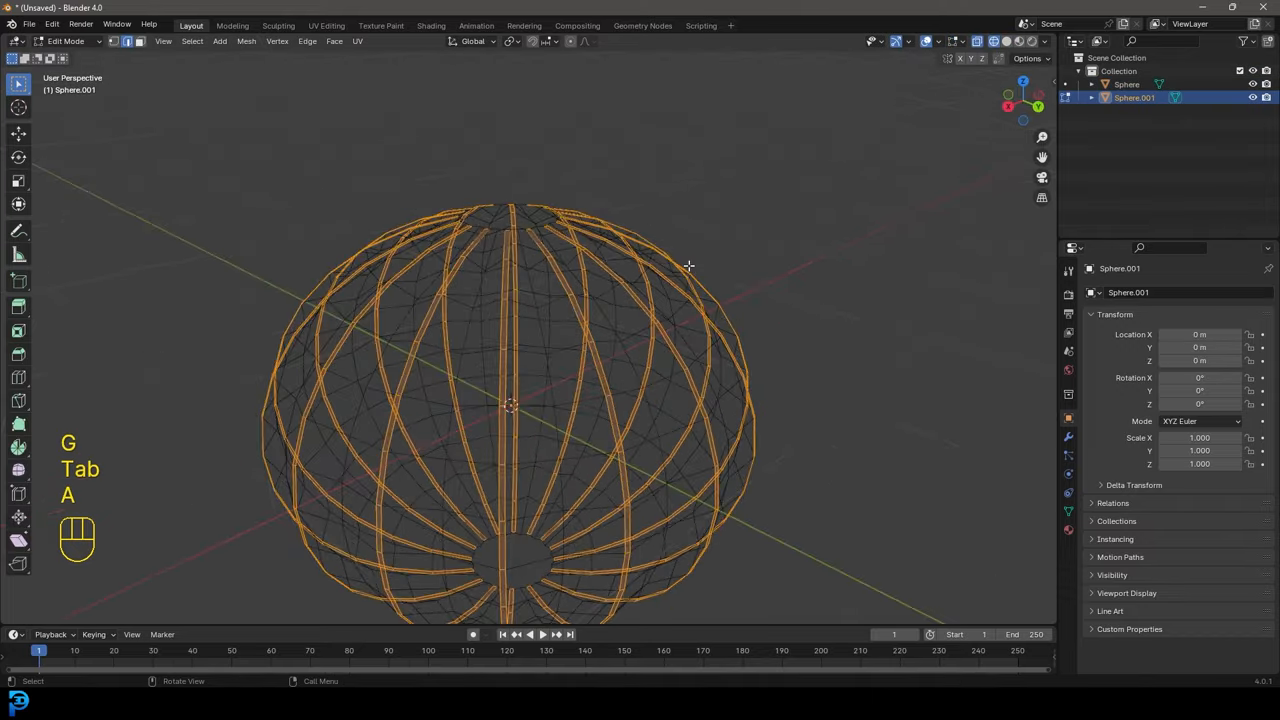
key("e")
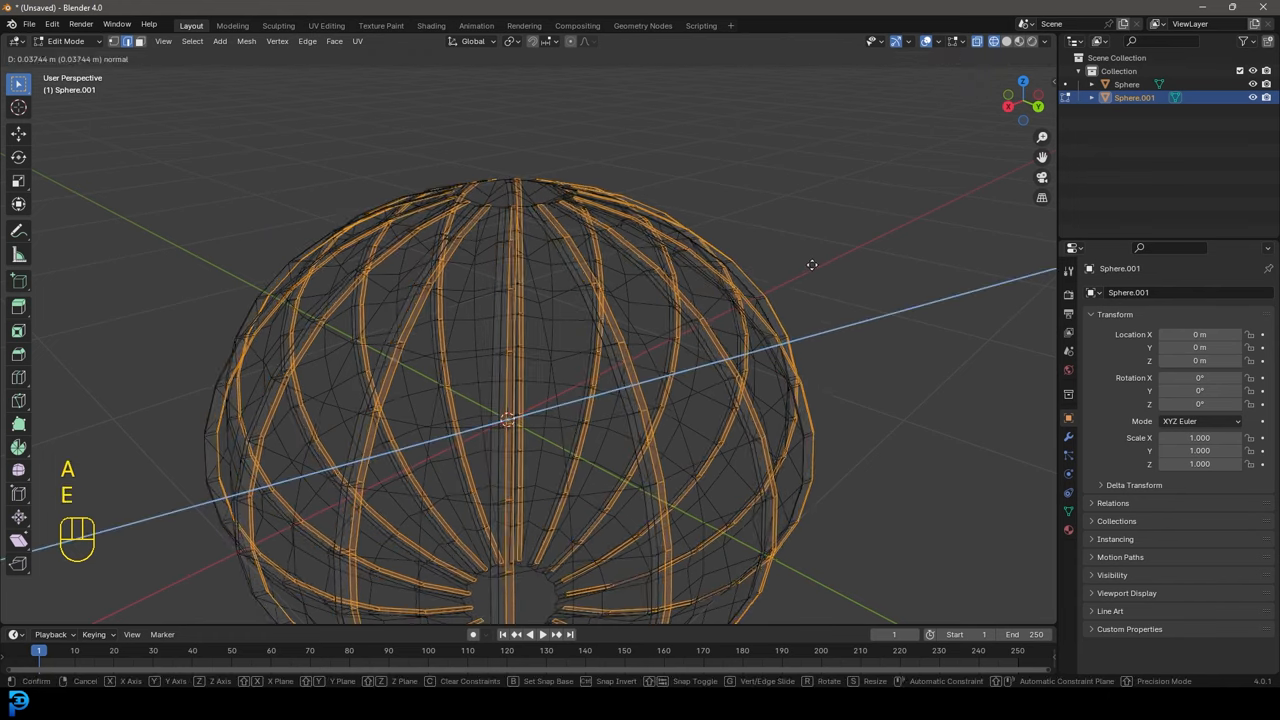
key("alt+s")
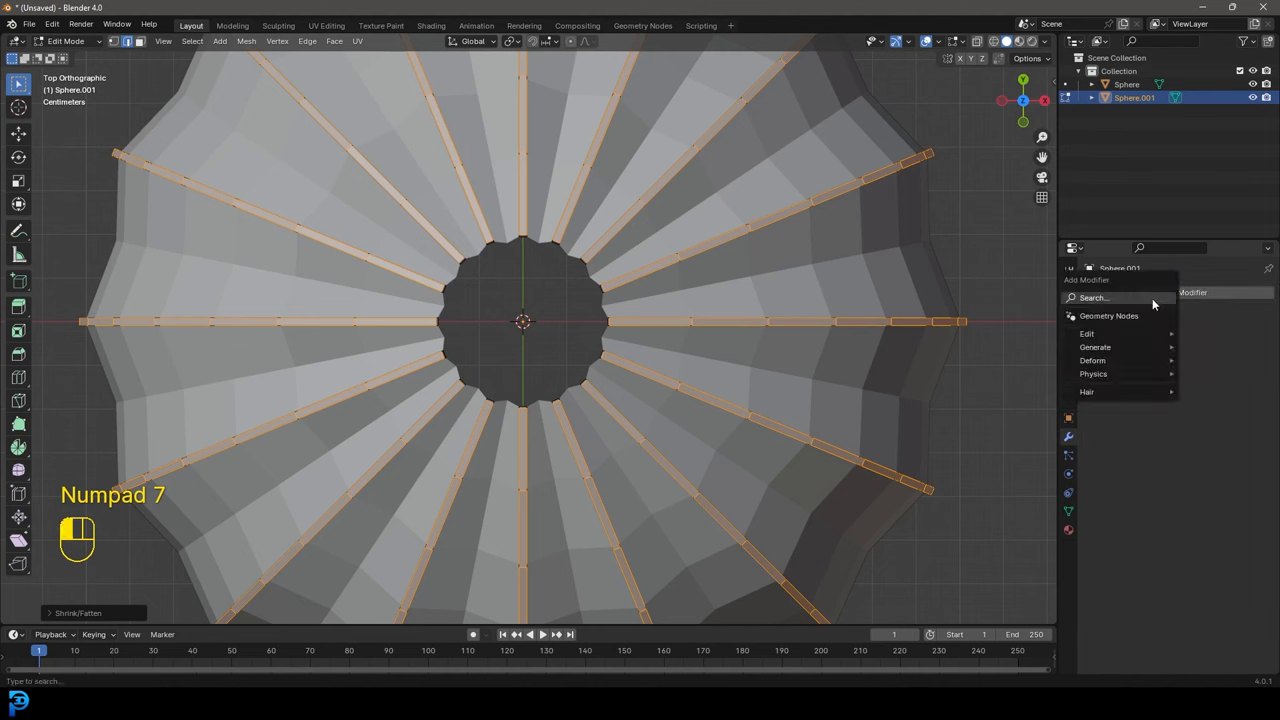
Subdivide the rib object and crease the rib-end edges around the top opening
type("sub")
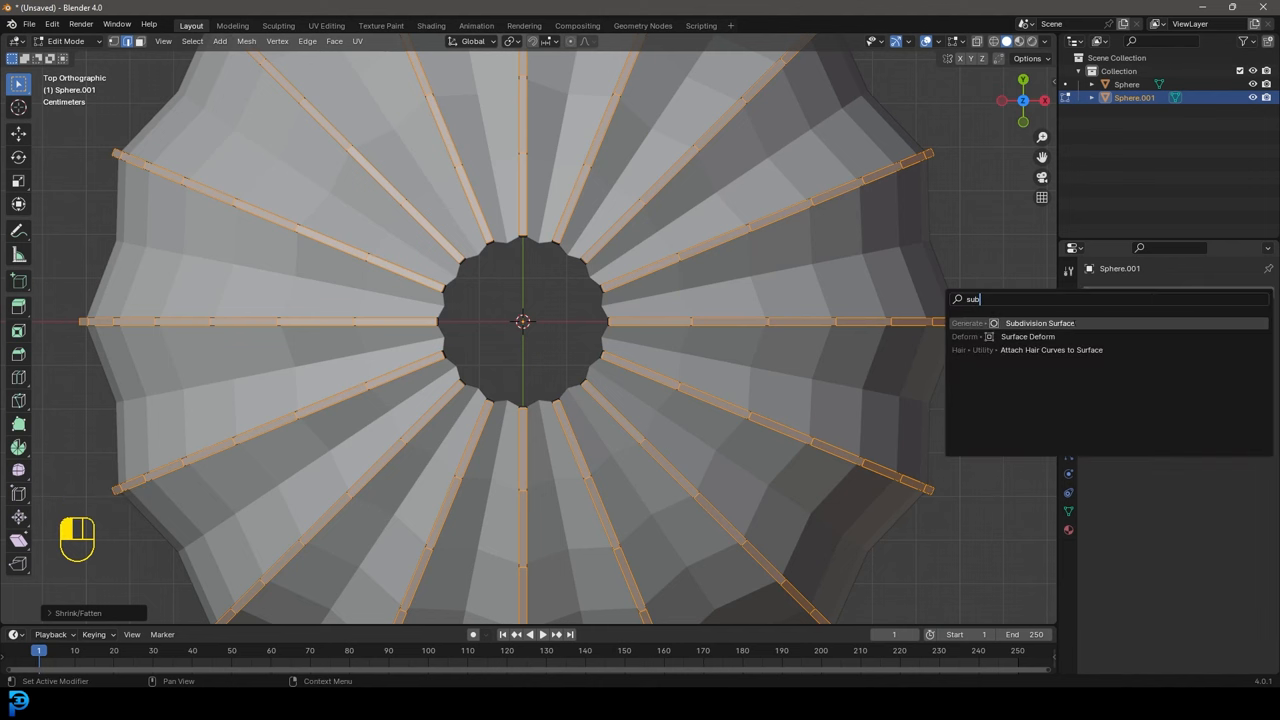
left_click(1040, 322)
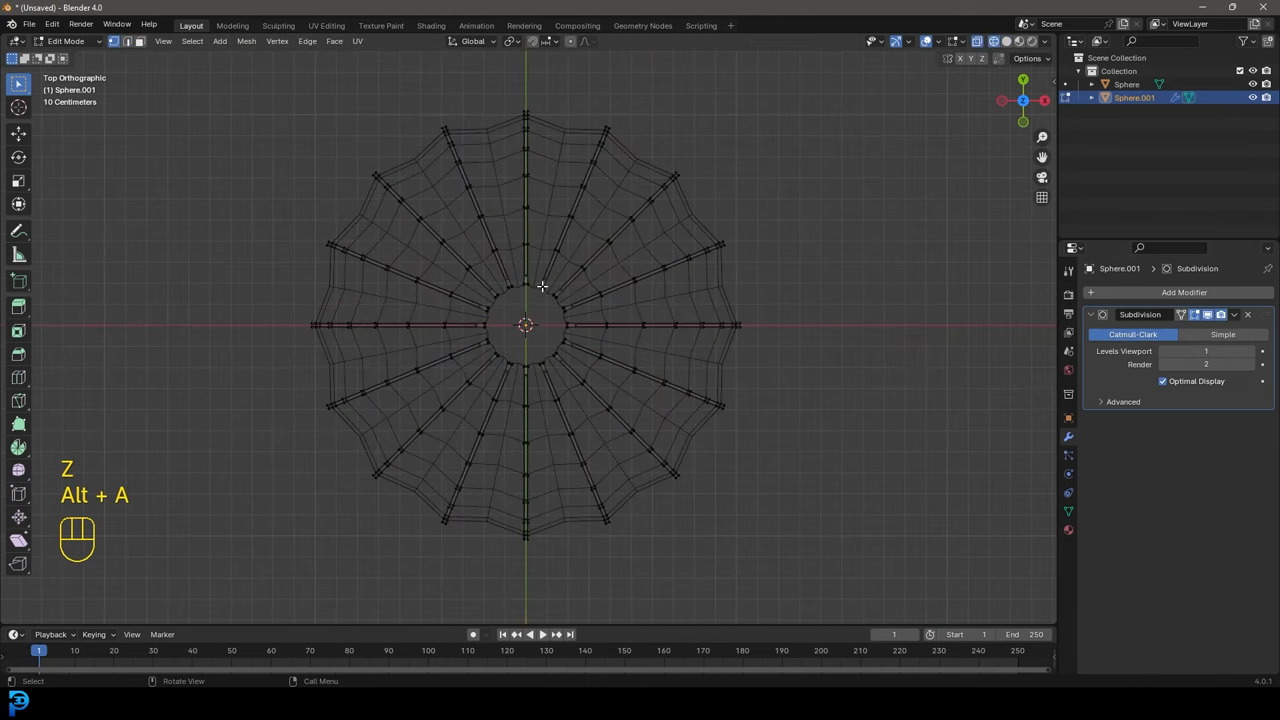
key("c")
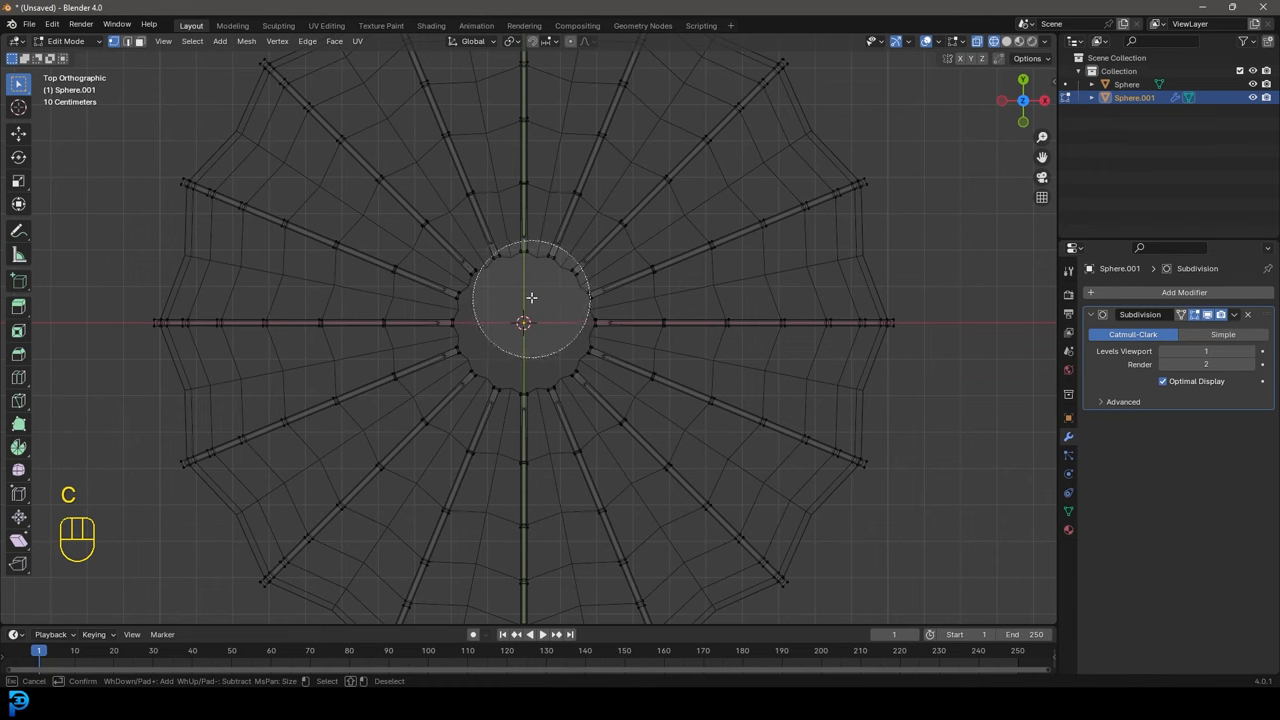
left_click(532, 296)
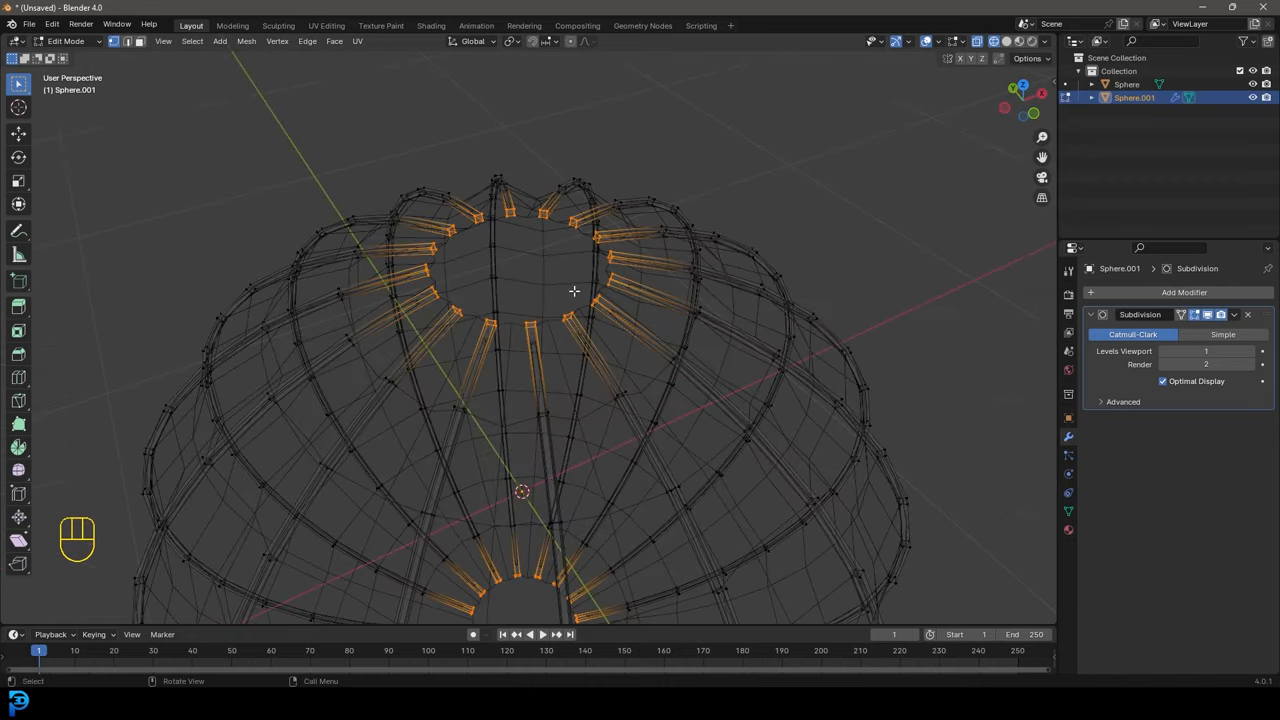
key("shift+e")
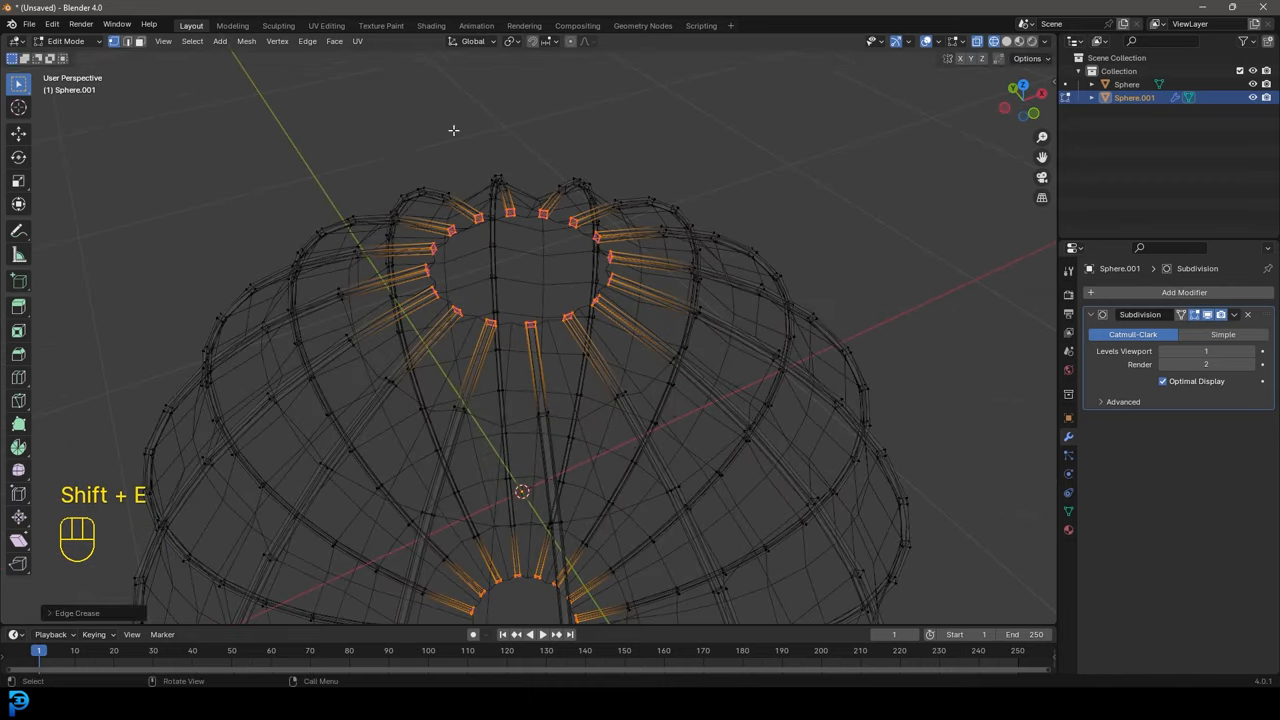
key("z")
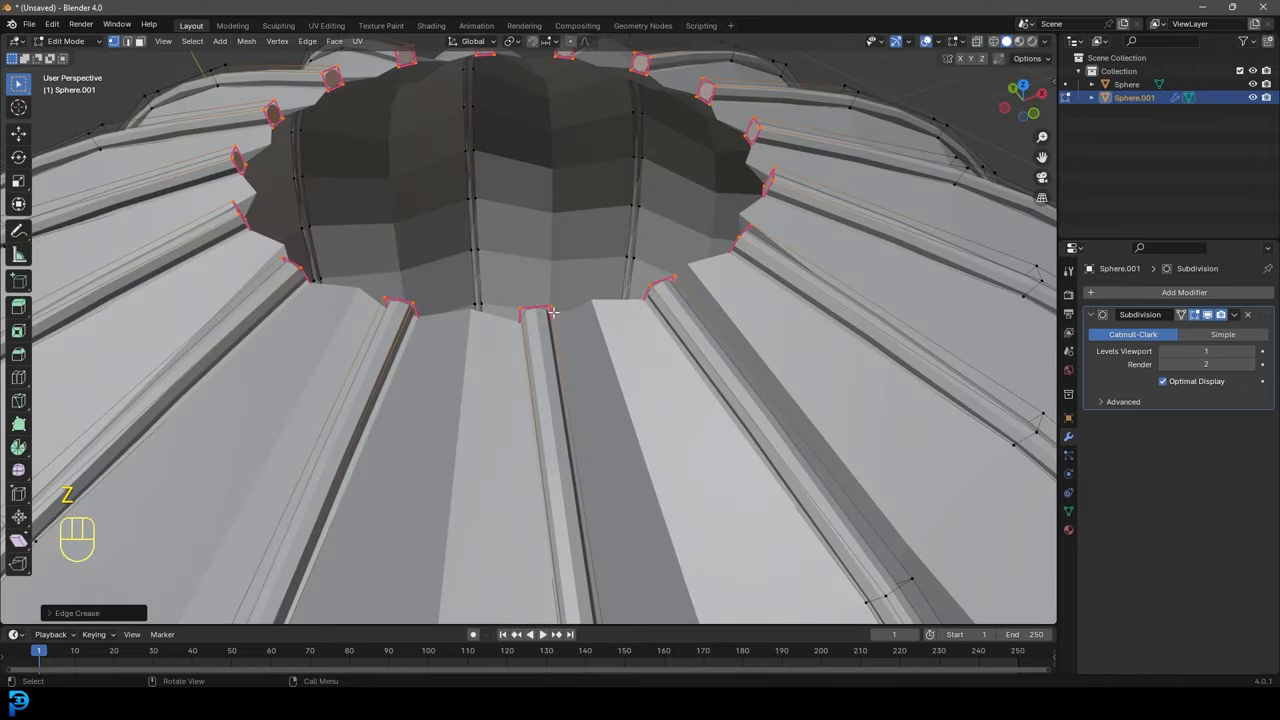
key("shift+e")
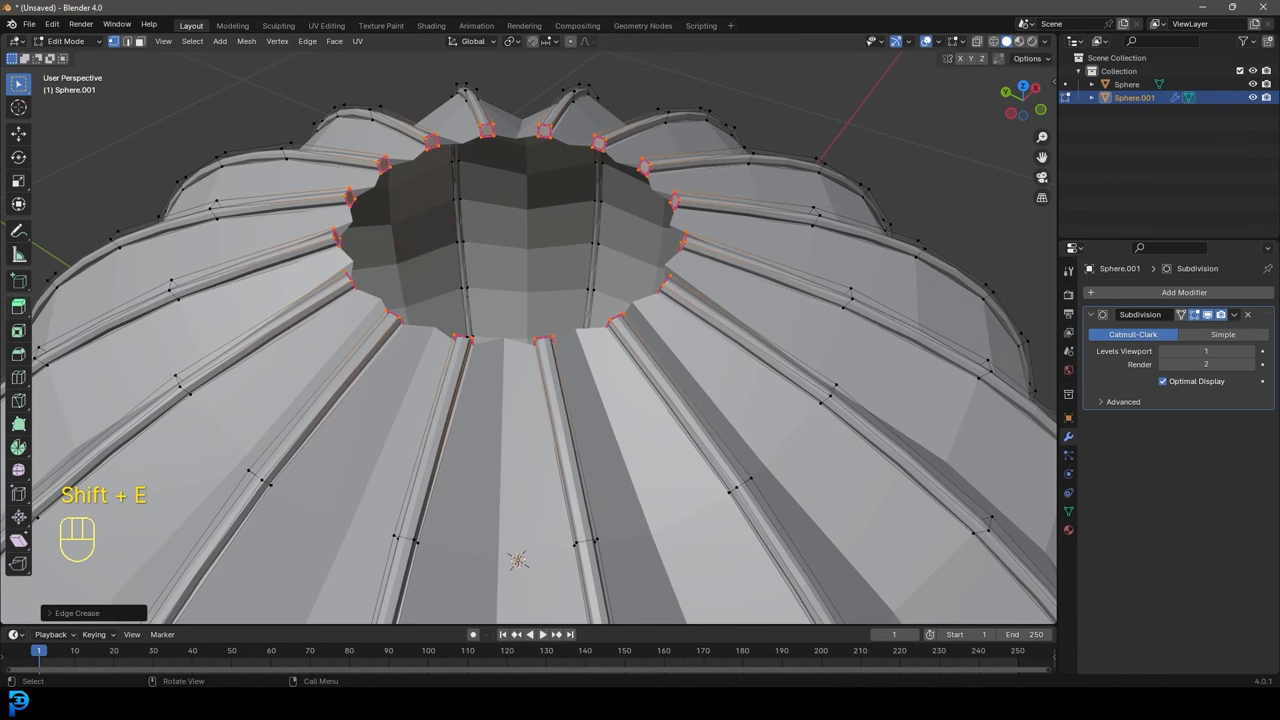
key("Tab")
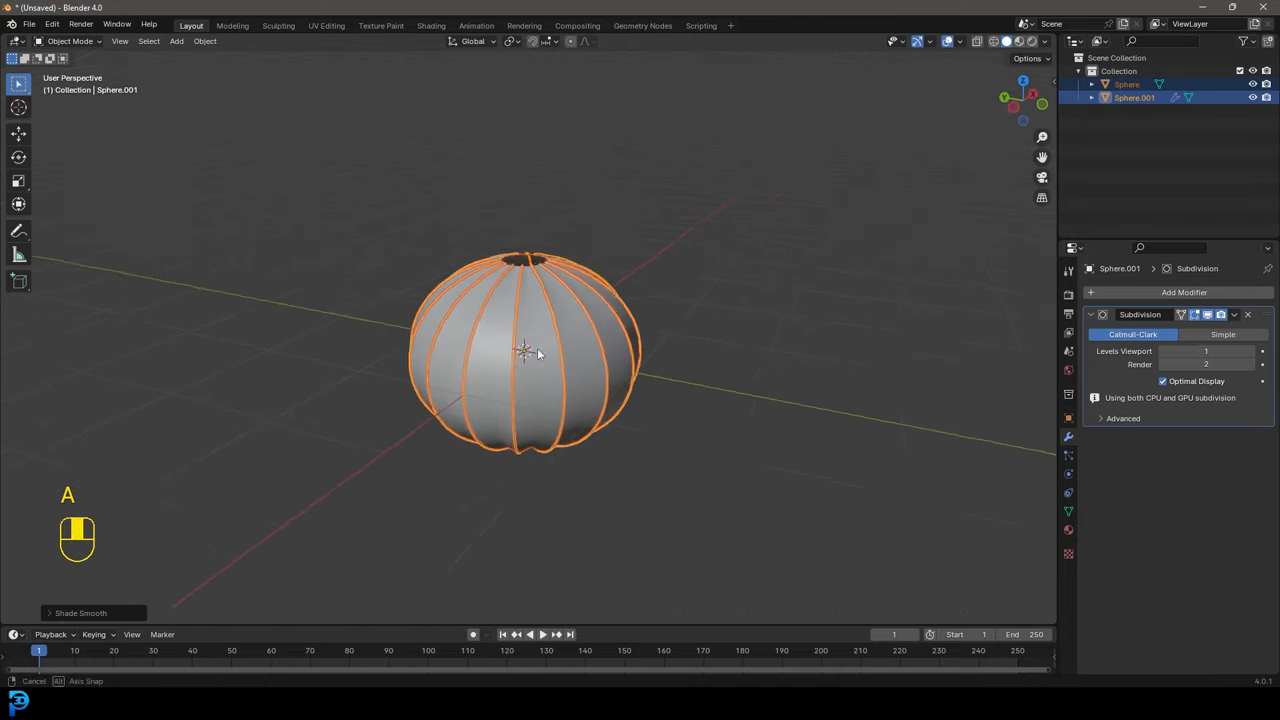
Add a Subdivision Surface modifier to the lantern body sphere
key("alt+a")
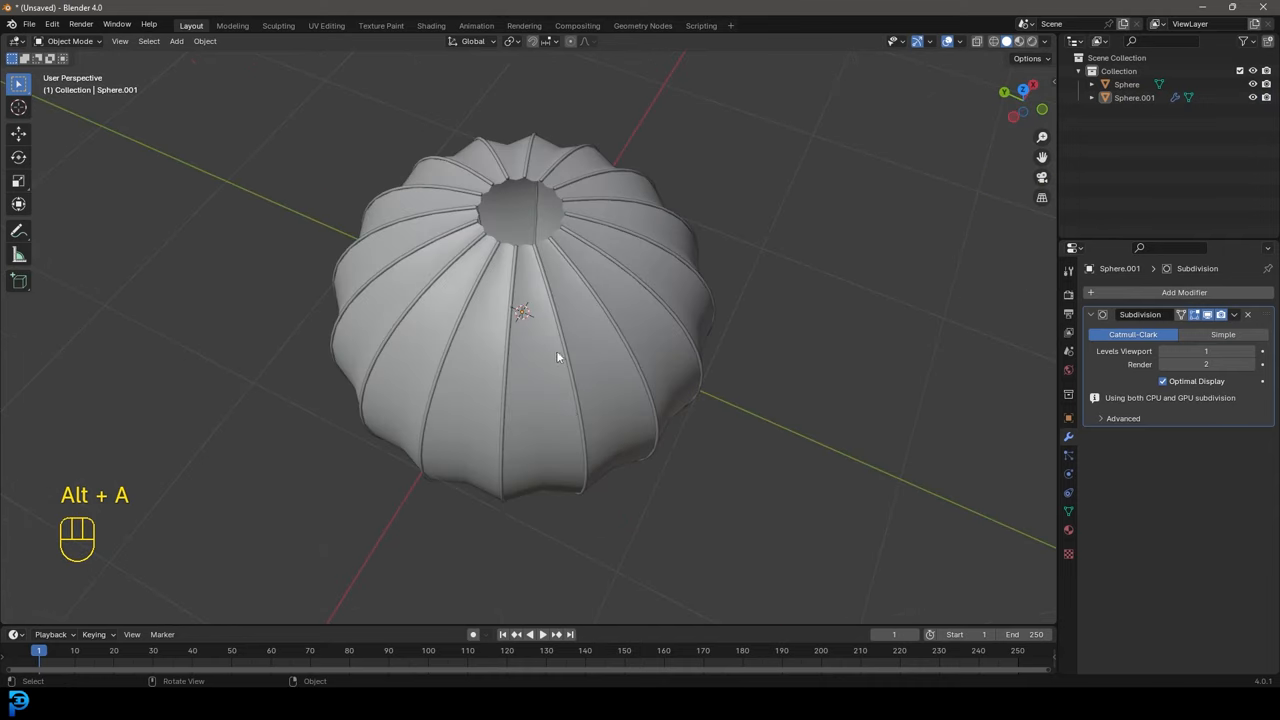
left_click(1184, 292)
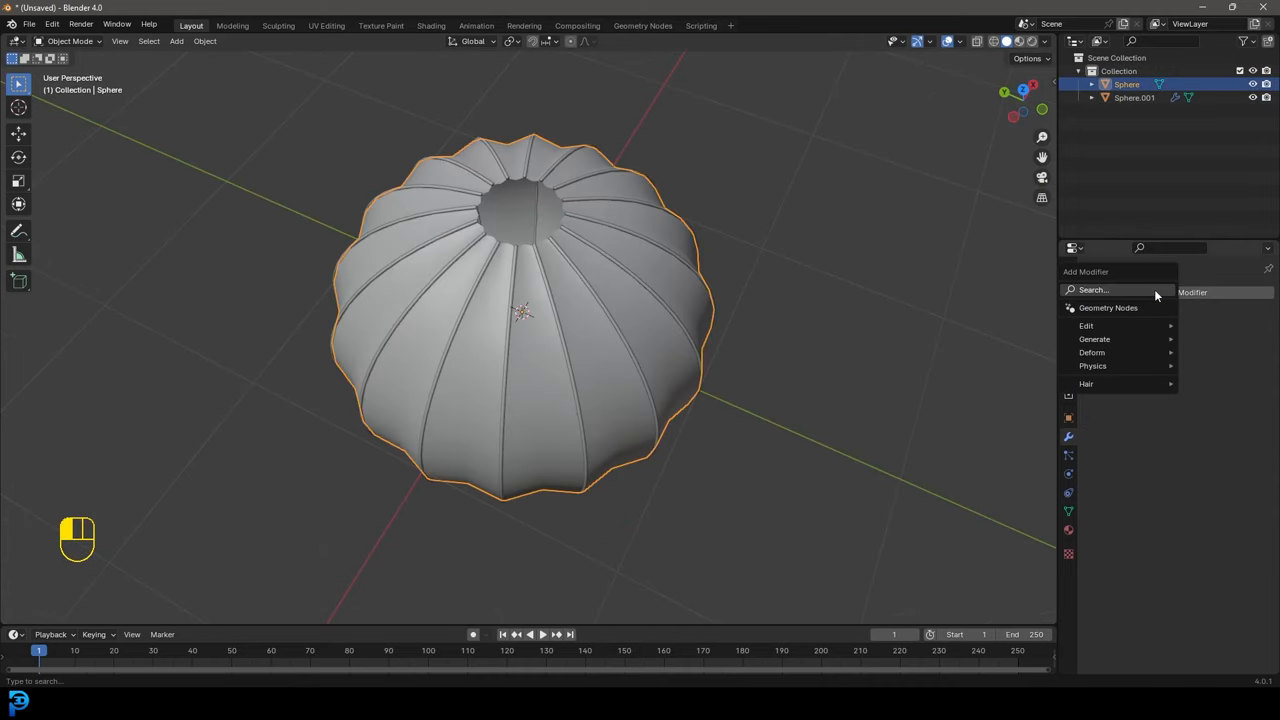
type("sub")
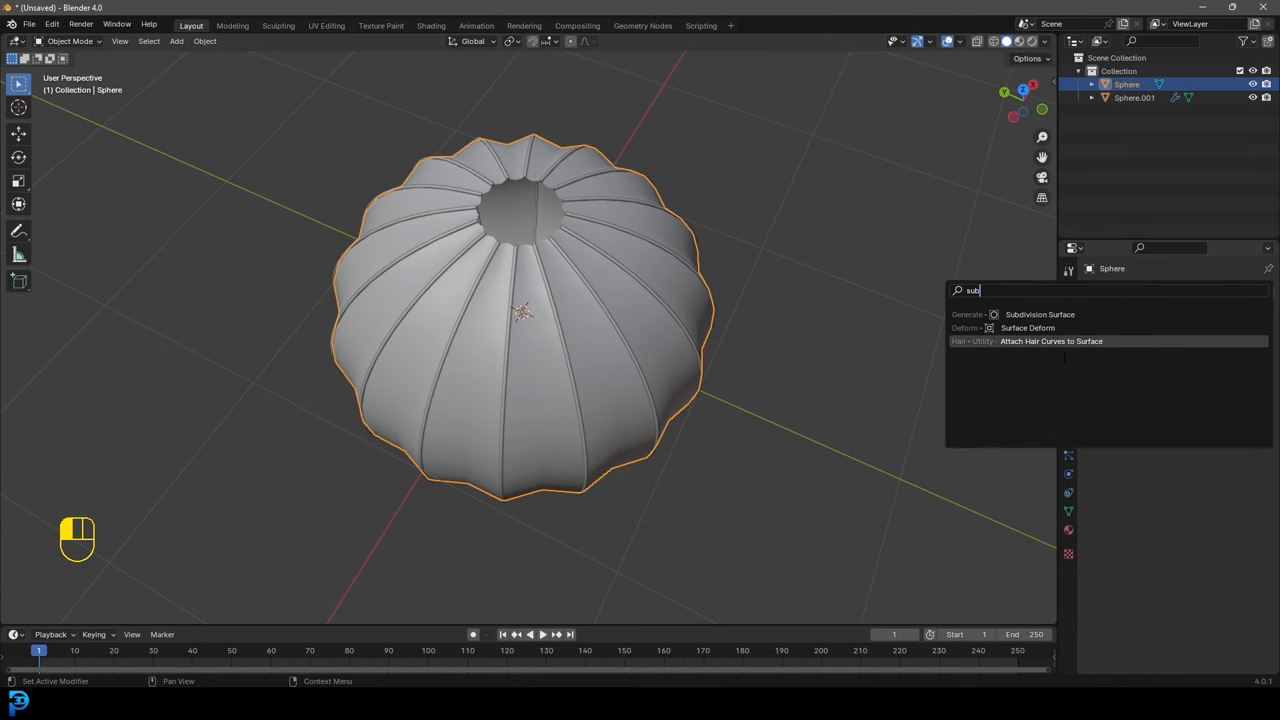
left_click(1040, 314)
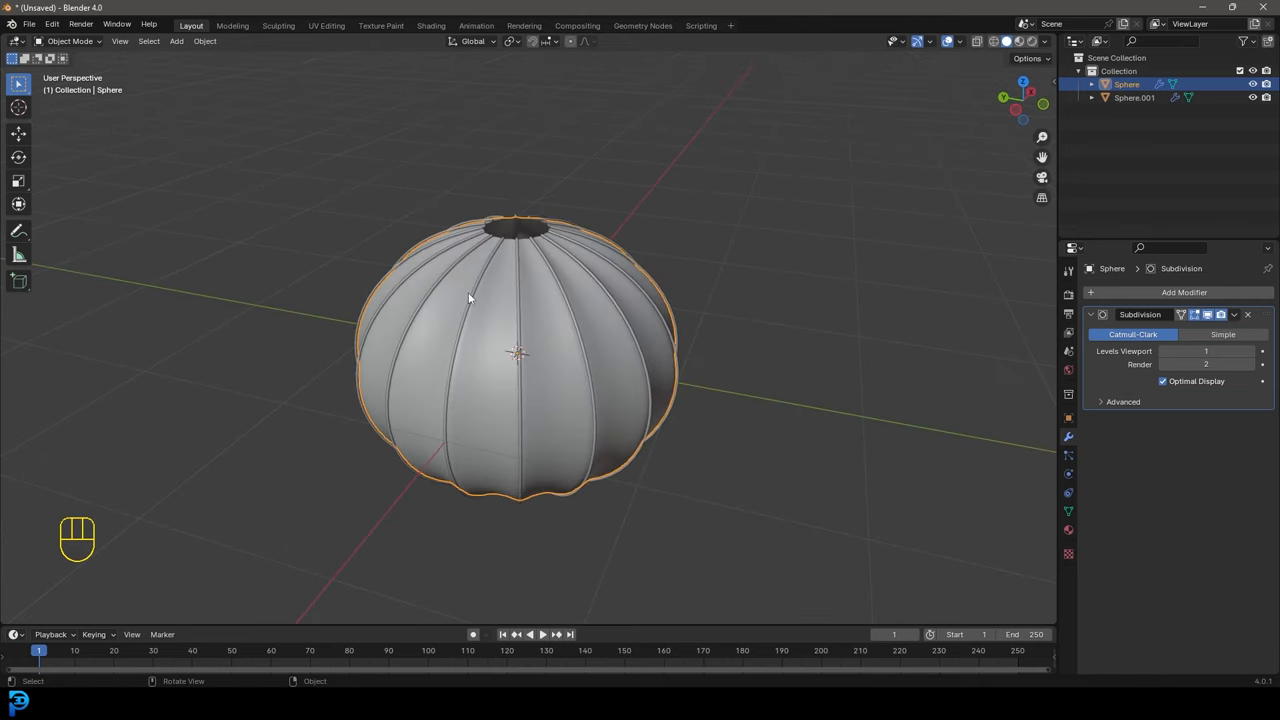
key("shift+a")
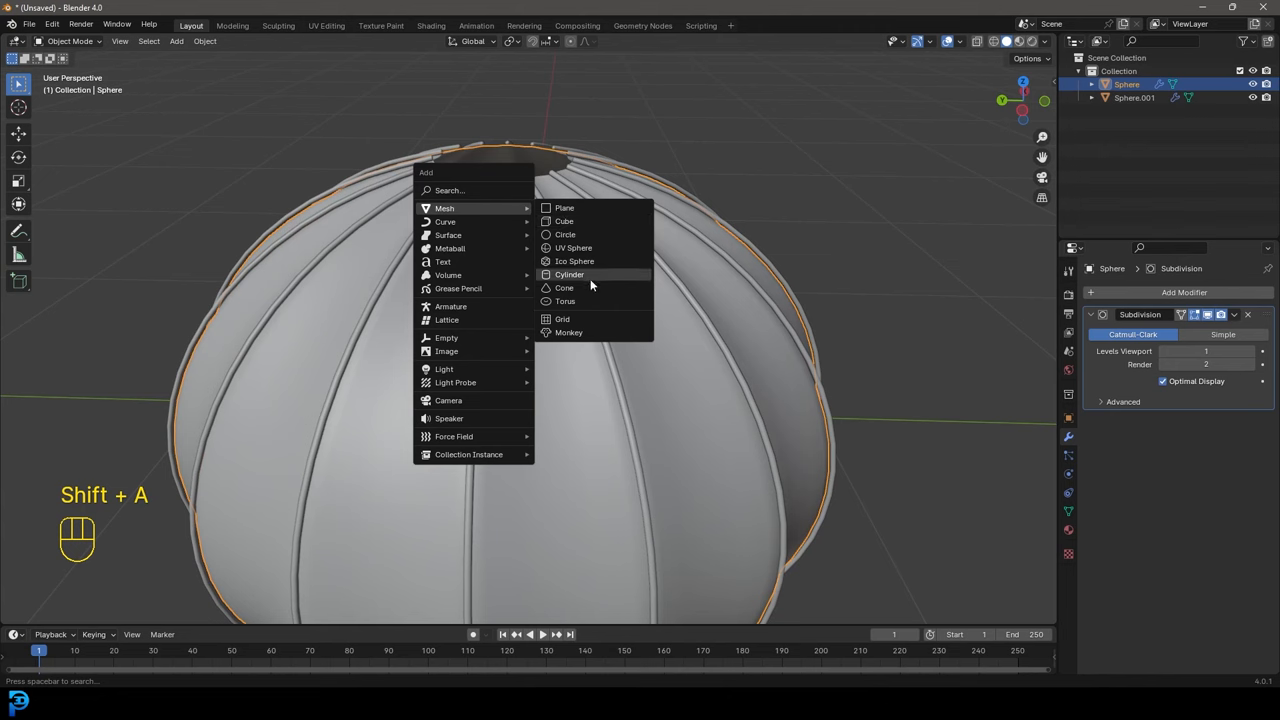
mouse_move(564, 234)
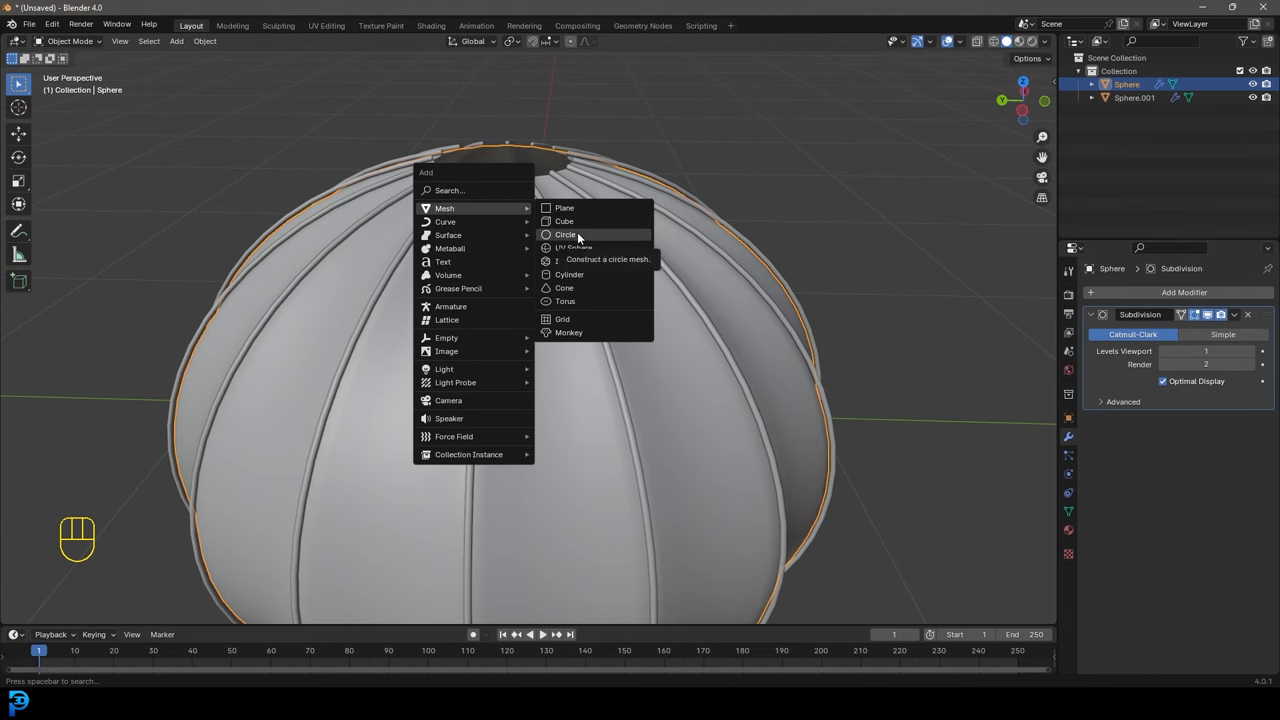
Add a mesh circle, extrude it into a flat ring and extrude that upward into a thick collar
left_click(564, 234)
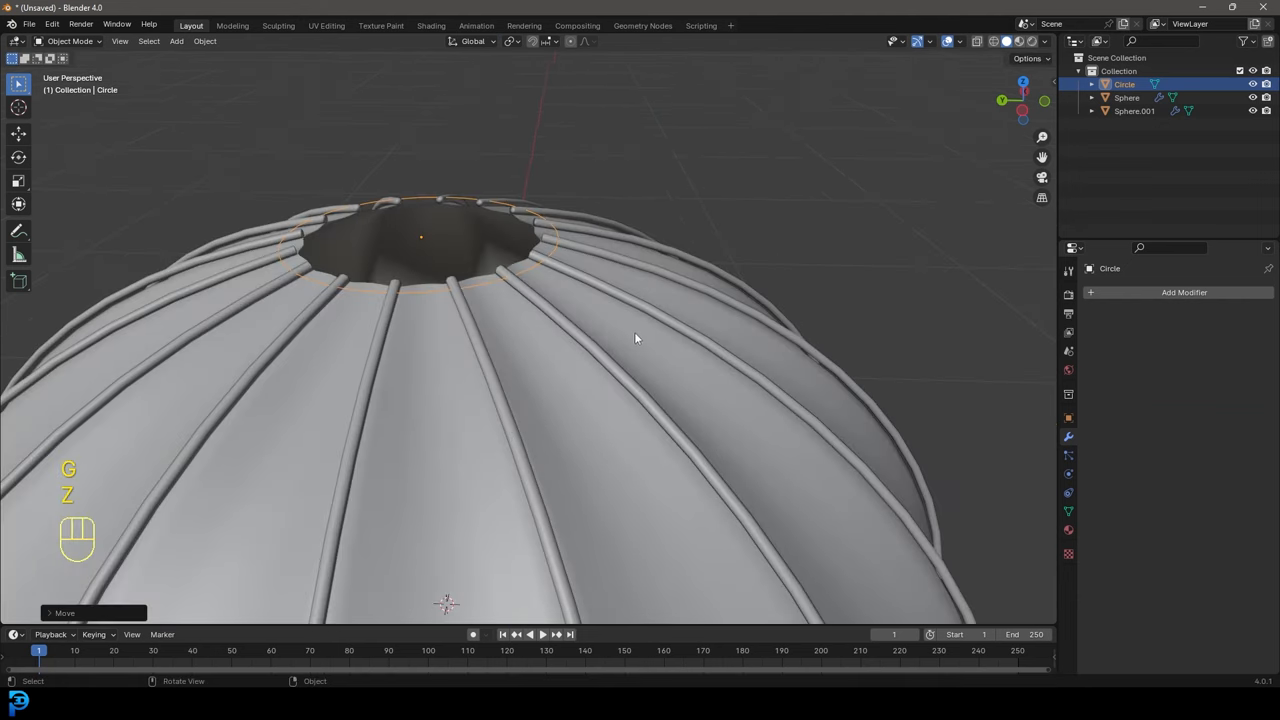
key("Tab")
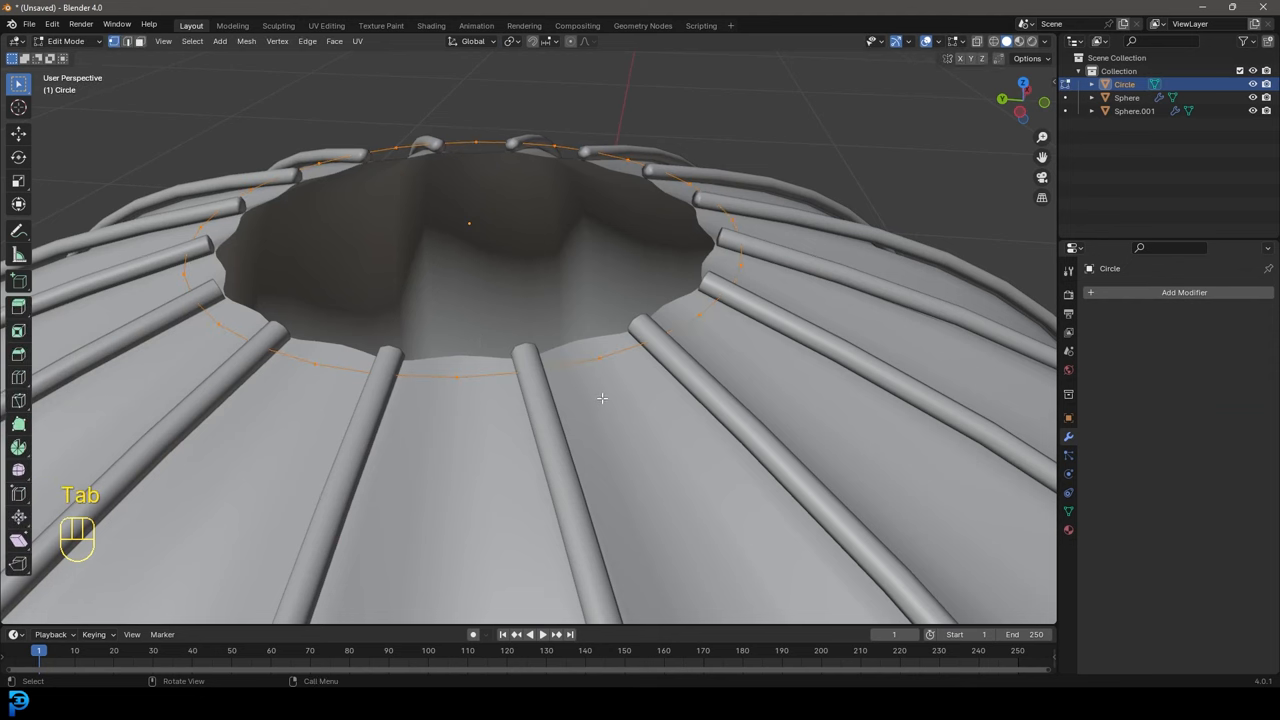
key("s")
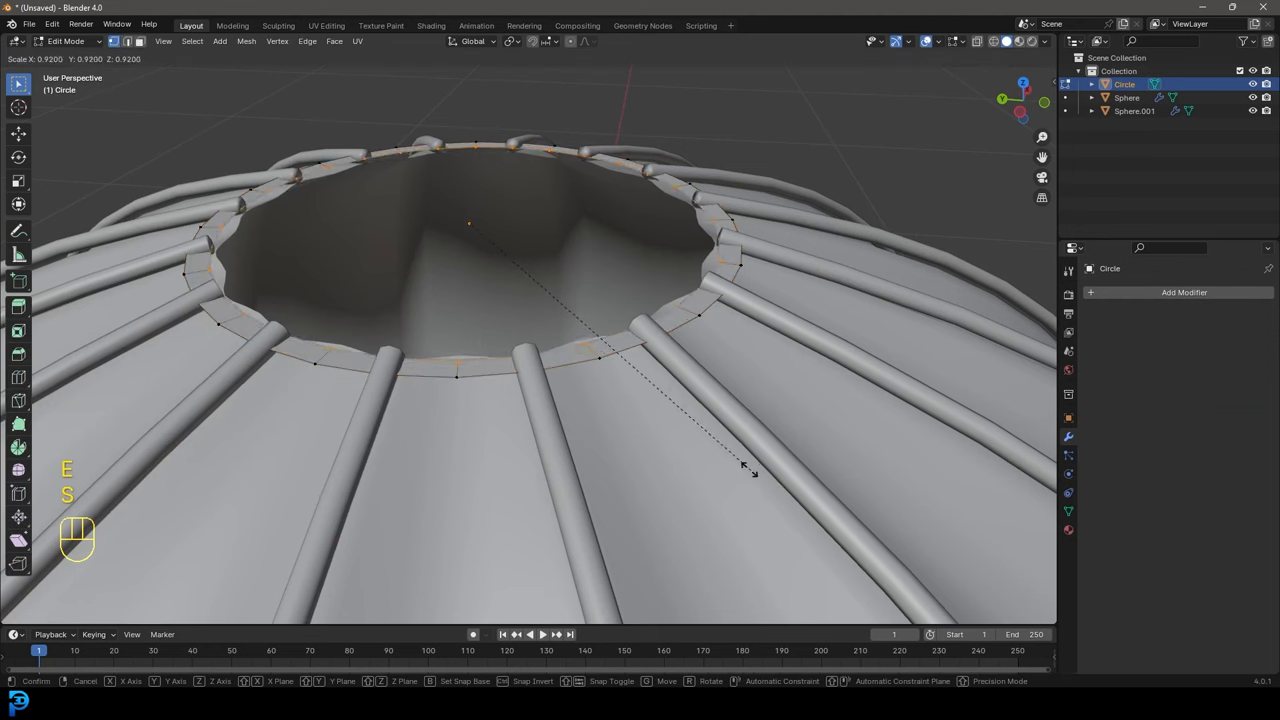
left_click(564, 442)
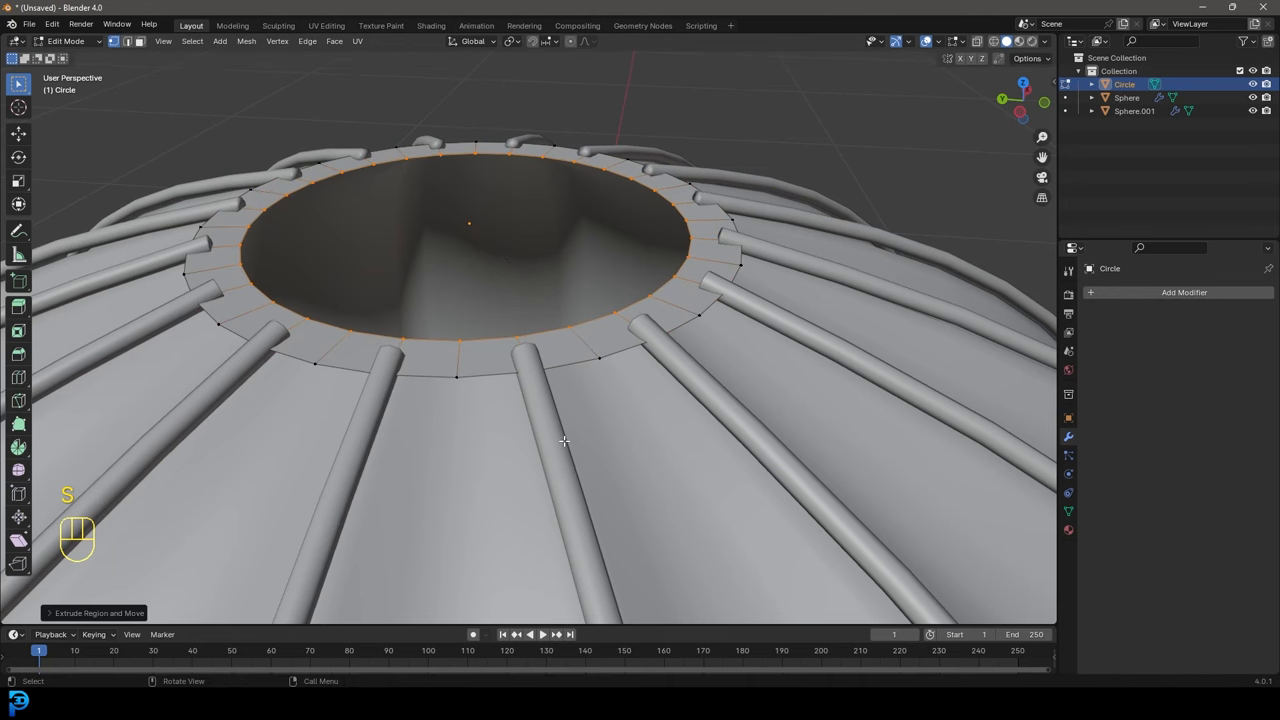
key("c")
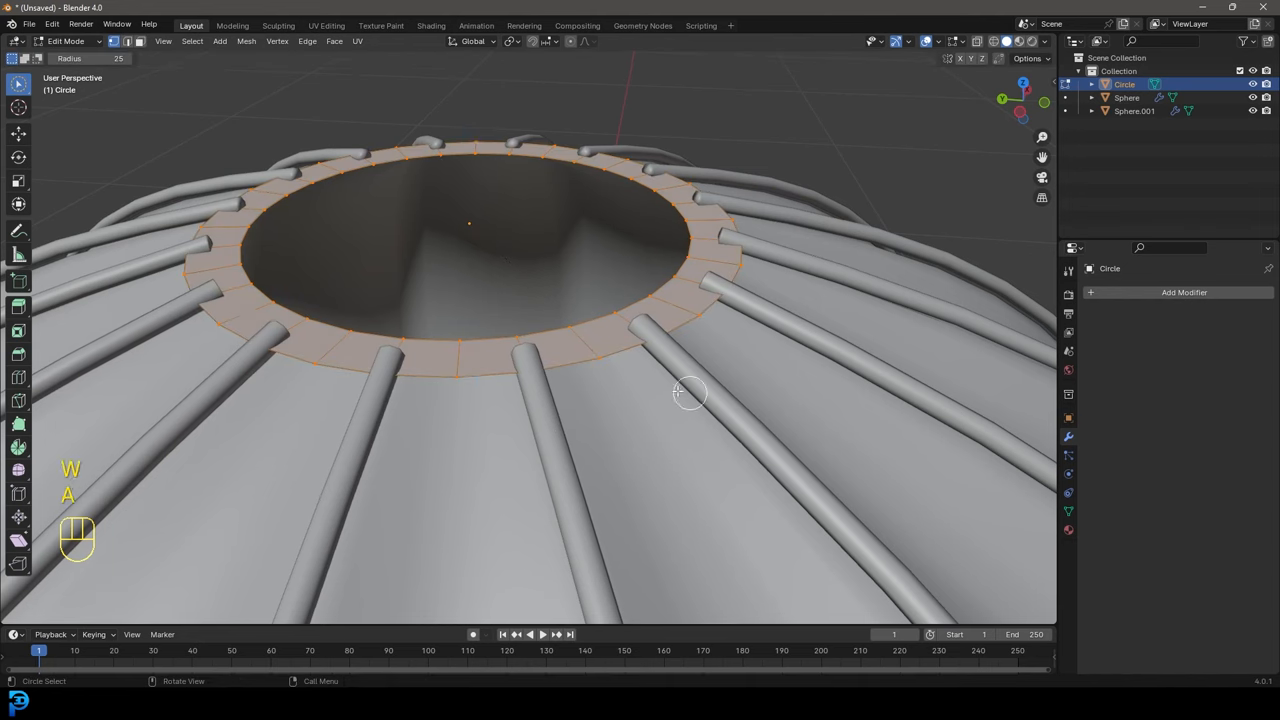
key("e")
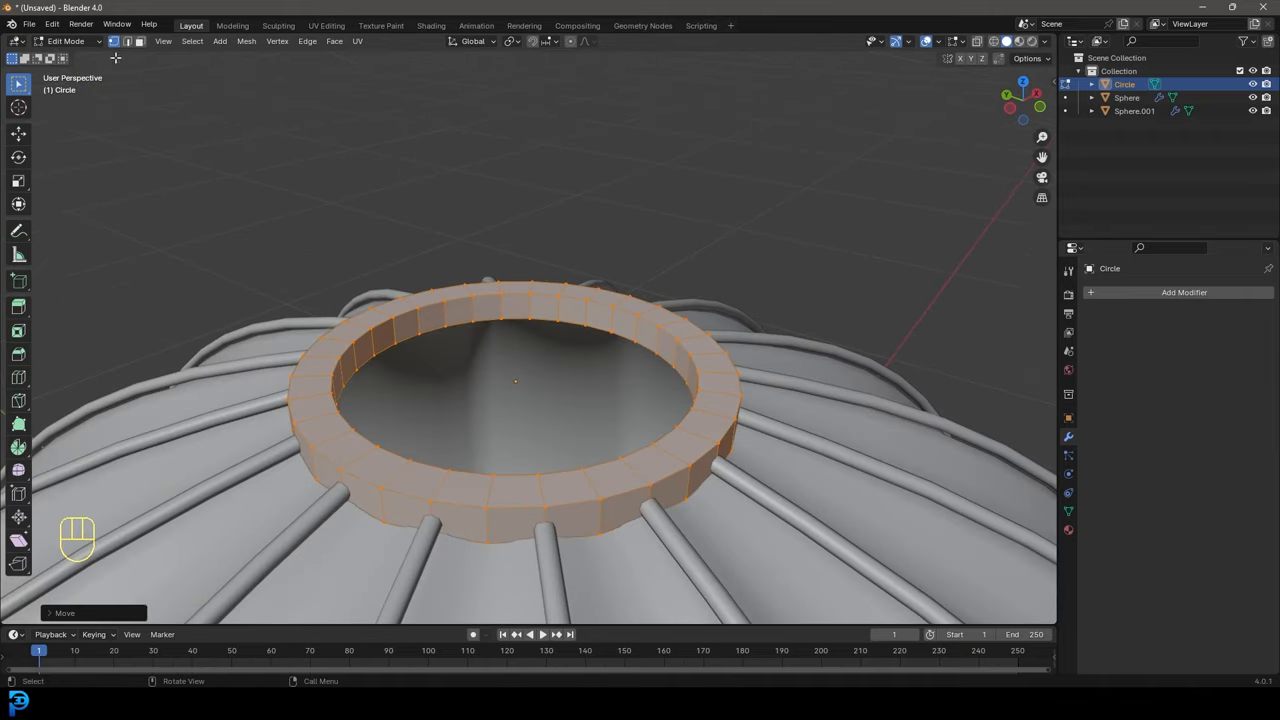
key("alt+a")
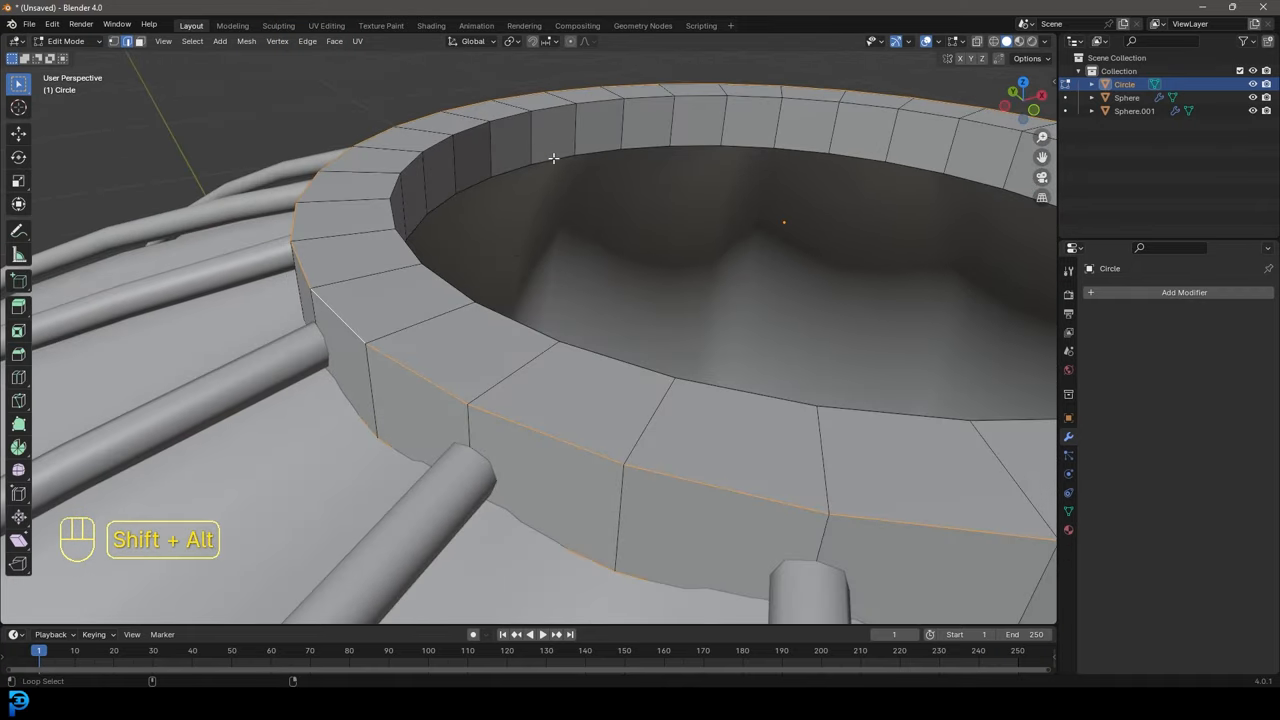
Bevel the collar ring's edge loops in X-ray view and pick its inner loop
key("z")
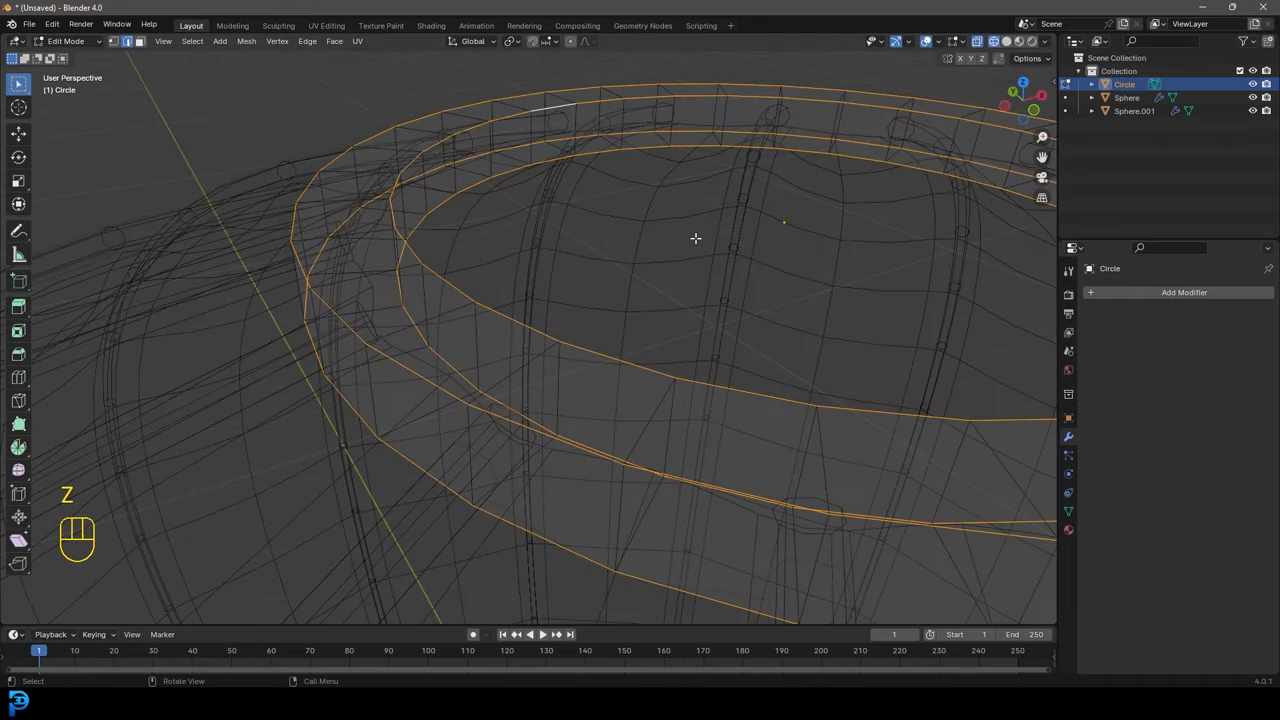
key("ctrl+b")
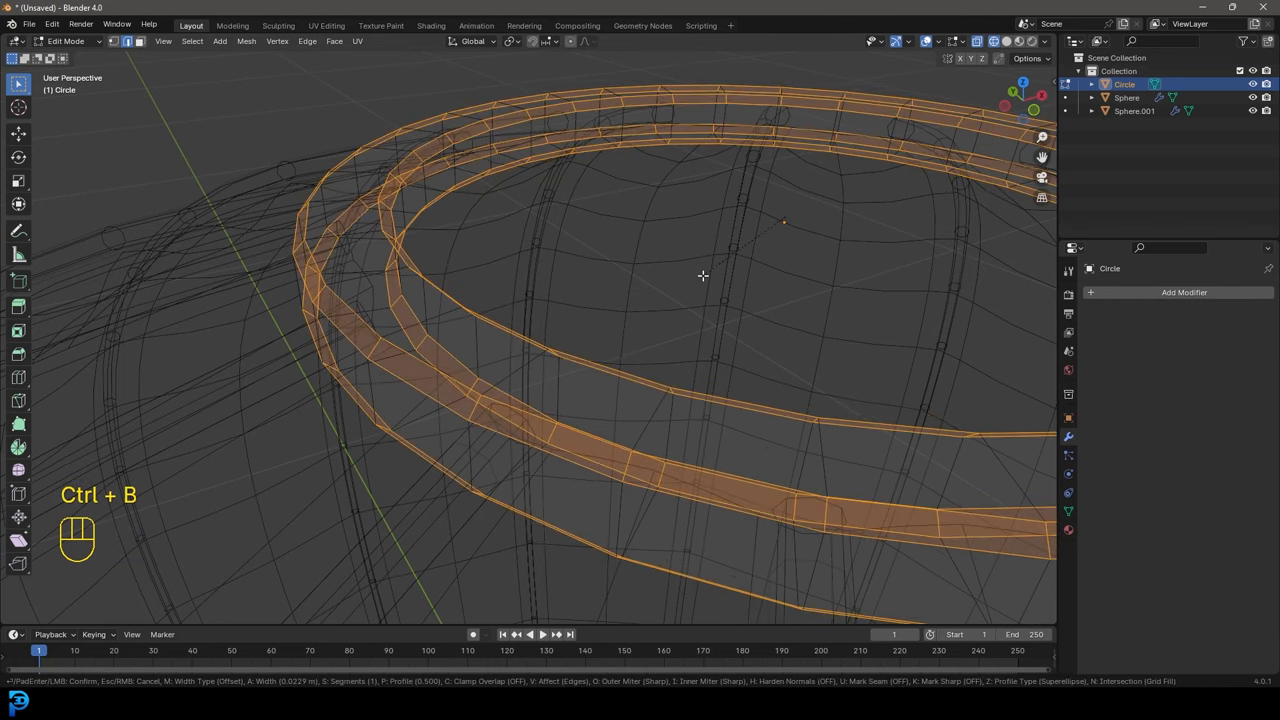
key("z")
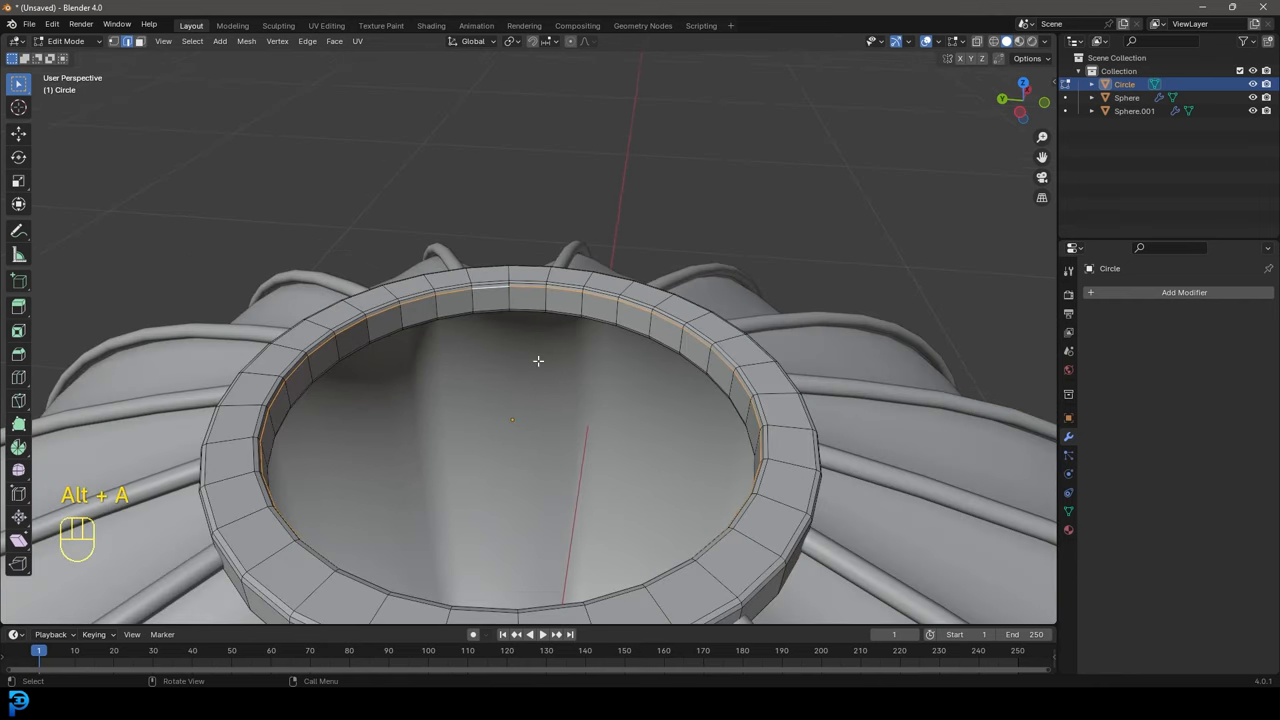
key("shift+d")
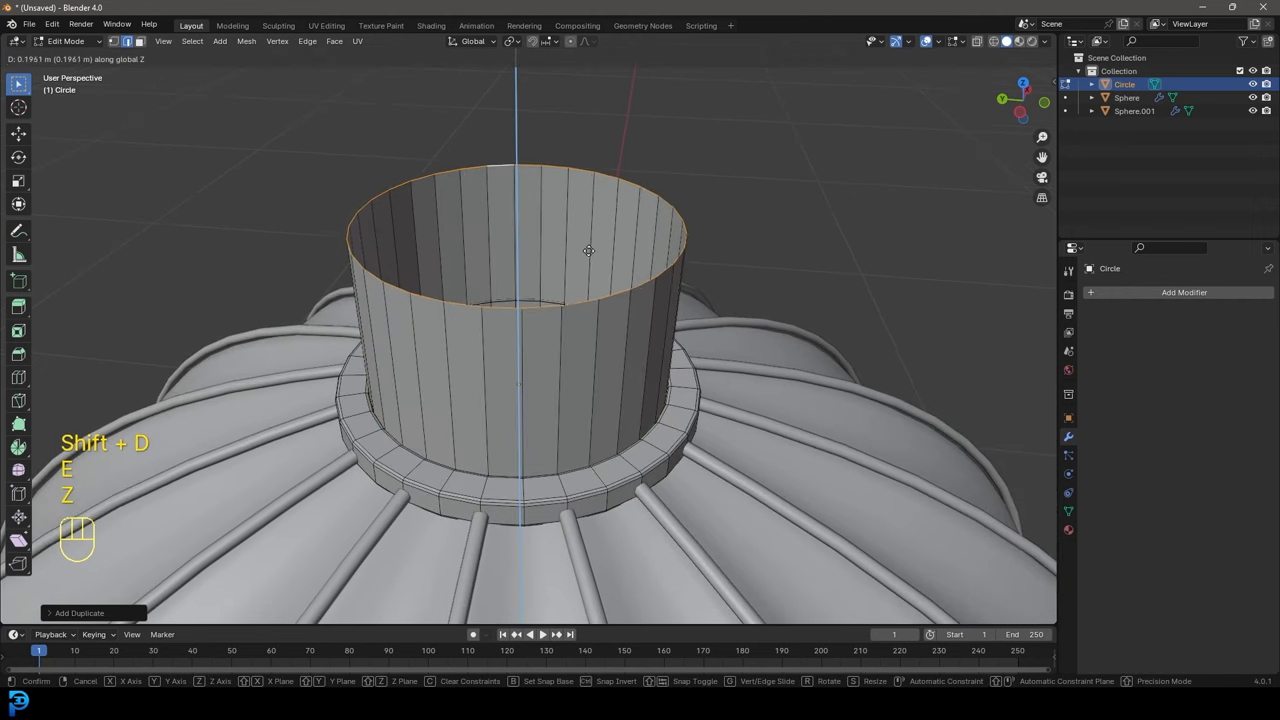
mouse_move(600, 308)
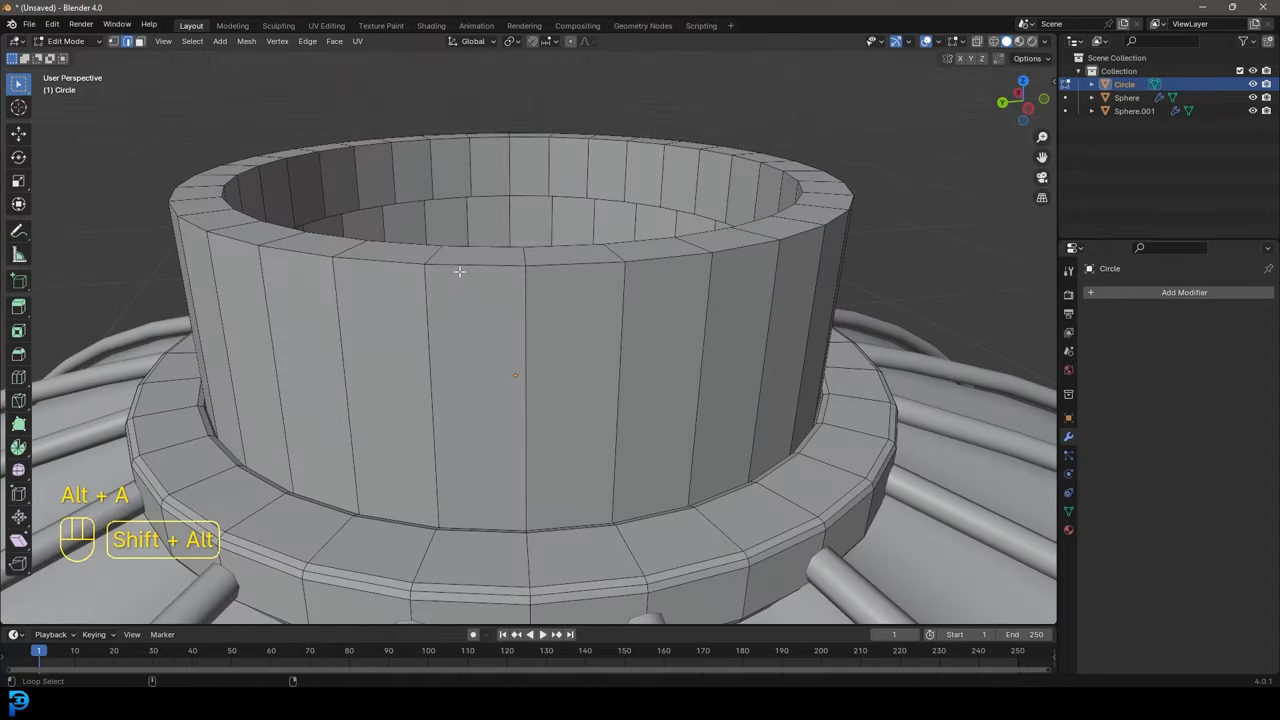
Thicken the raised collar neck's wall so an inner face is visible
key("ctrl+b")
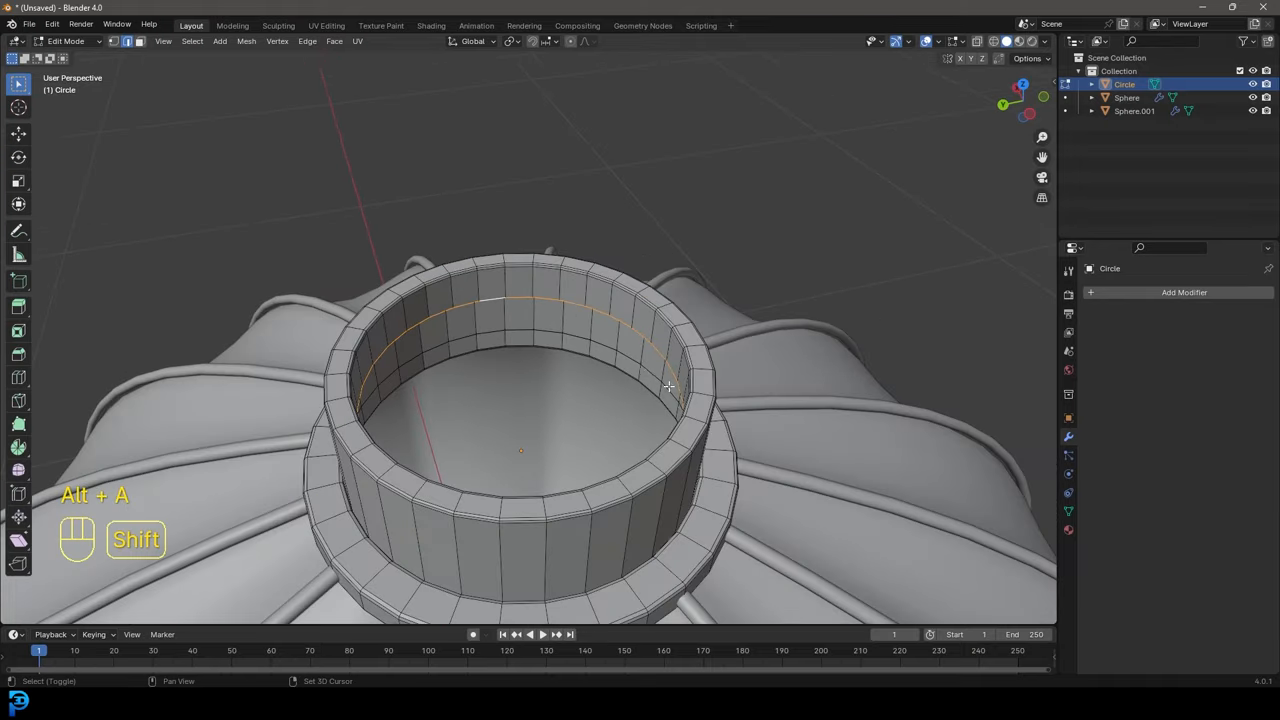
key("s")
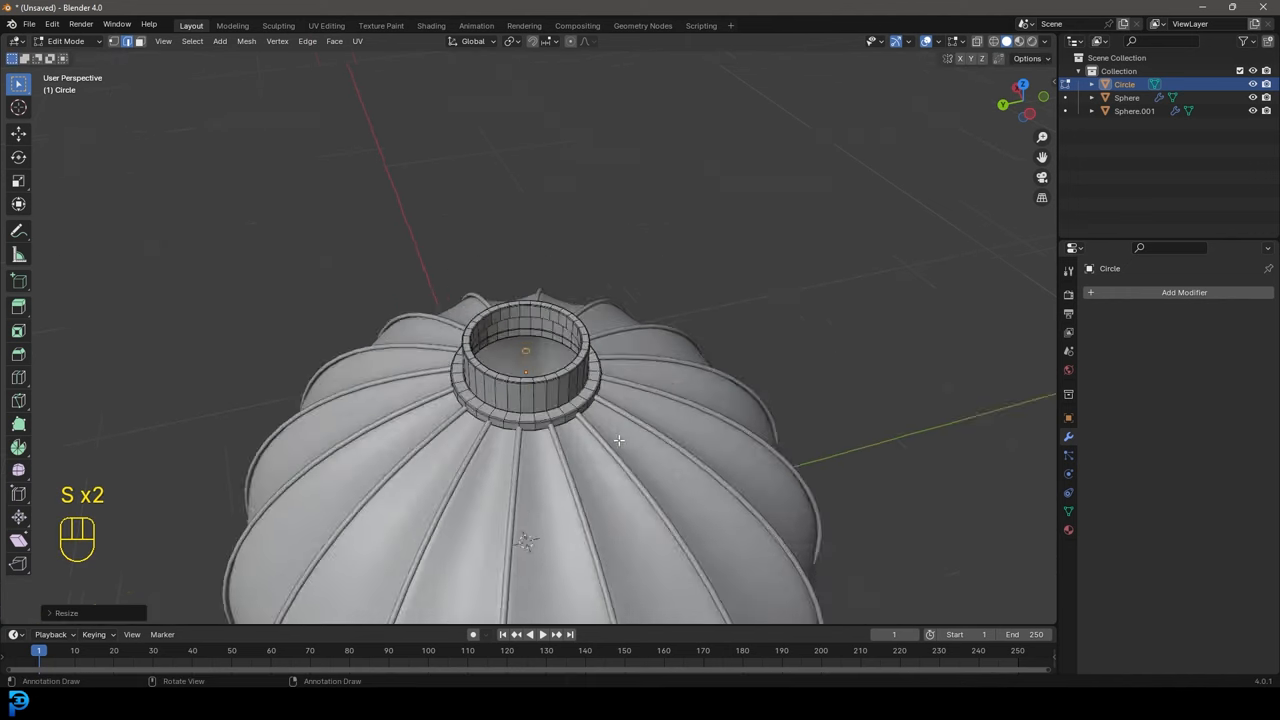
Extrude the collar's centre geometry up along Z into a thin hanging rod
key("e")
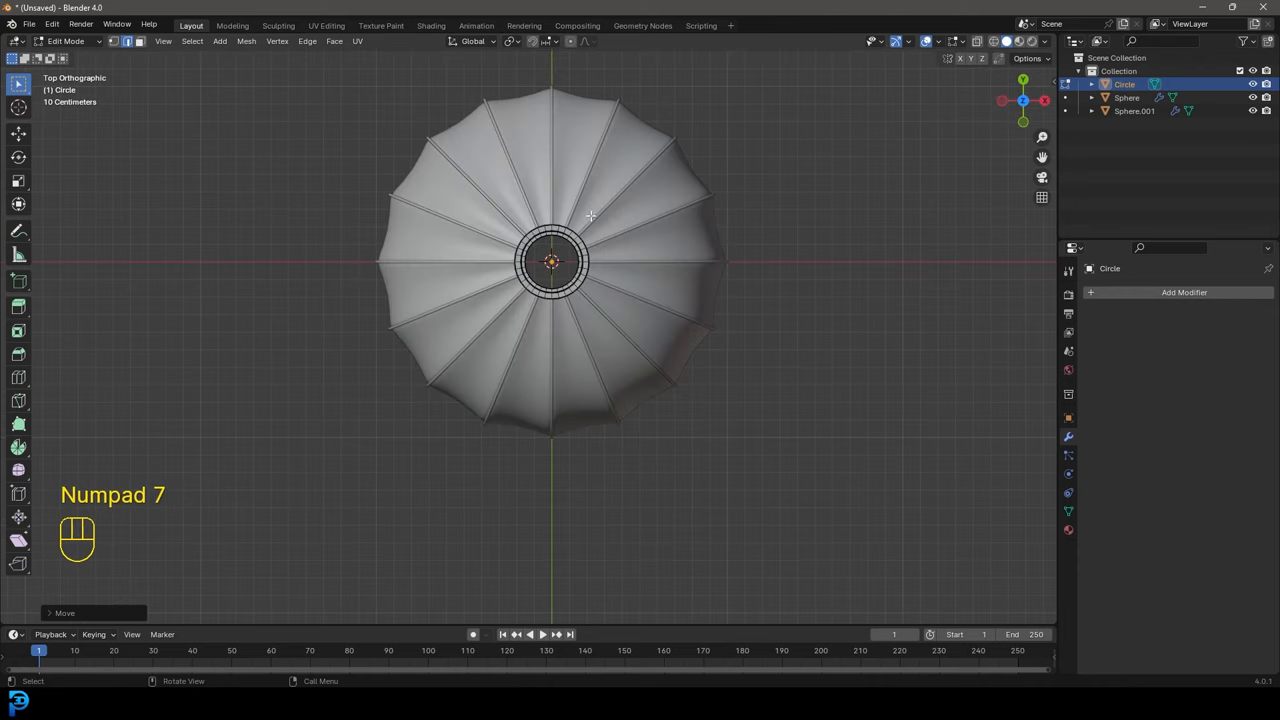
key("Tab")
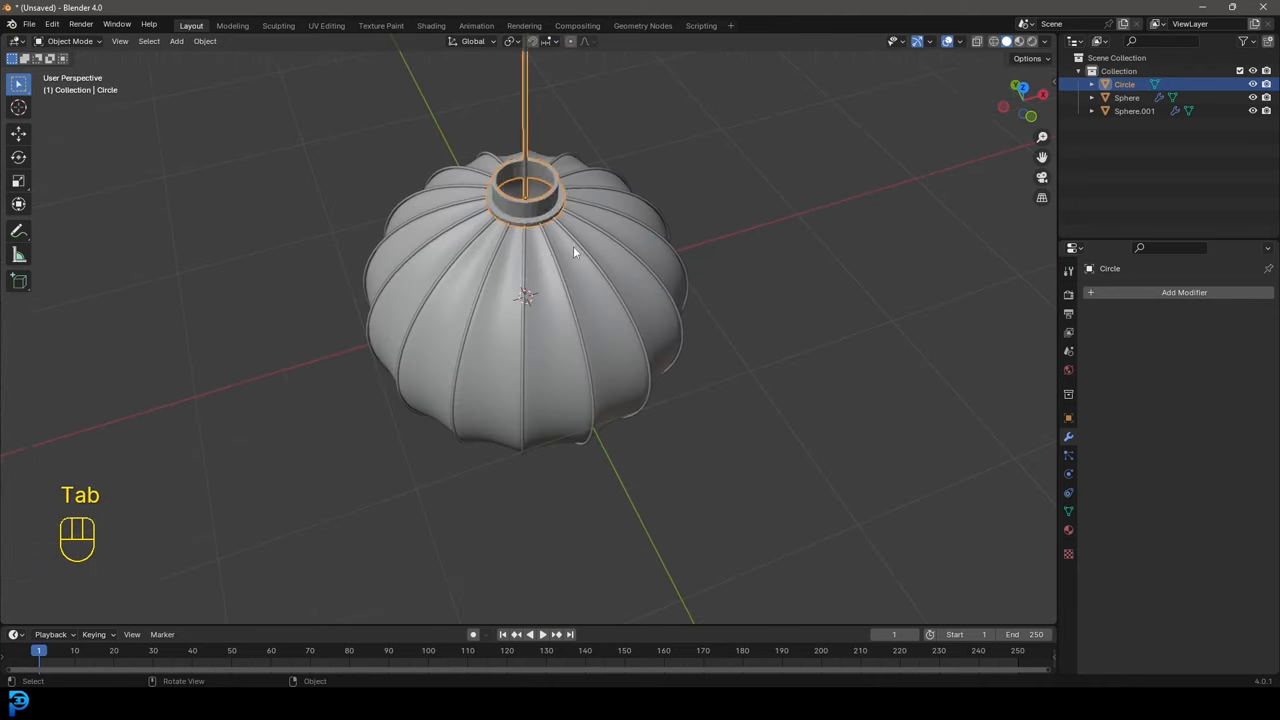
Edit all lantern meshes together and squash the shape vertically into a rounder globe
key("a")
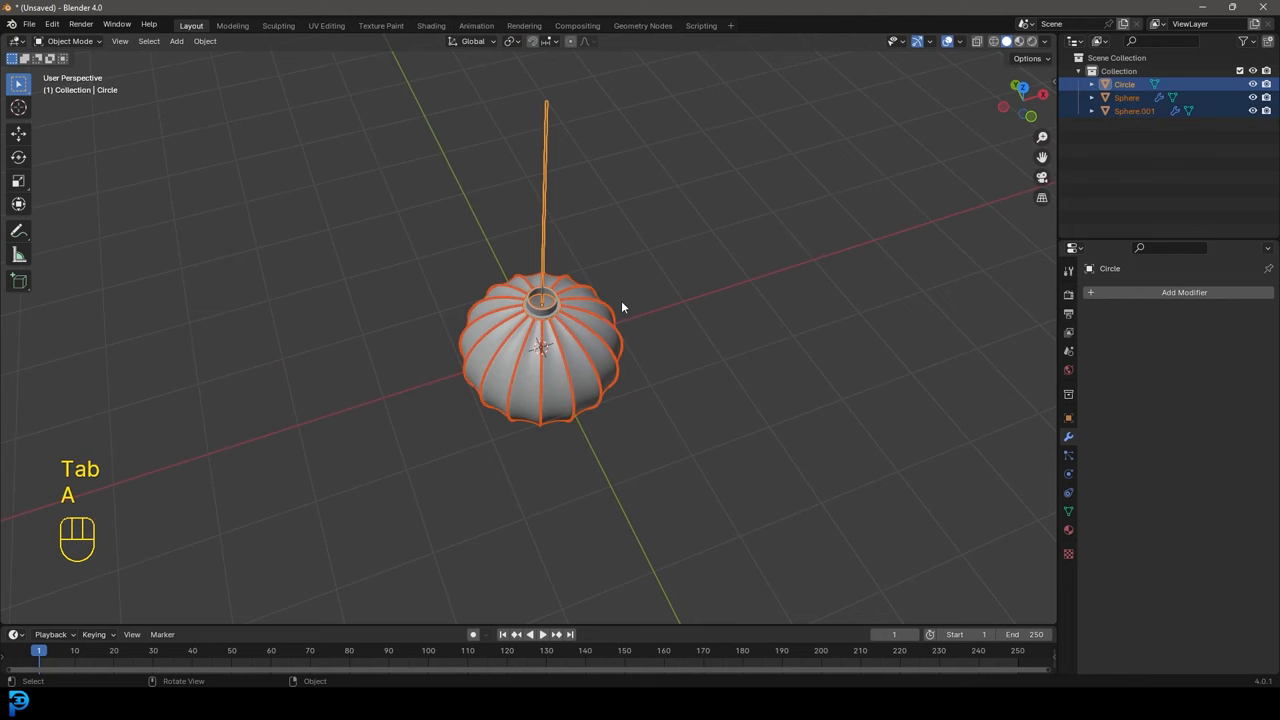
key("Tab")
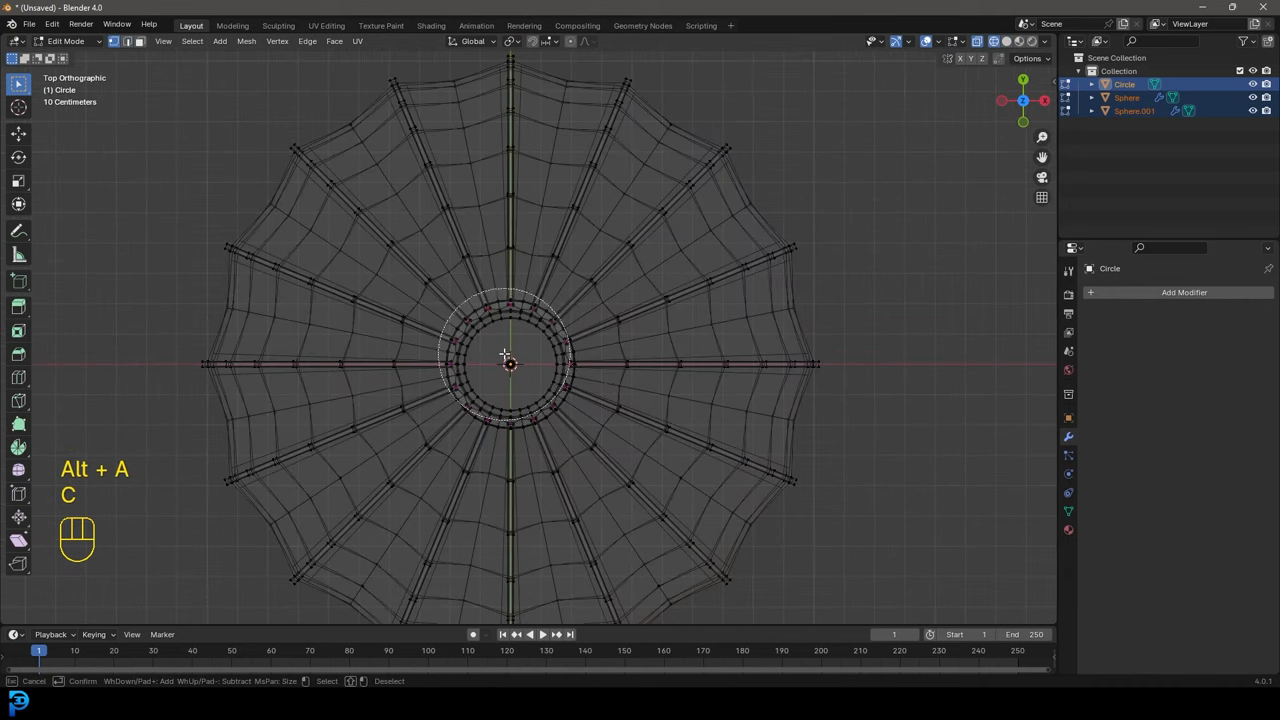
key("s")
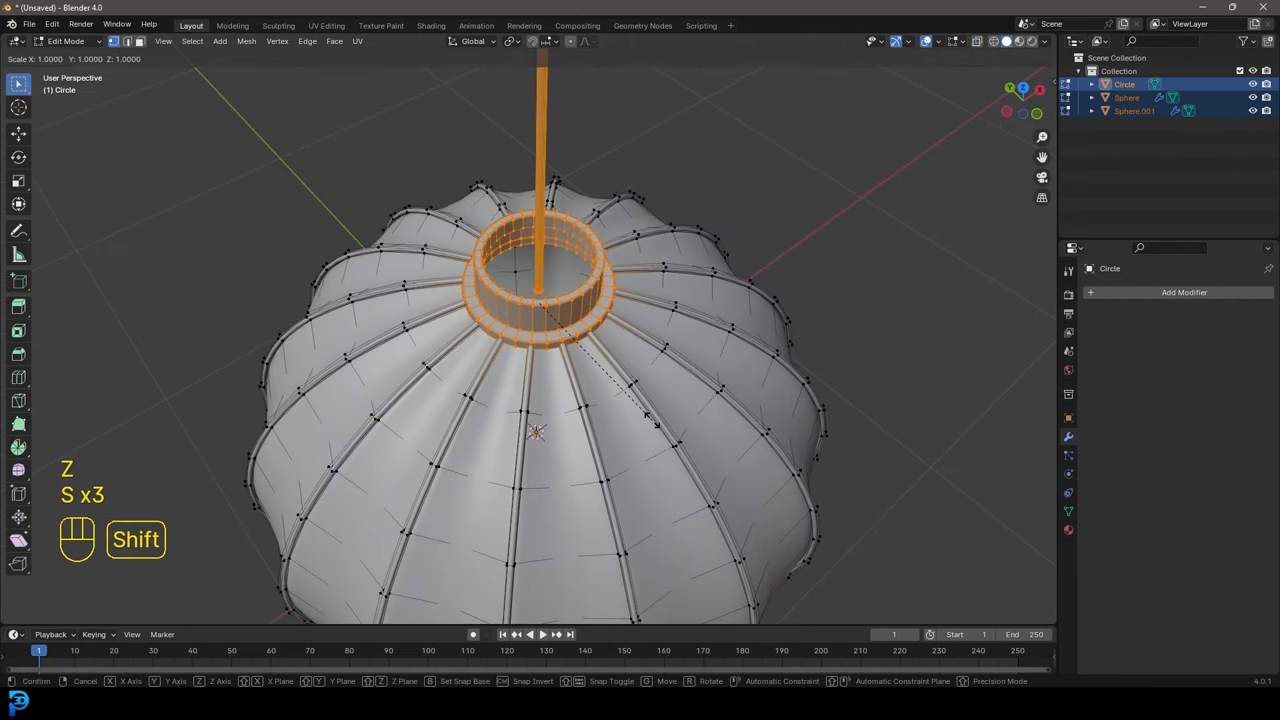
key("shift+z")
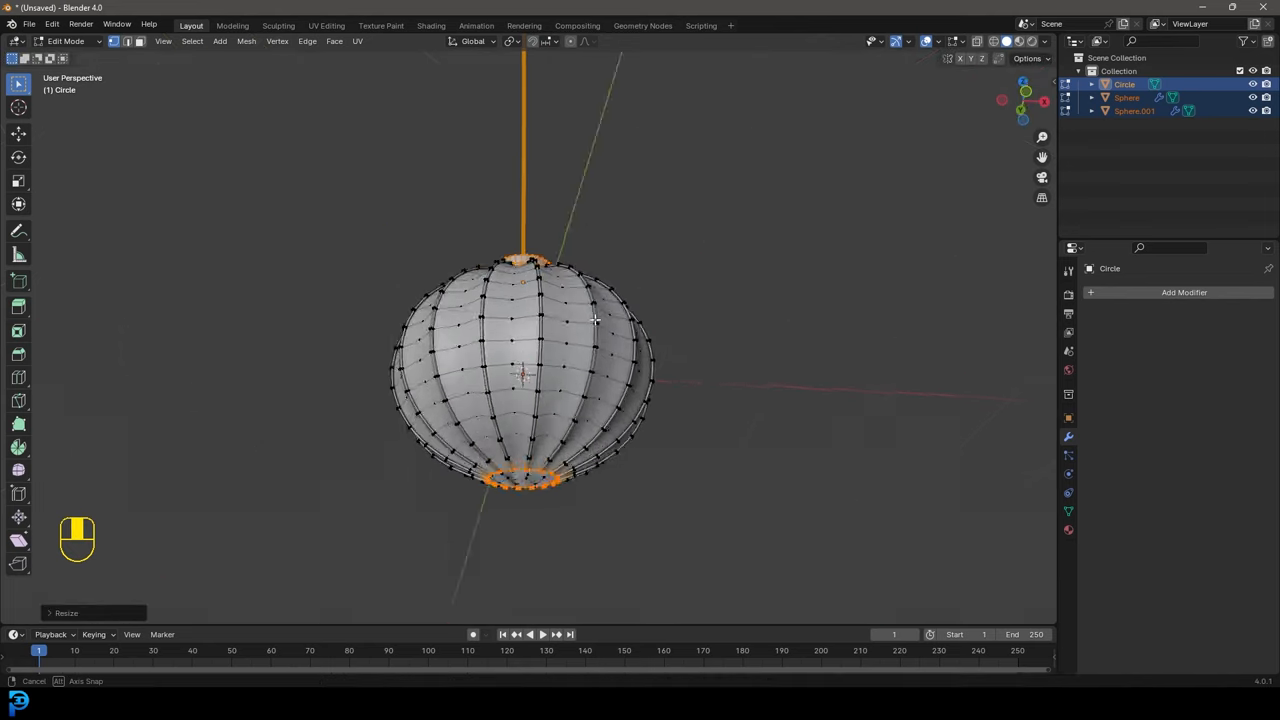
key("Tab")
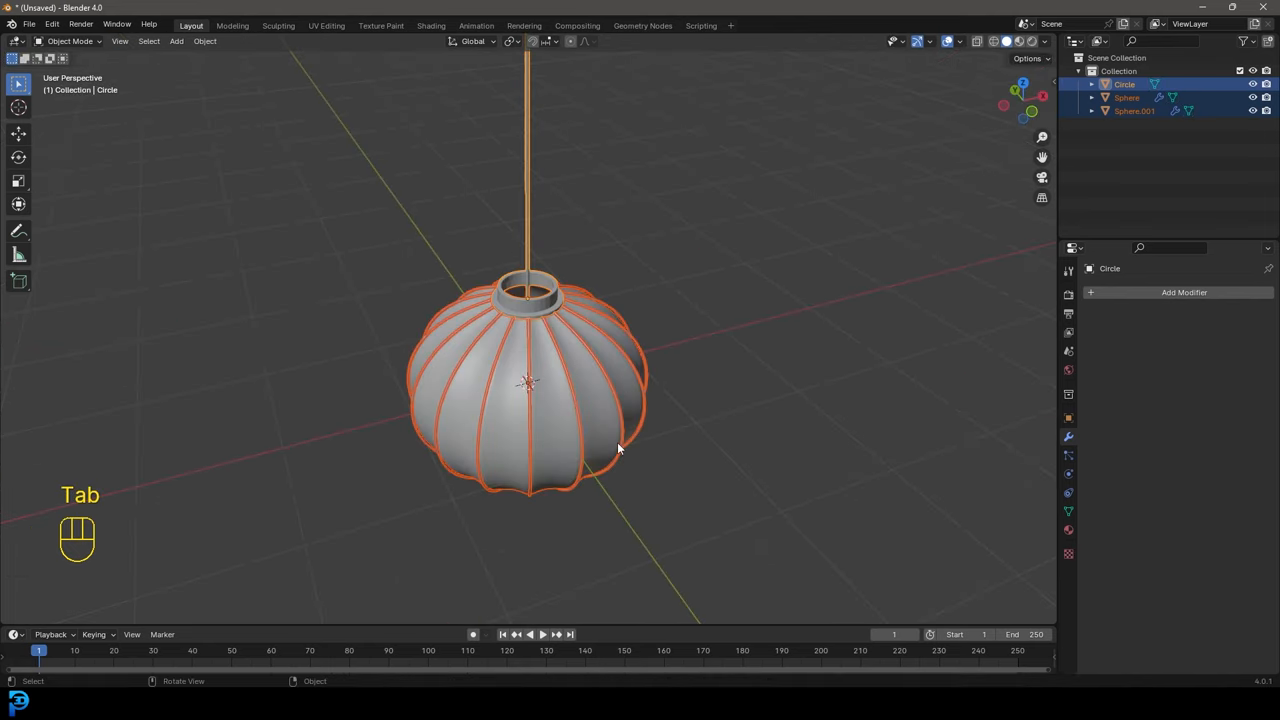
Apply Shade Smooth to the lantern surface
key("alt+a")
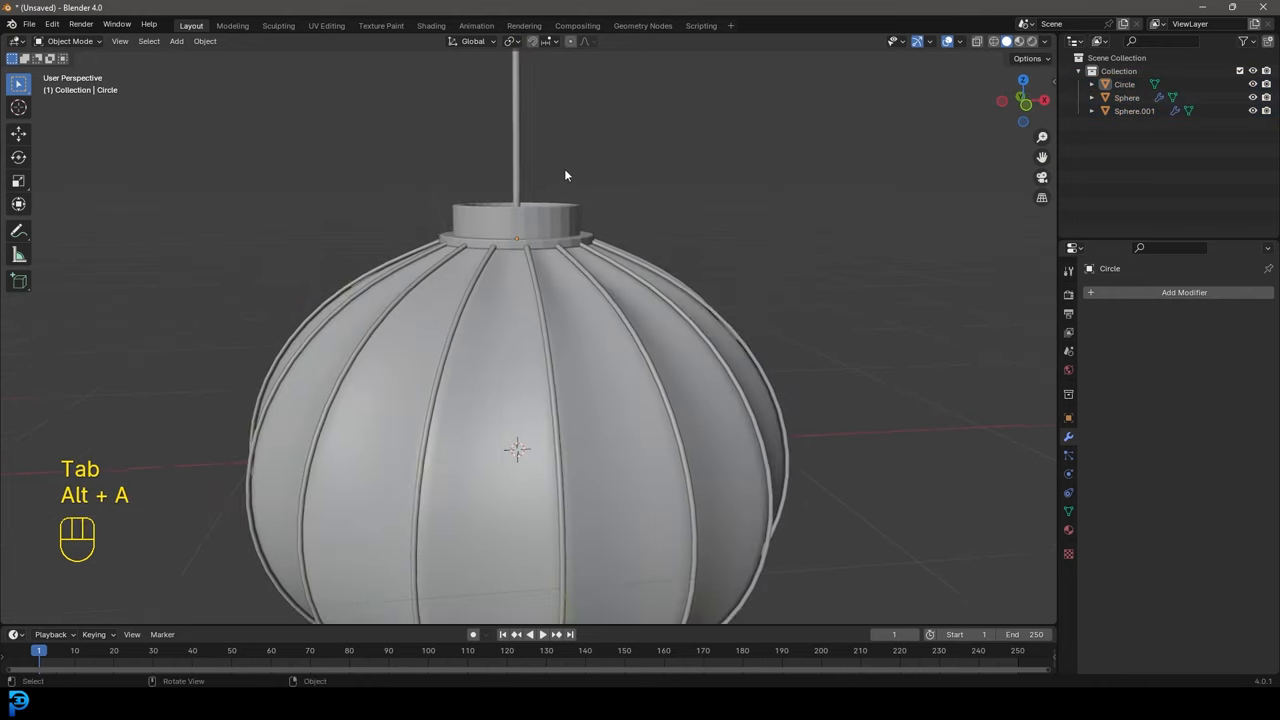
right_click(564, 176)
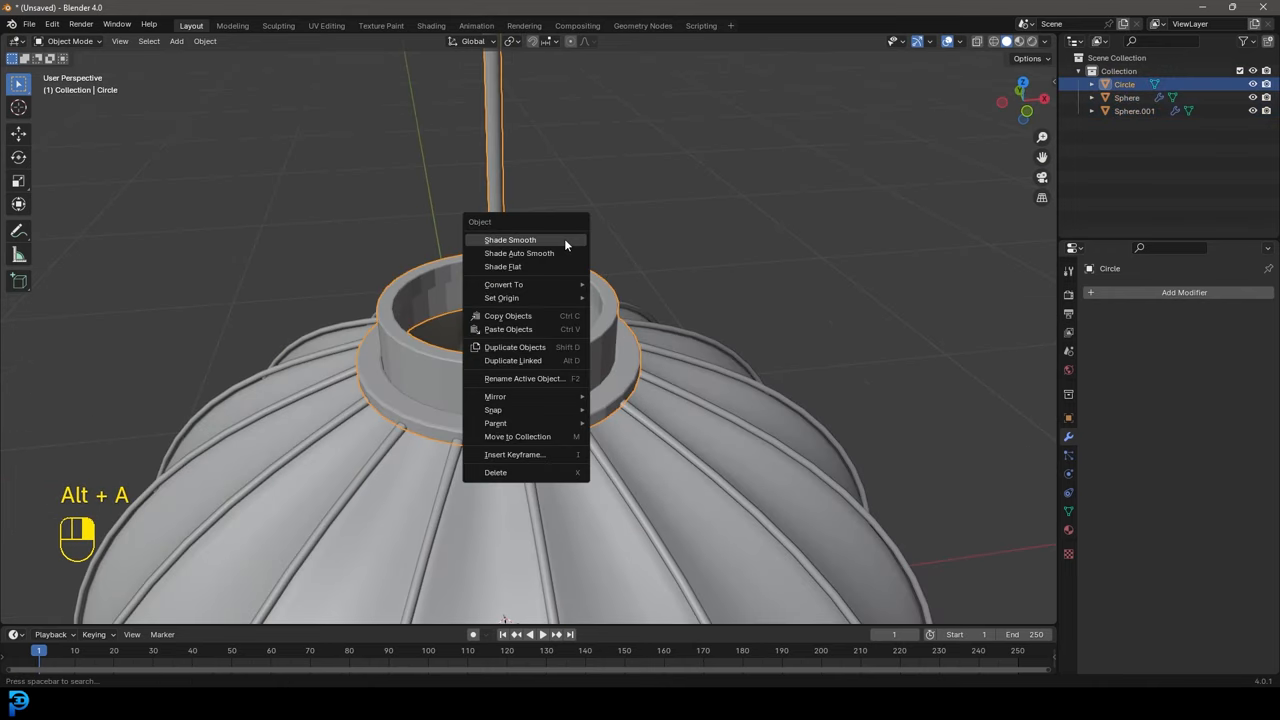
left_click(510, 240)
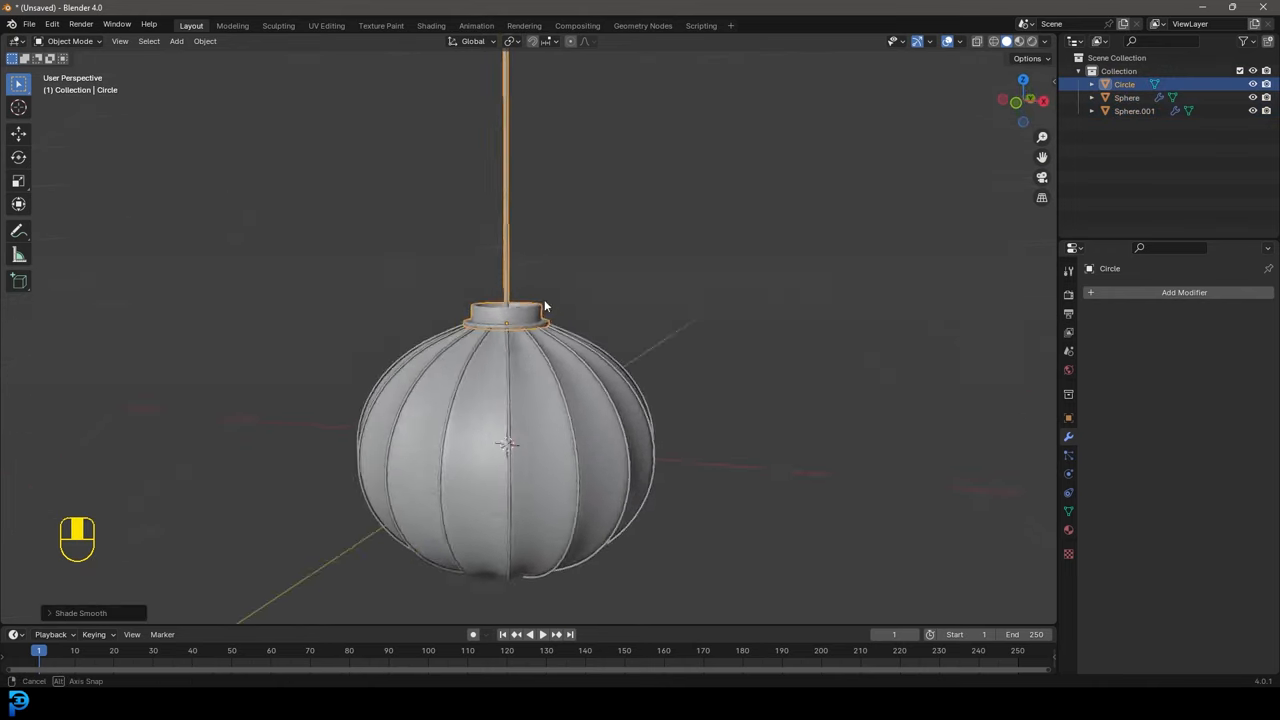
key("Tab")
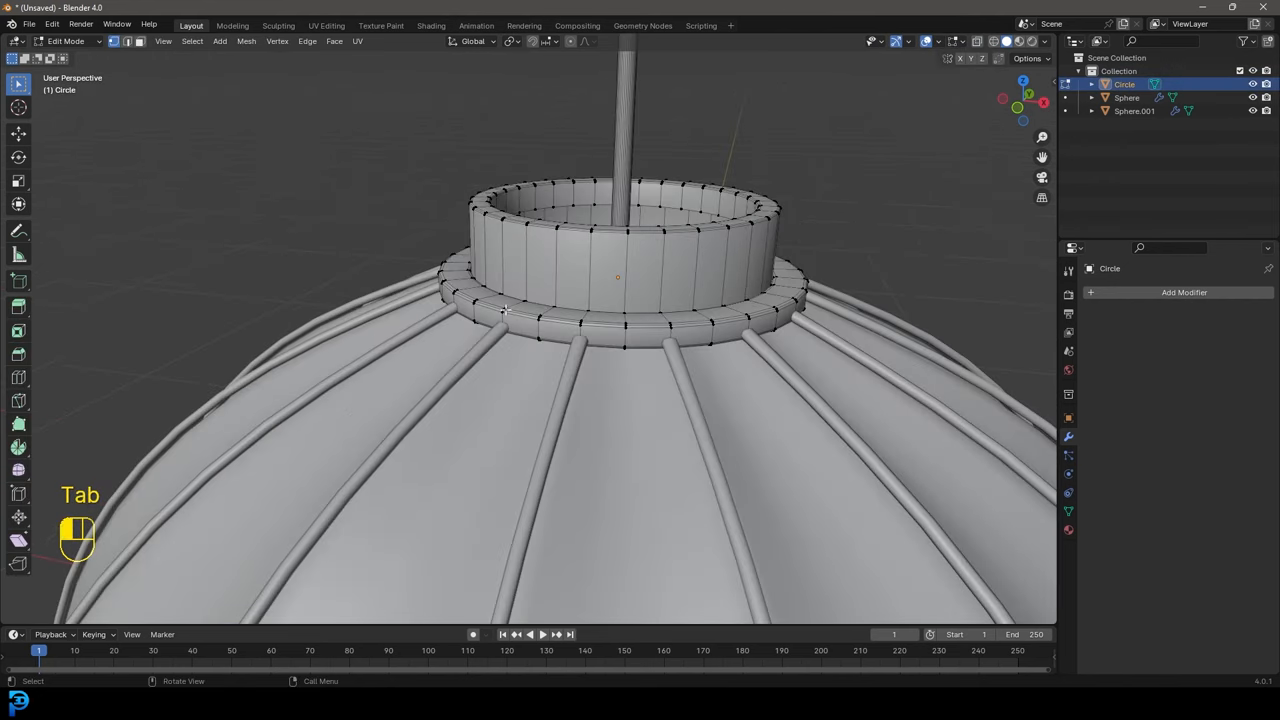
Duplicate the collar ring, move it down and flip it to form the lantern's bottom ring
key("ctrl+l")
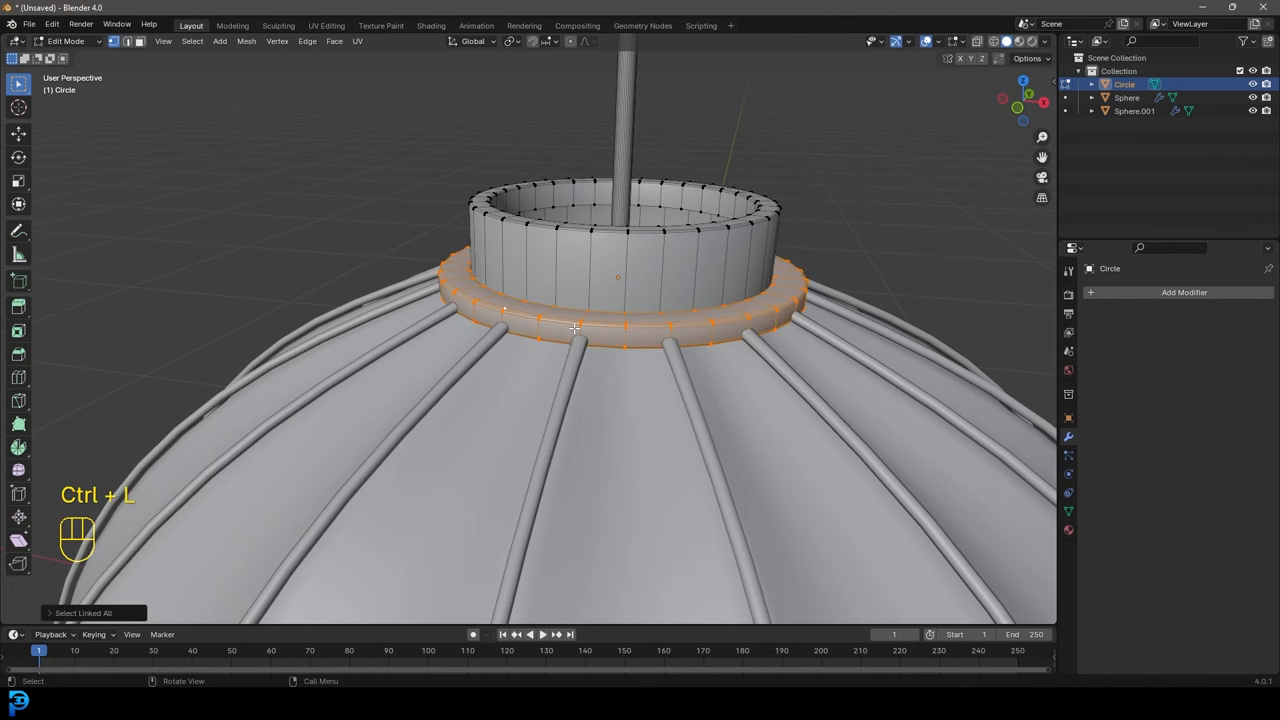
key("shift+d")
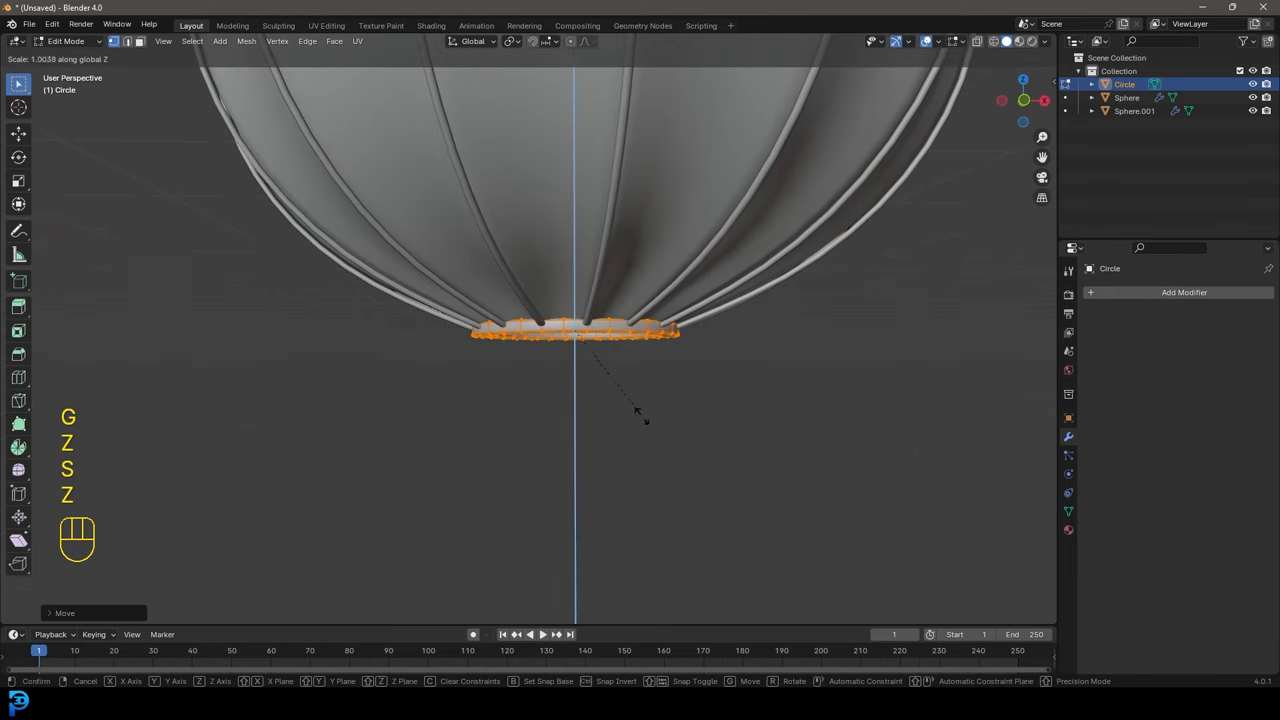
key("s")
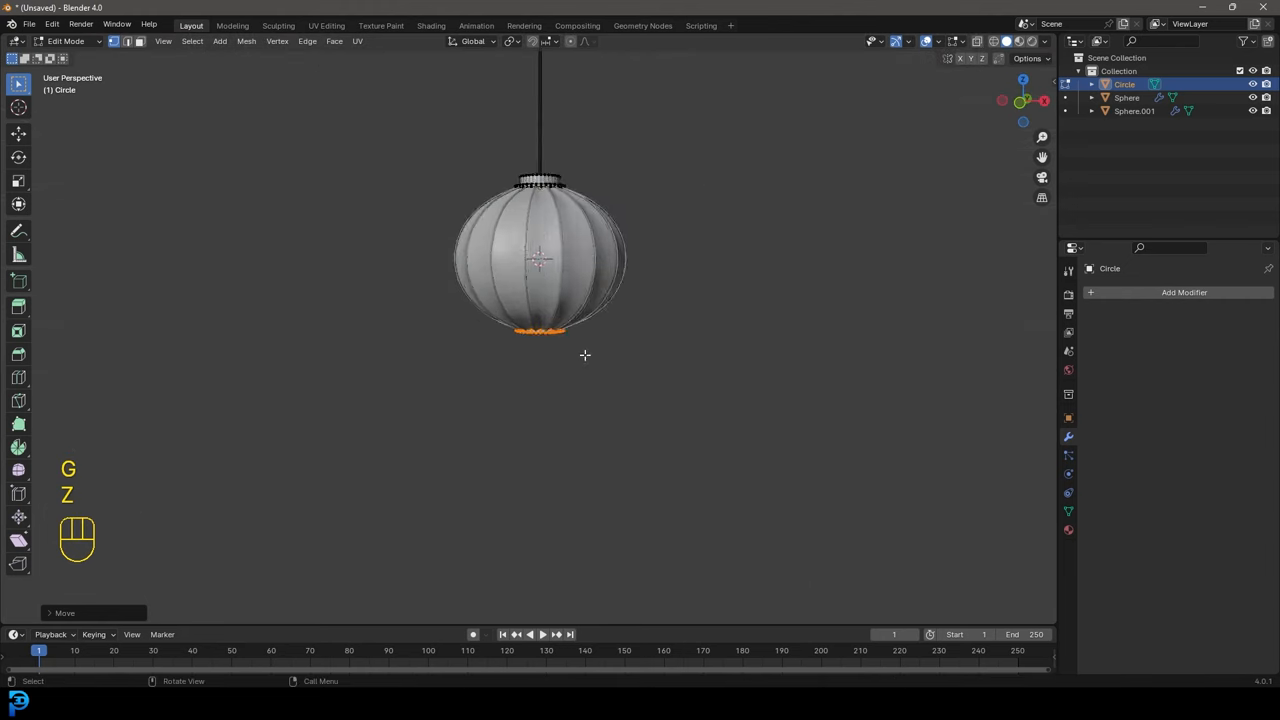
key("Tab")
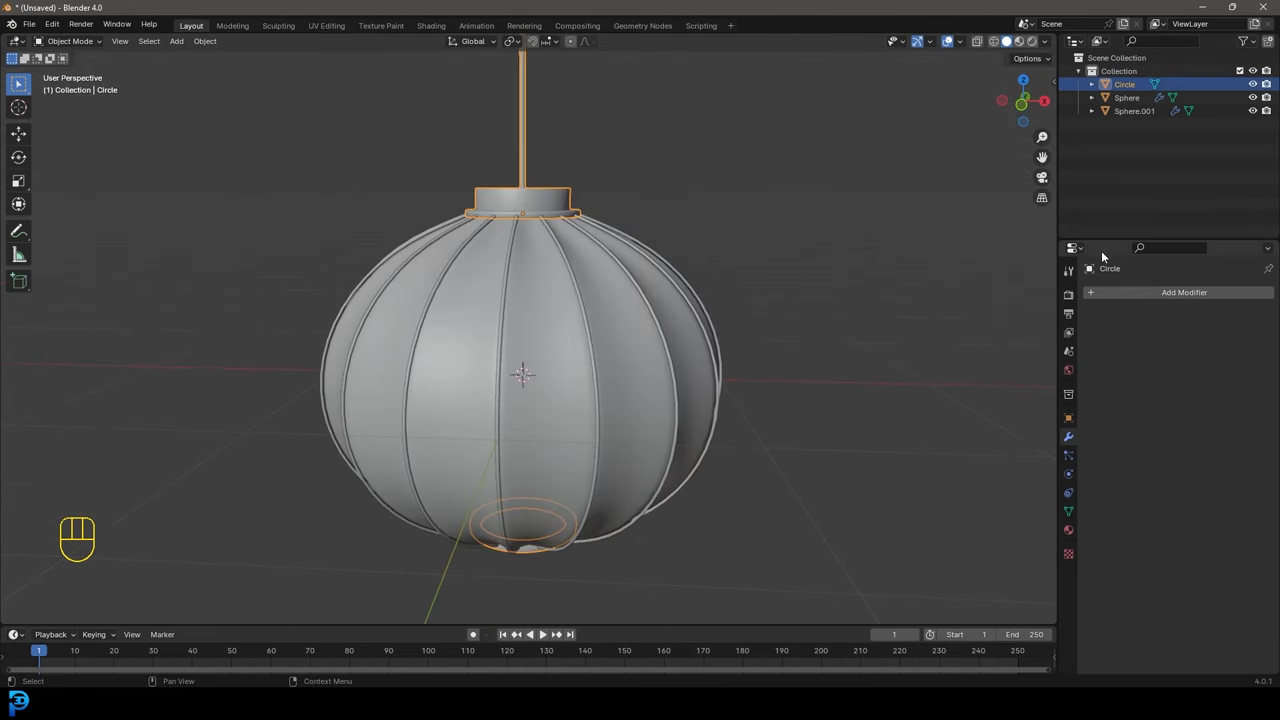
Switch the render engine to Cycles on GPU Compute with 50 max samples
left_click(1216, 292)
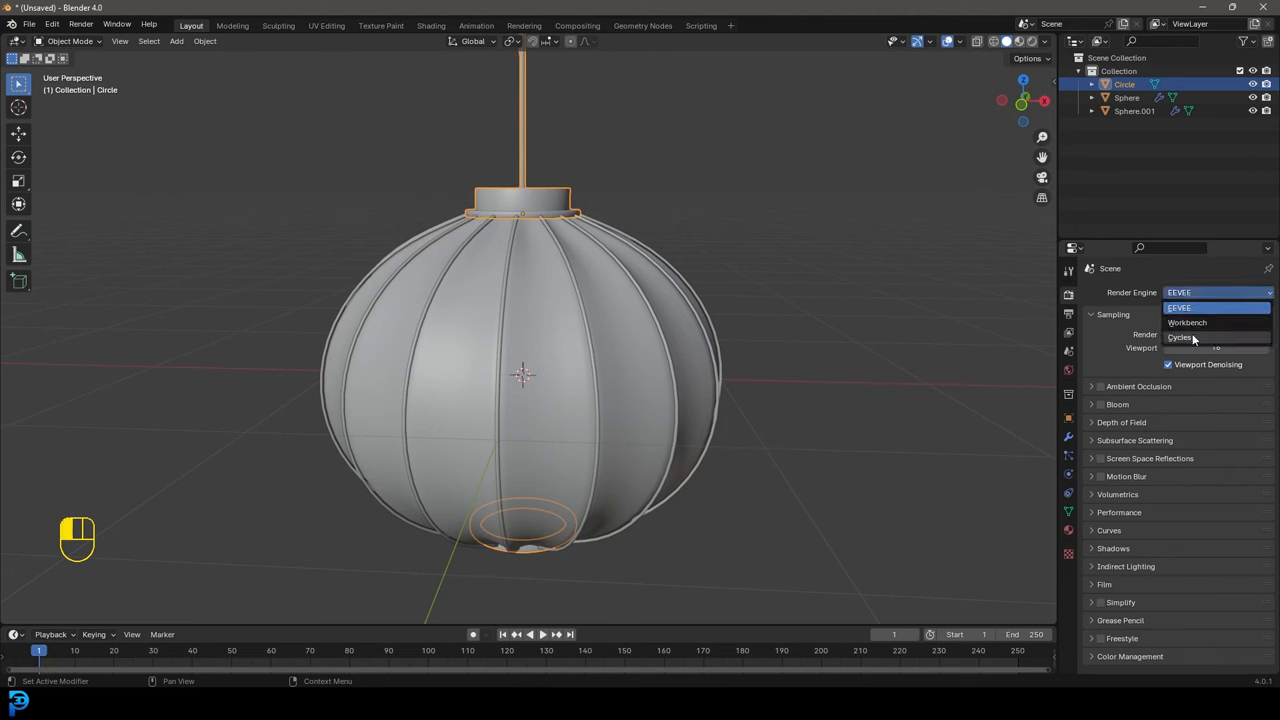
left_click(1180, 336)
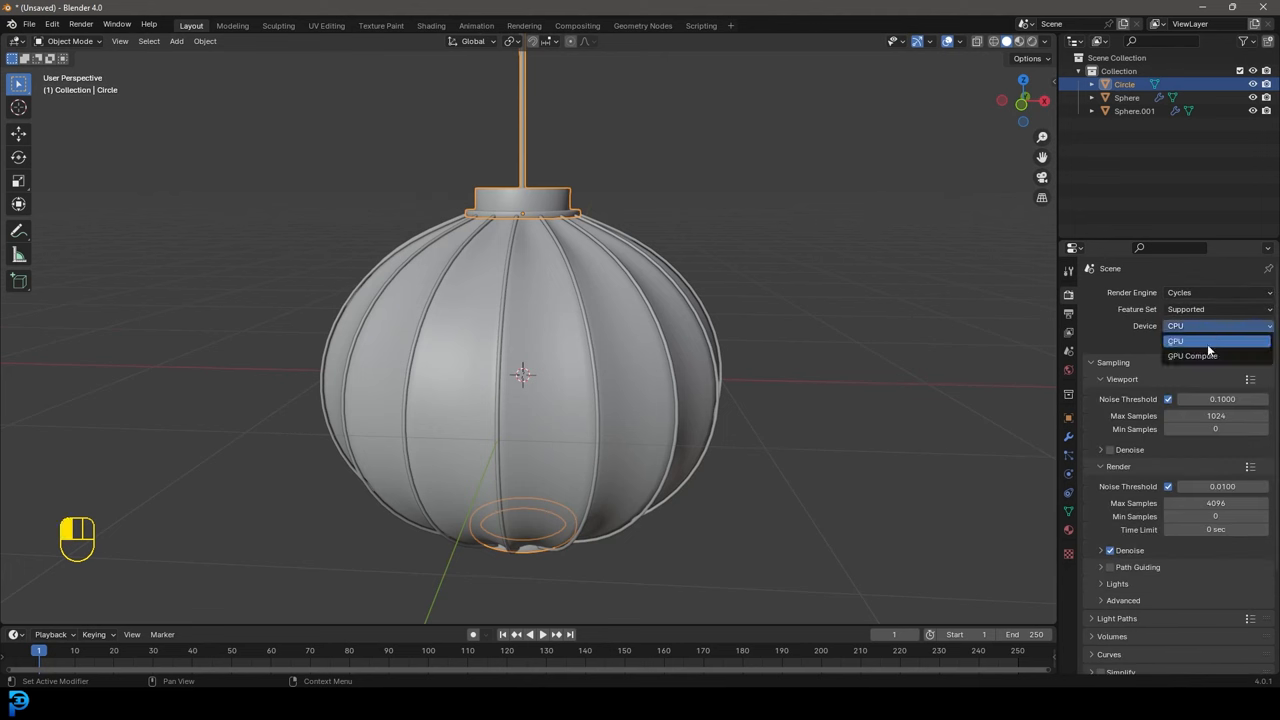
left_click(1192, 356)
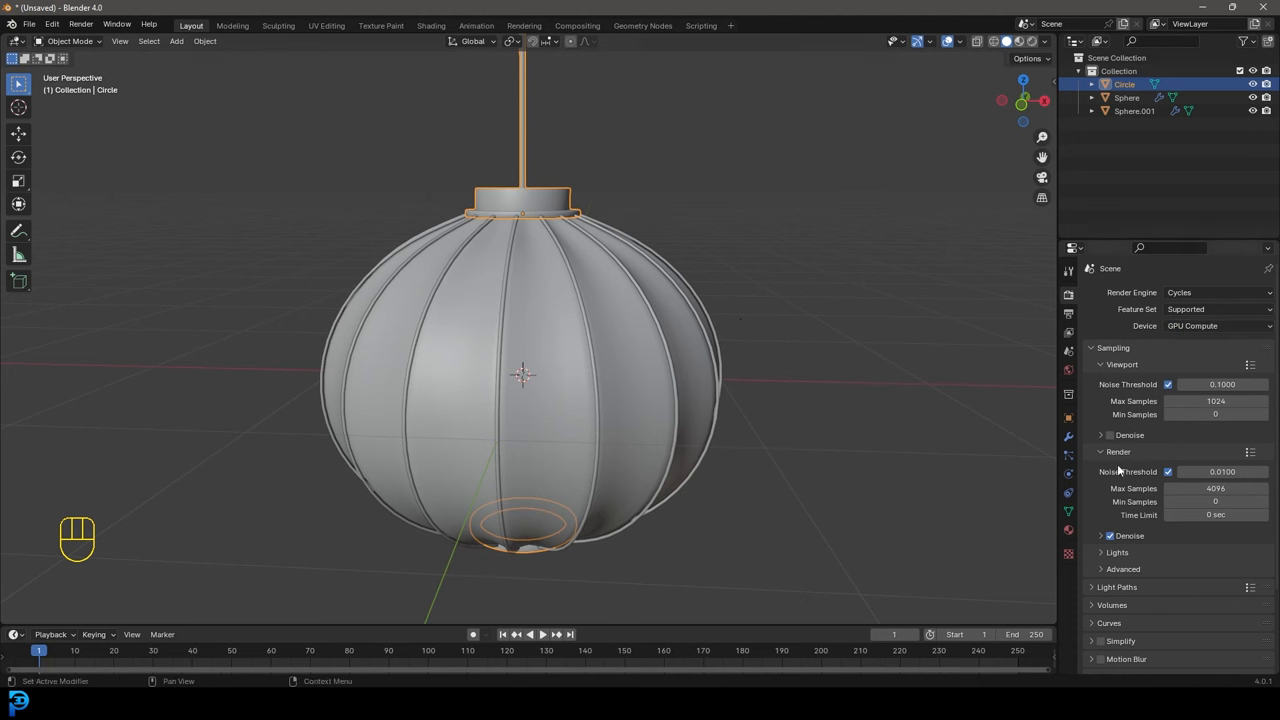
double_click(1216, 488)
type("50")
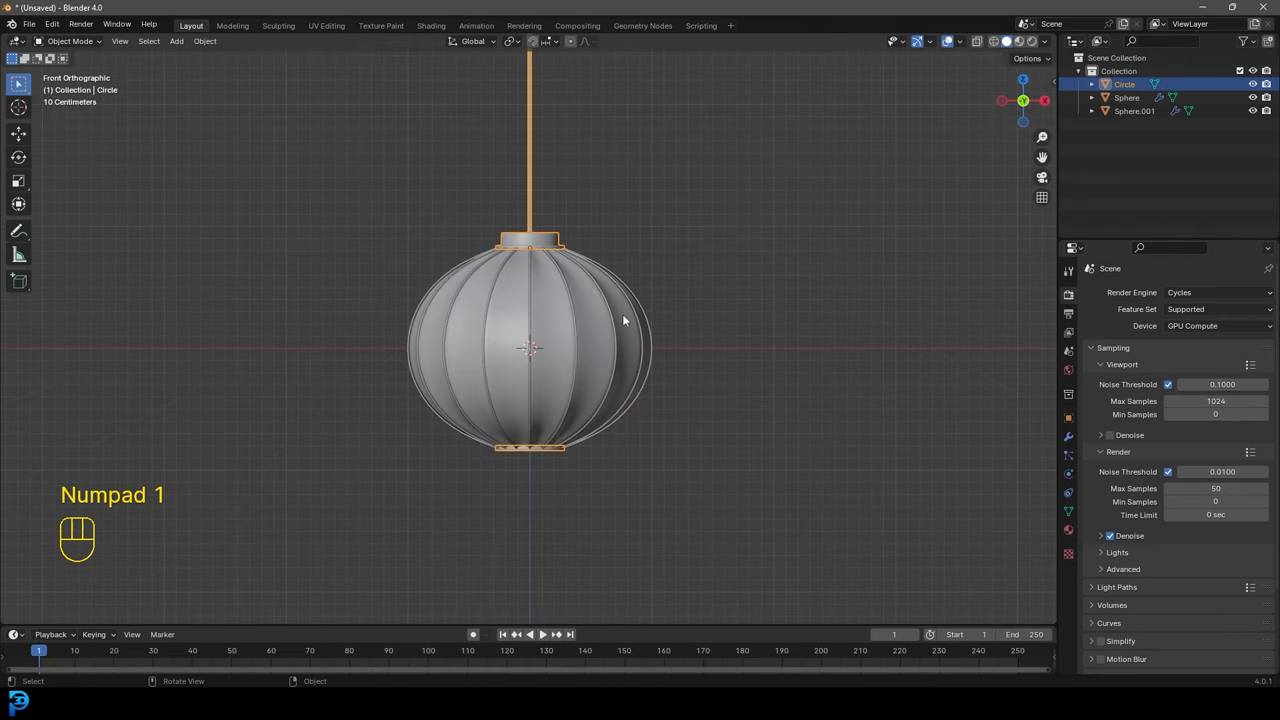
Add a camera and move and rotate it to frame the lantern
key("shift+a")
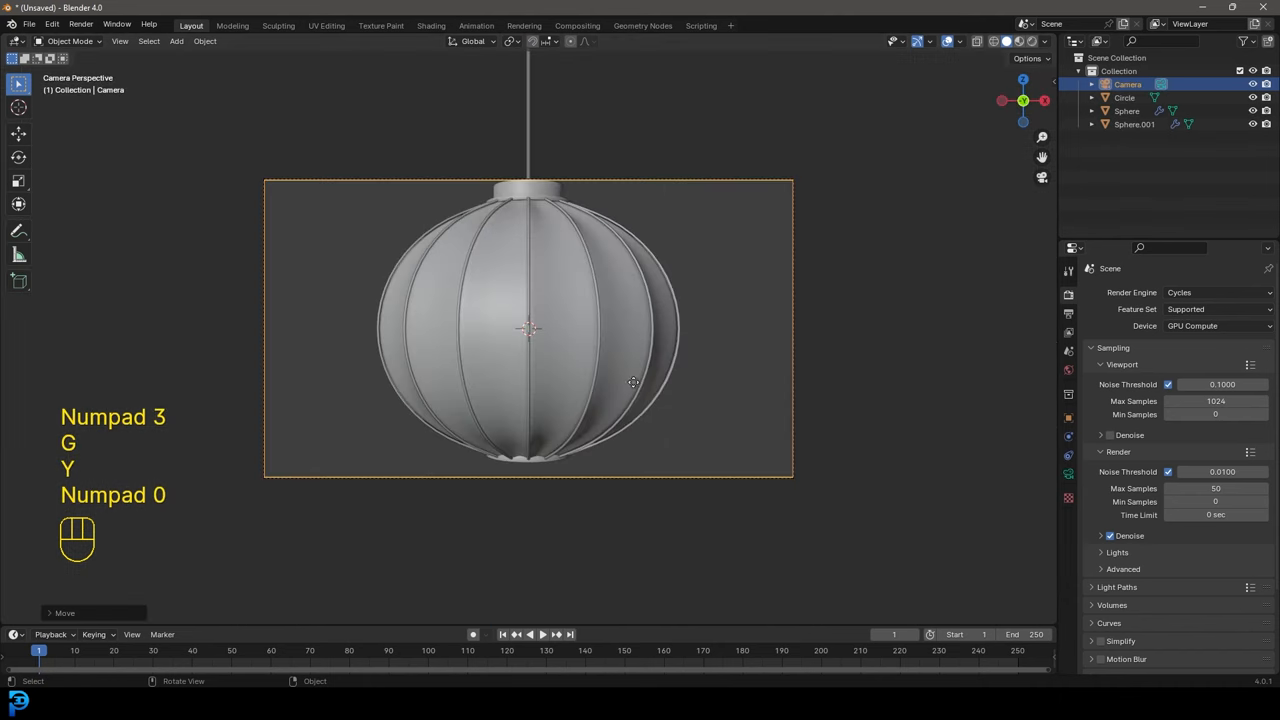
left_click(512, 40)
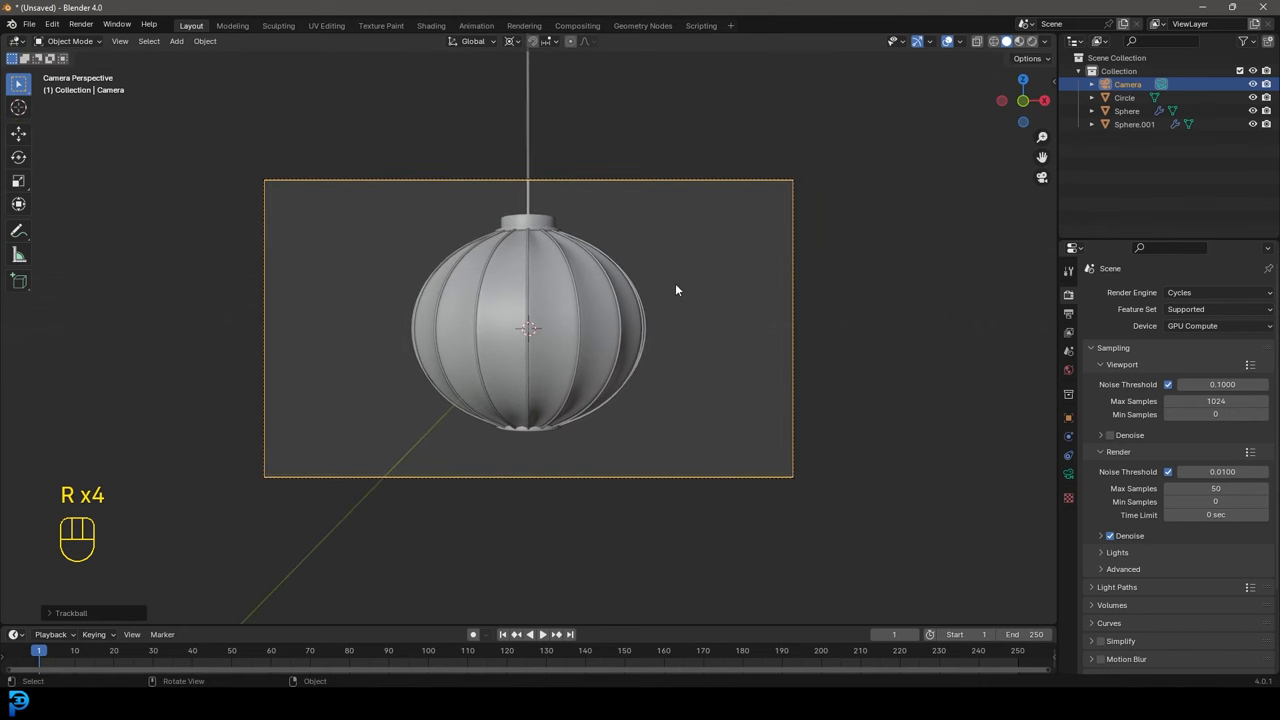
mouse_move(462, 312)
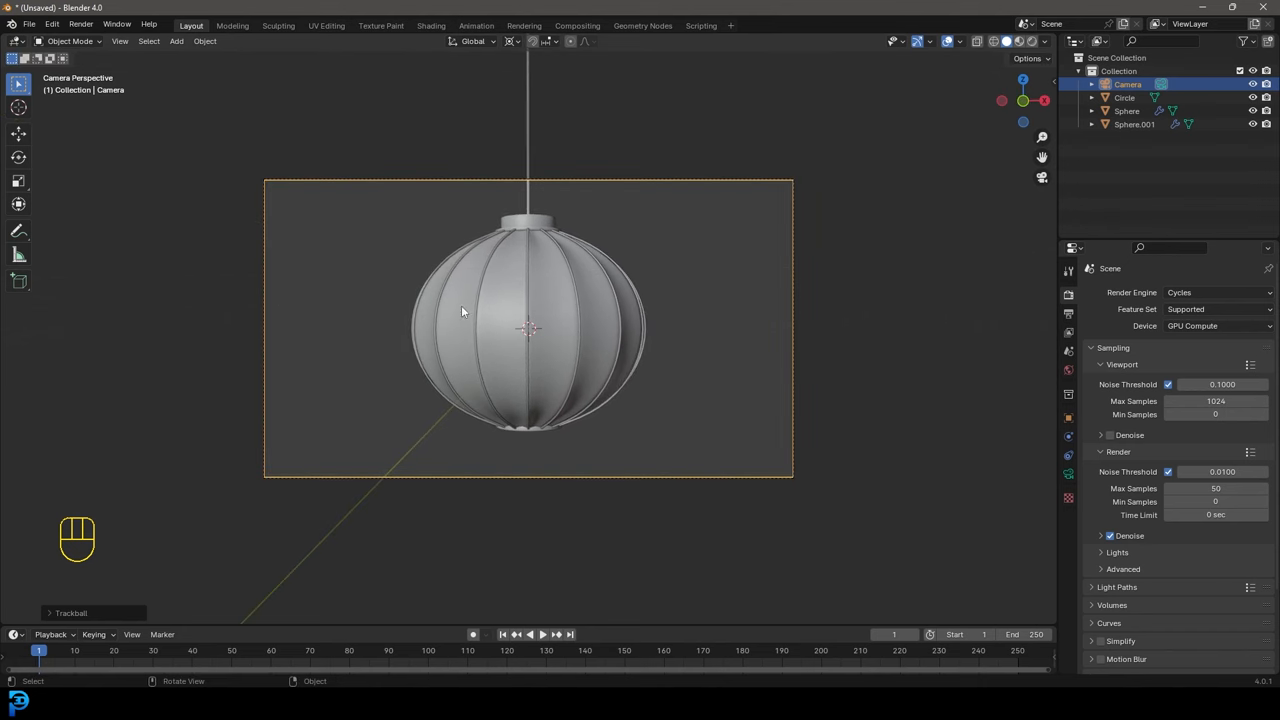
Add an area light beside the lantern aimed at it with power 400
key("ctrl+b")
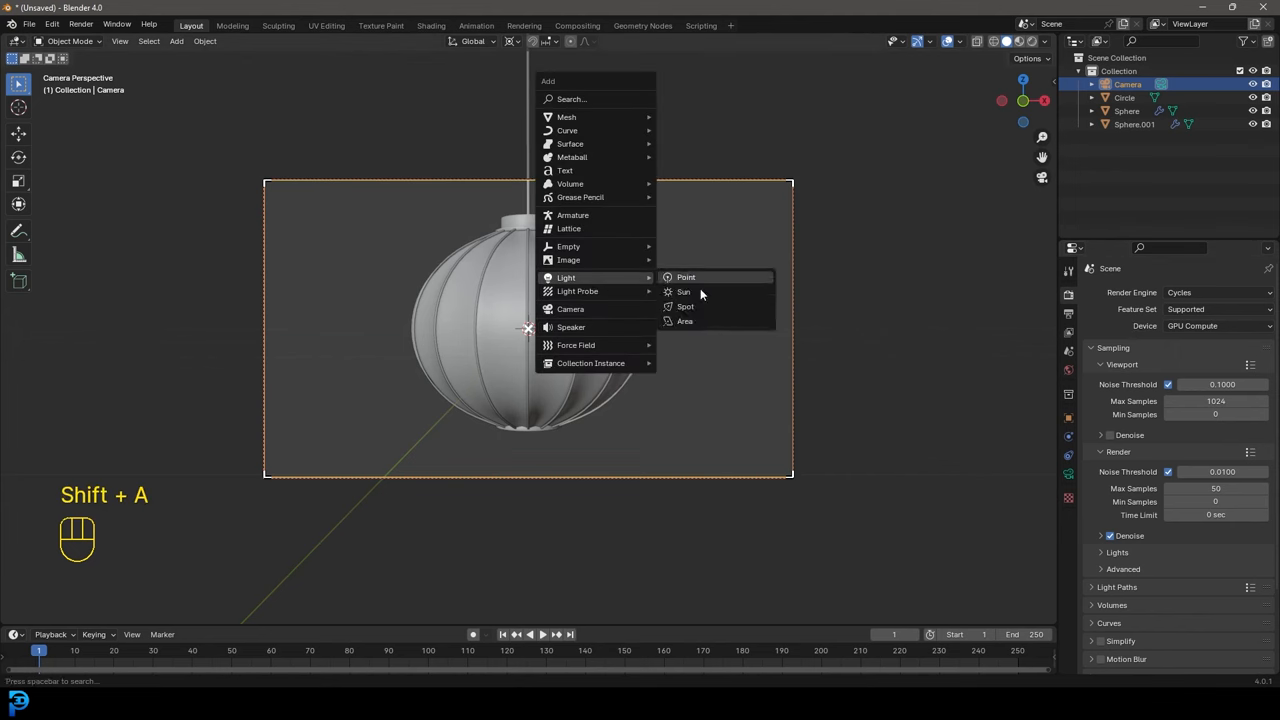
left_click(684, 320)
type("400")
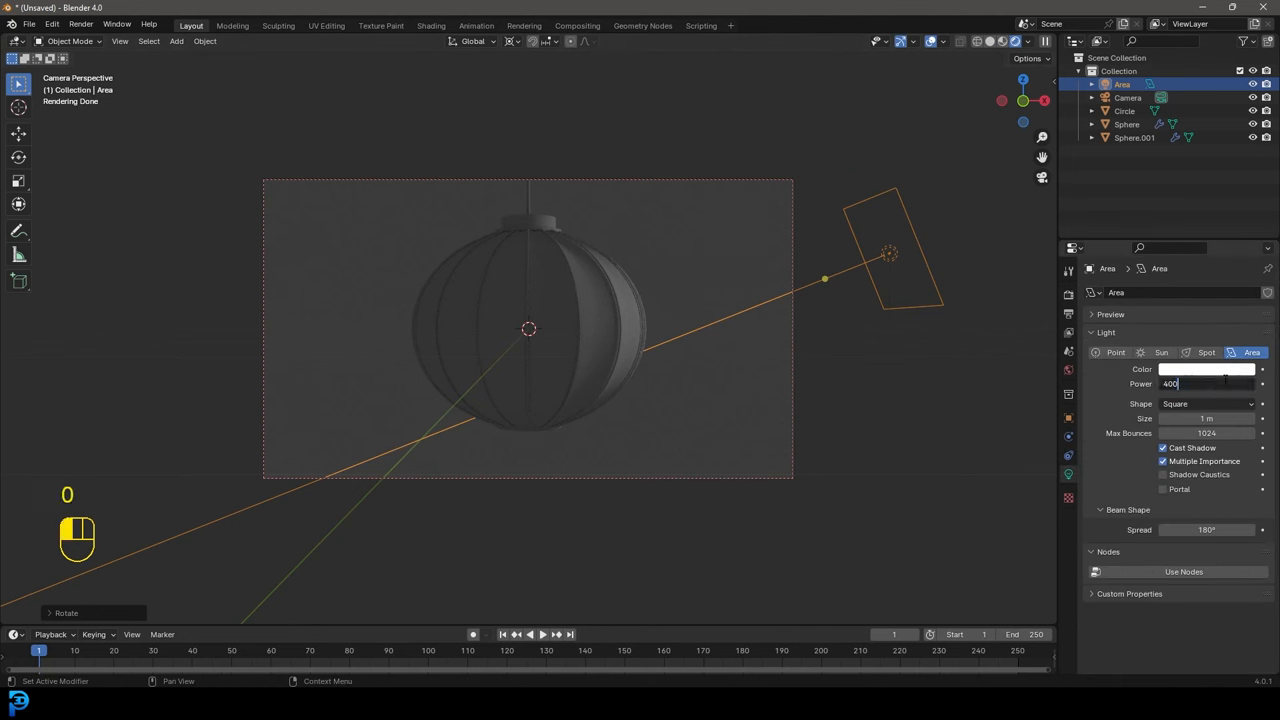
left_click(508, 40)
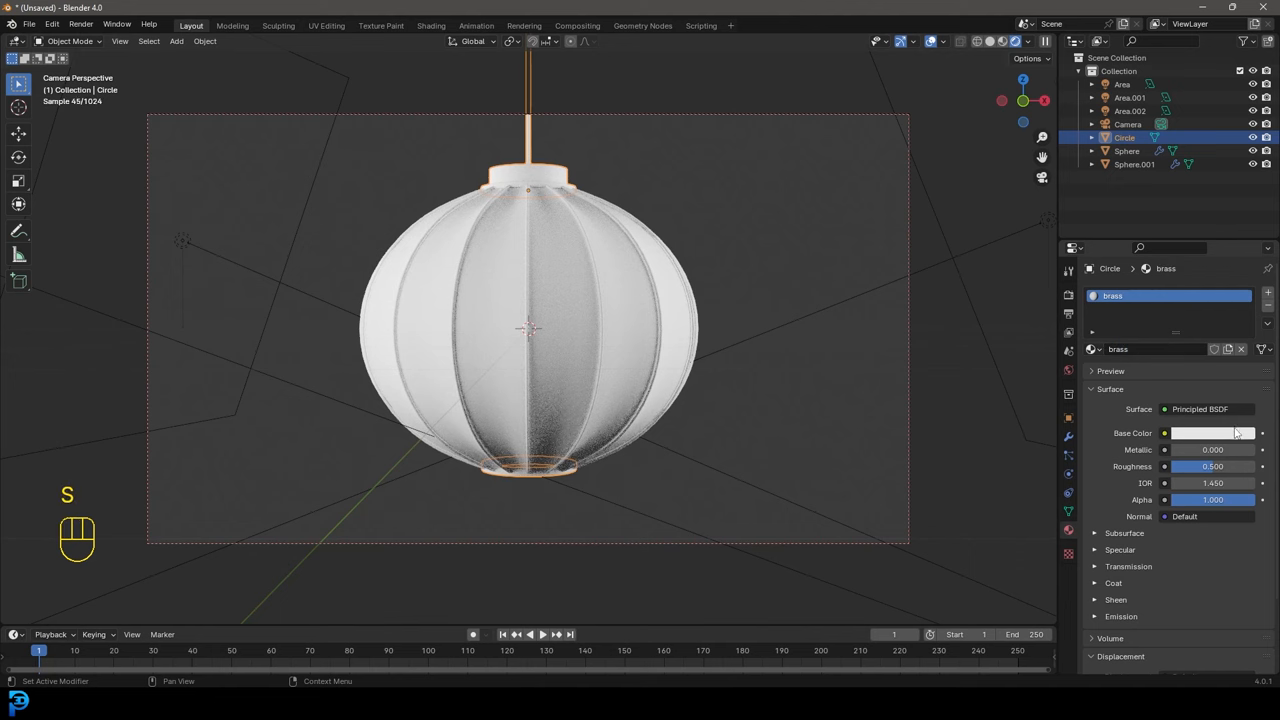
Assign the ribs a metallic brass-coloured material, then select the lantern's sphere body
left_click(1212, 432)
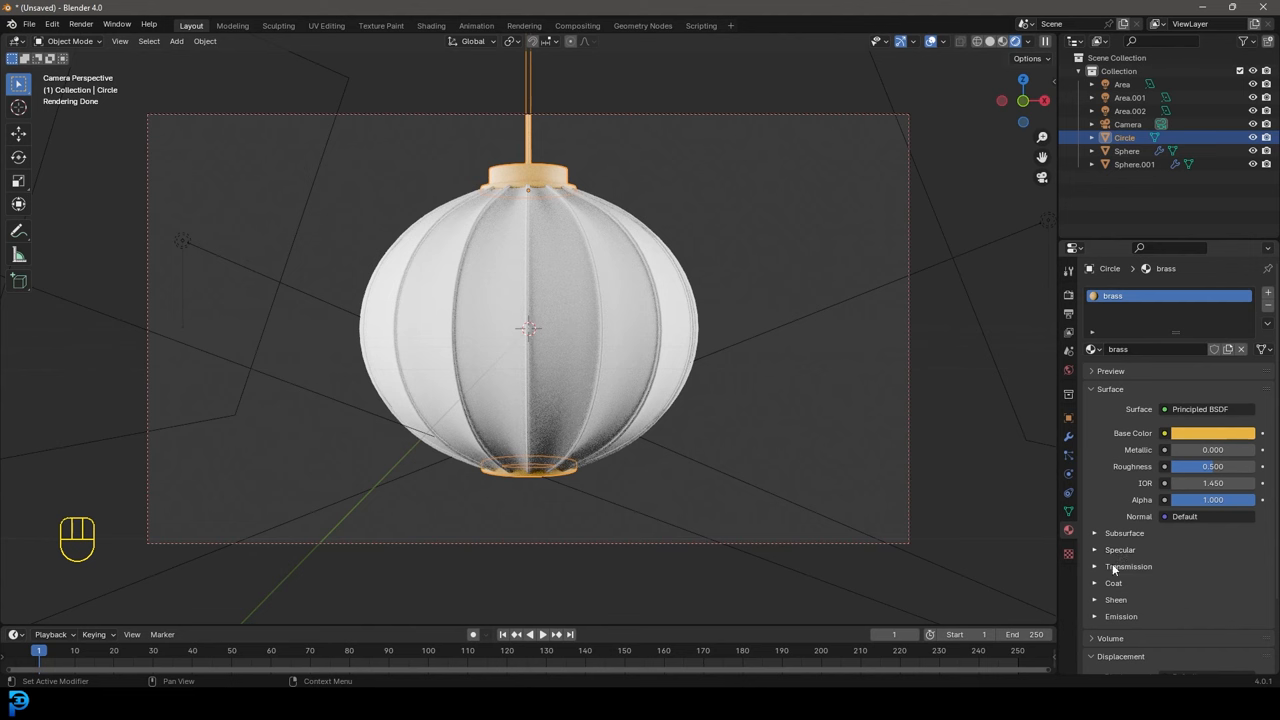
mouse_move(1144, 450)
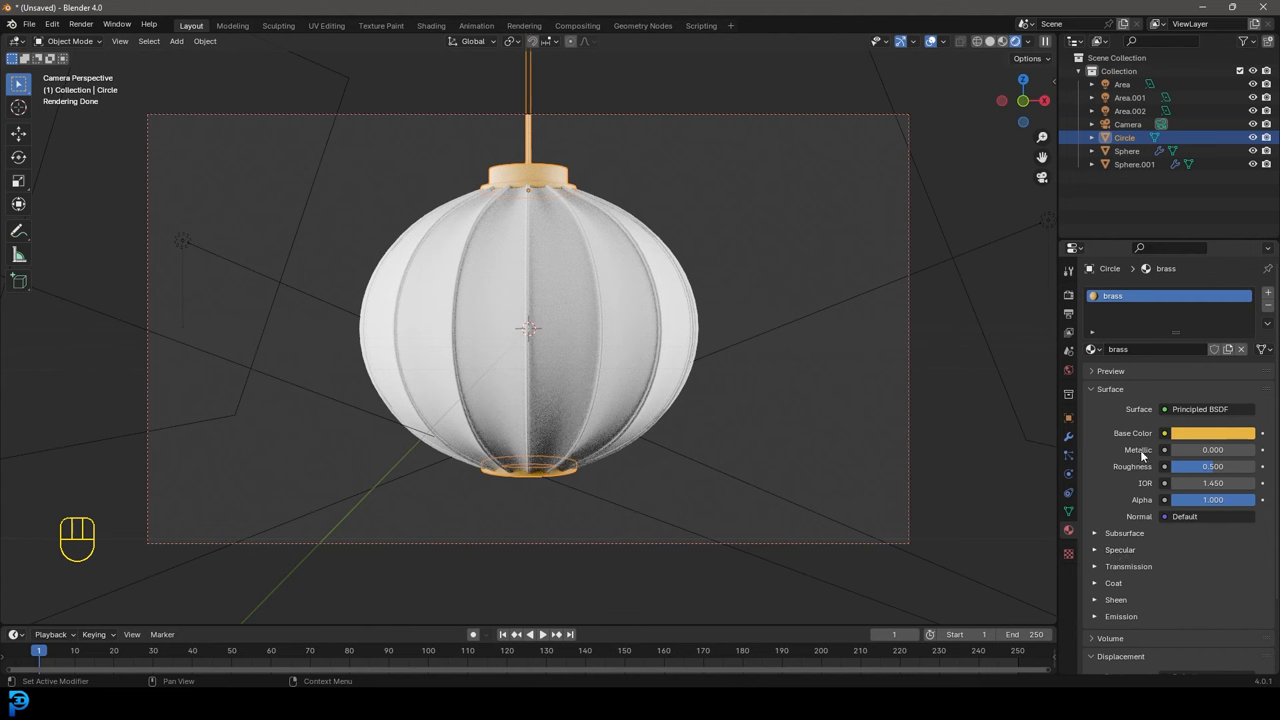
left_click(1212, 448)
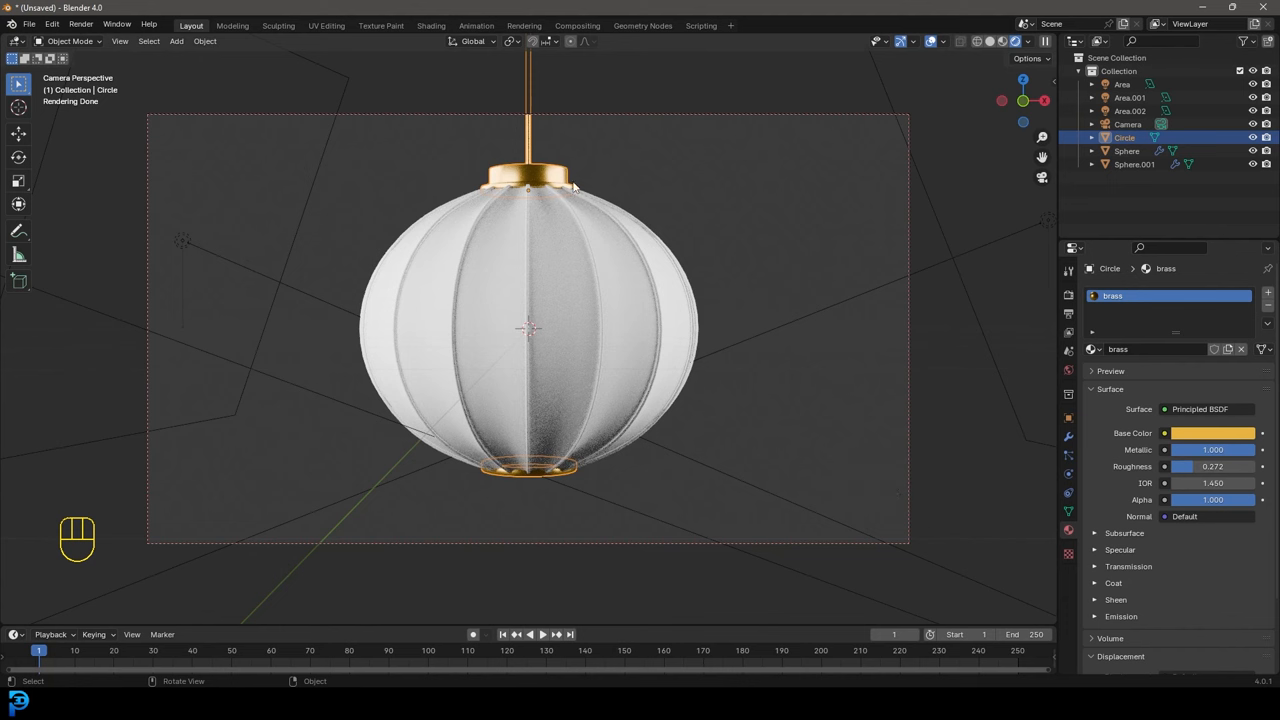
left_click(1134, 164)
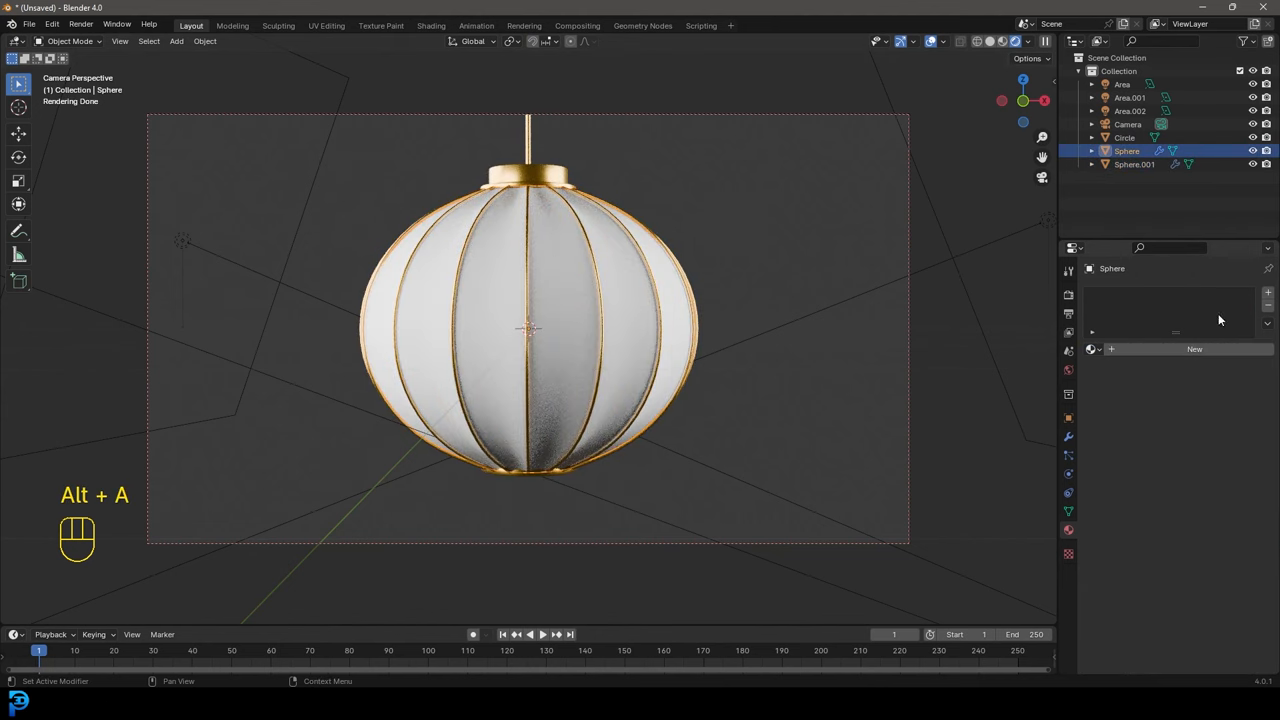
Give the sphere a Cloth material with red base colour and subsurface weight 1.0
left_click(1194, 348)
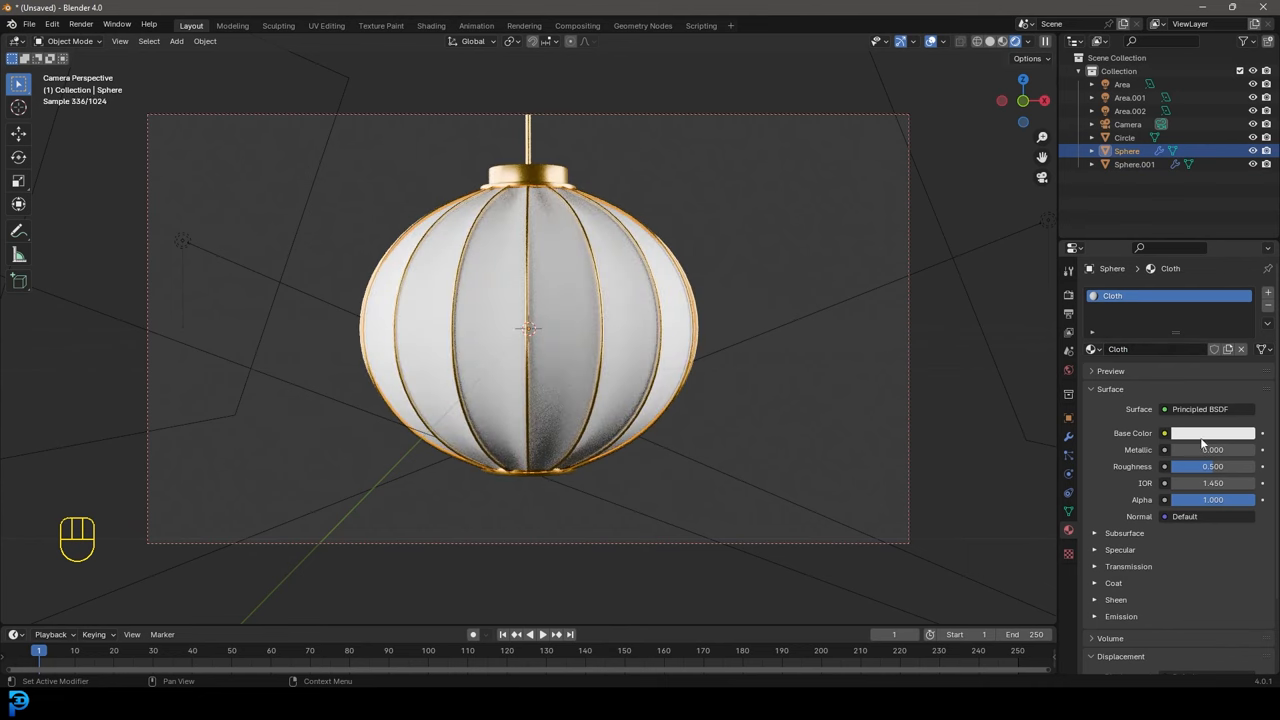
left_click(1212, 432)
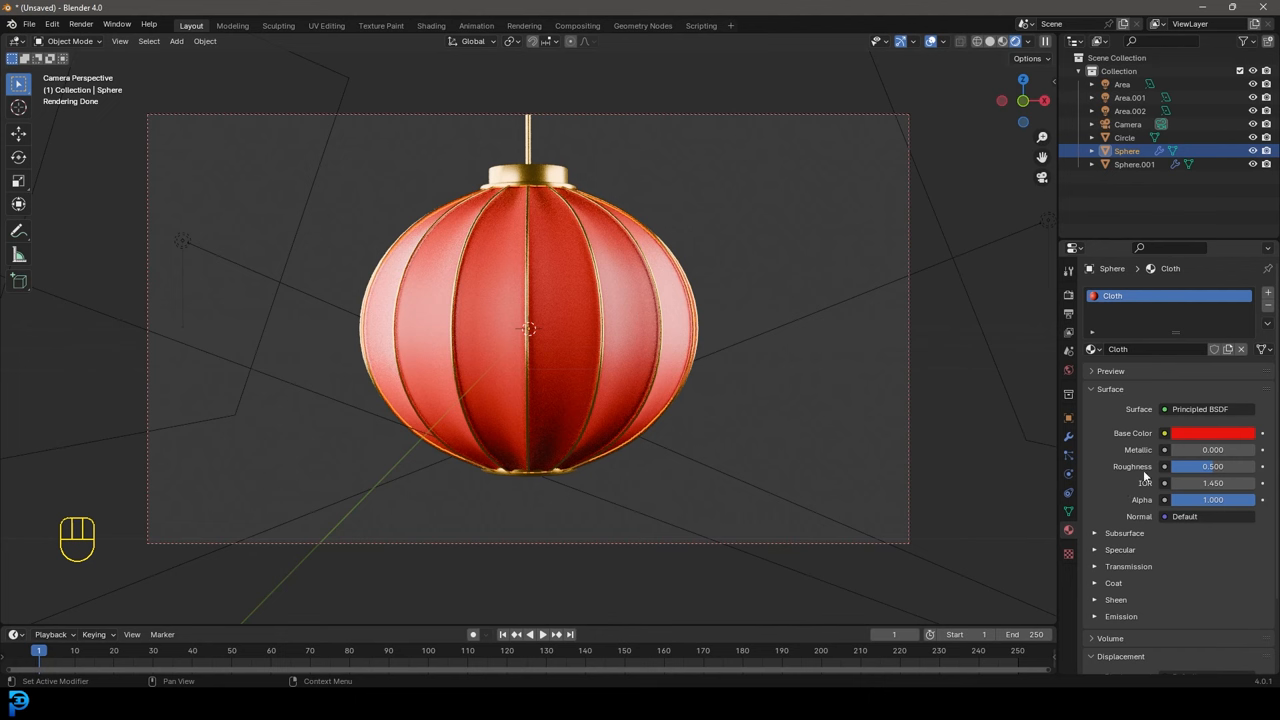
left_click(1124, 532)
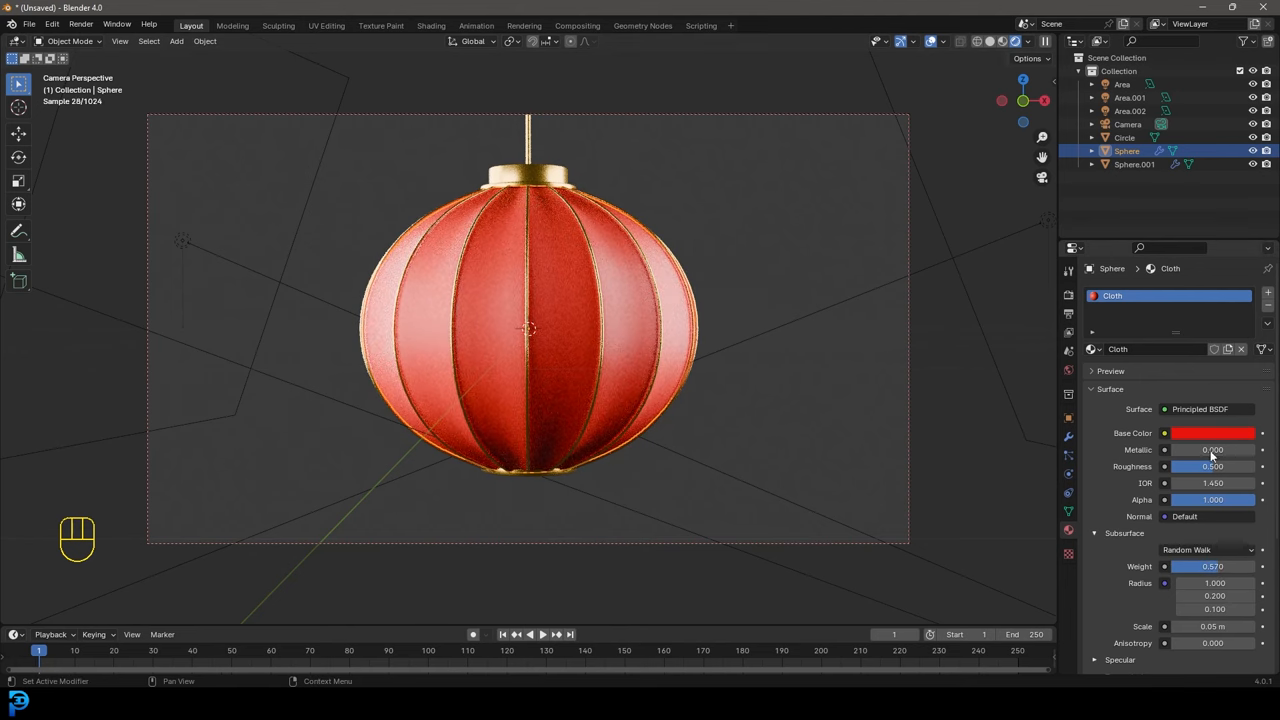
left_click(1210, 432)
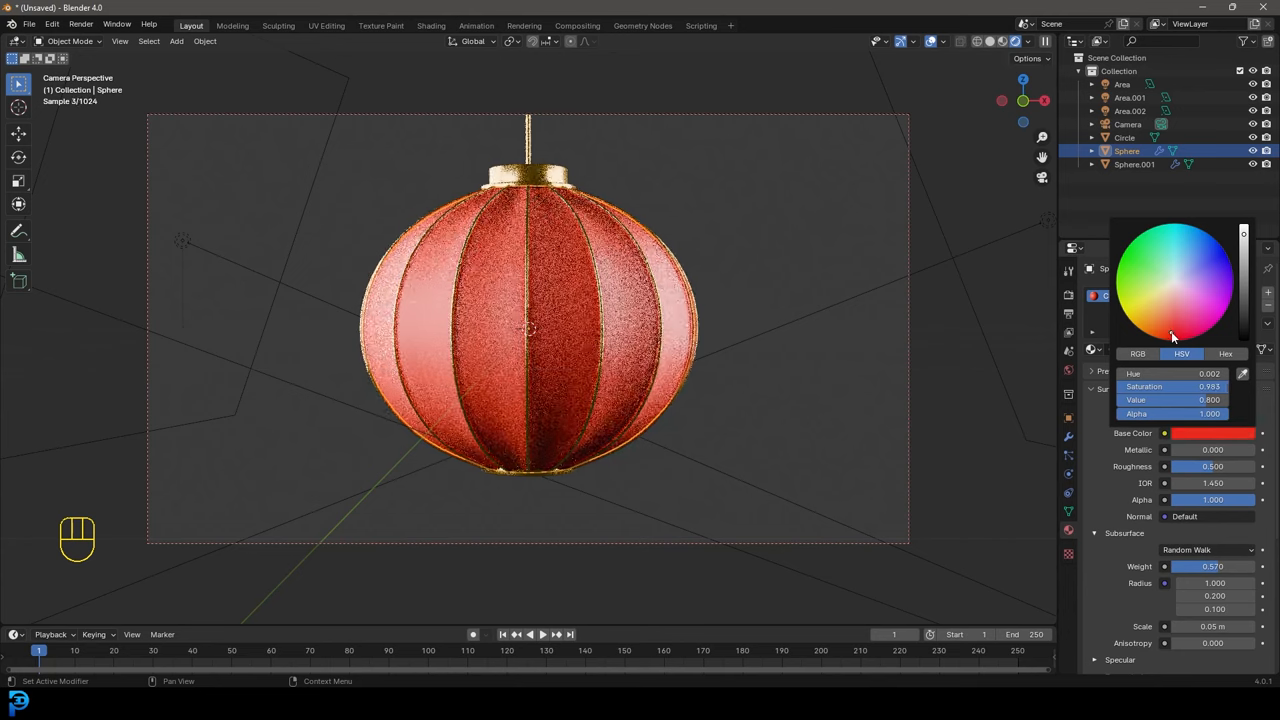
key("alt+a")
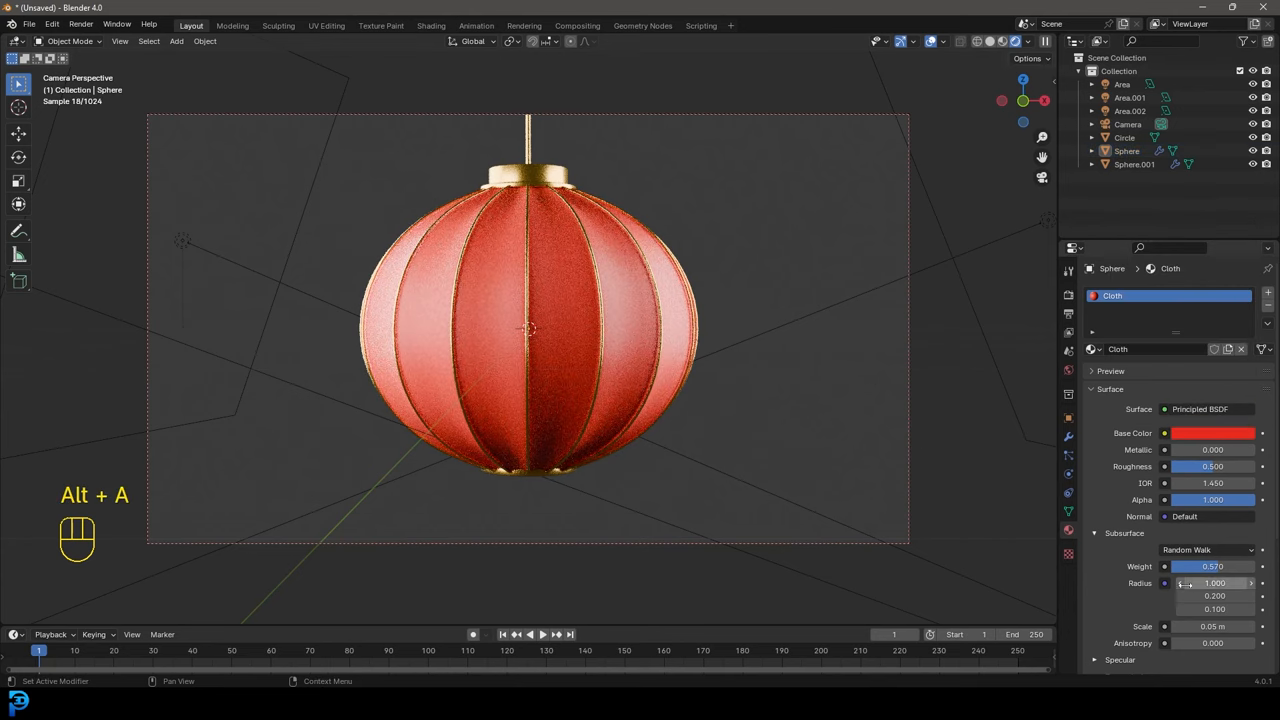
double_click(1212, 566)
type("1.000")
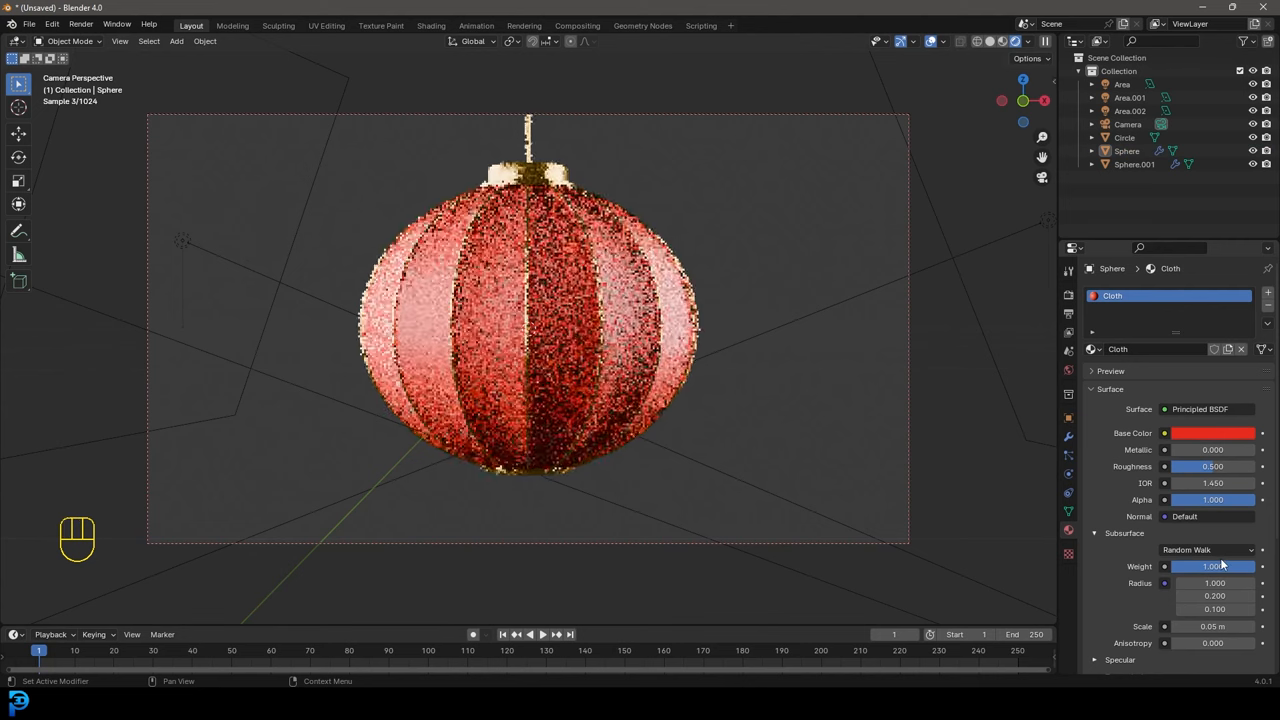
key("alt+a")
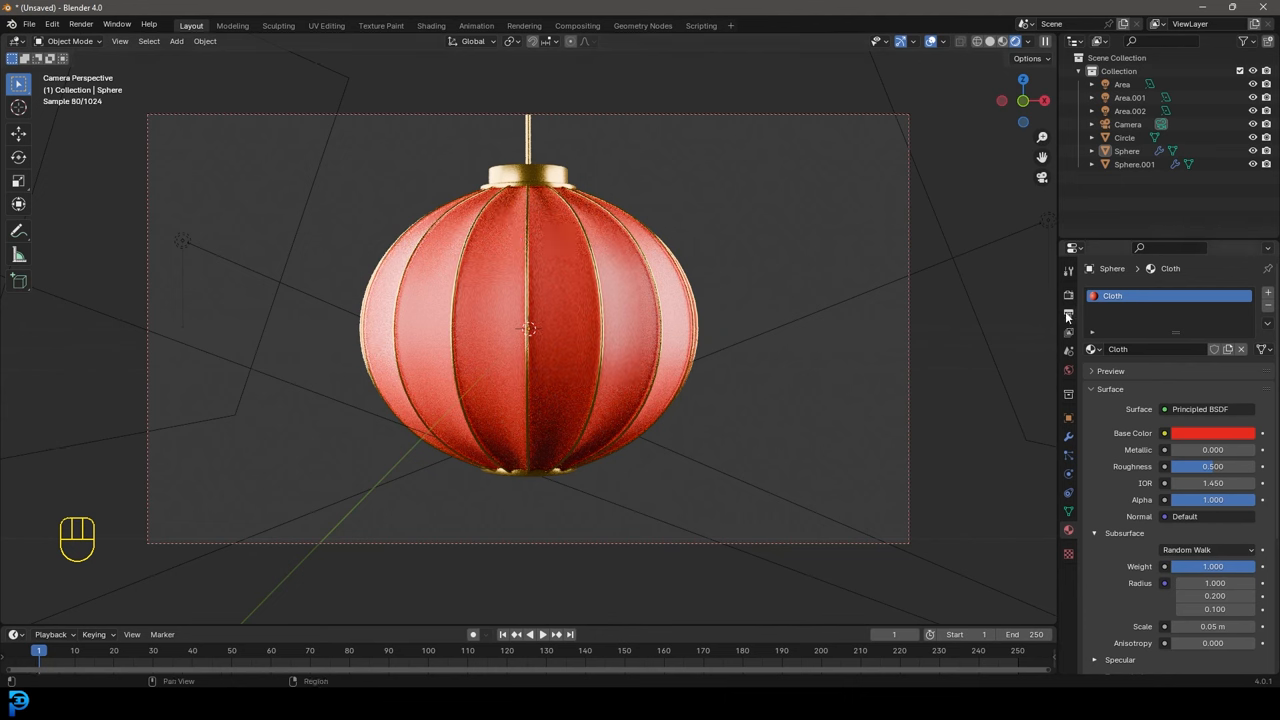
Set the world colour to the studio_small_03_4k.hdr environment texture at strength 0.5
left_click(1068, 292)
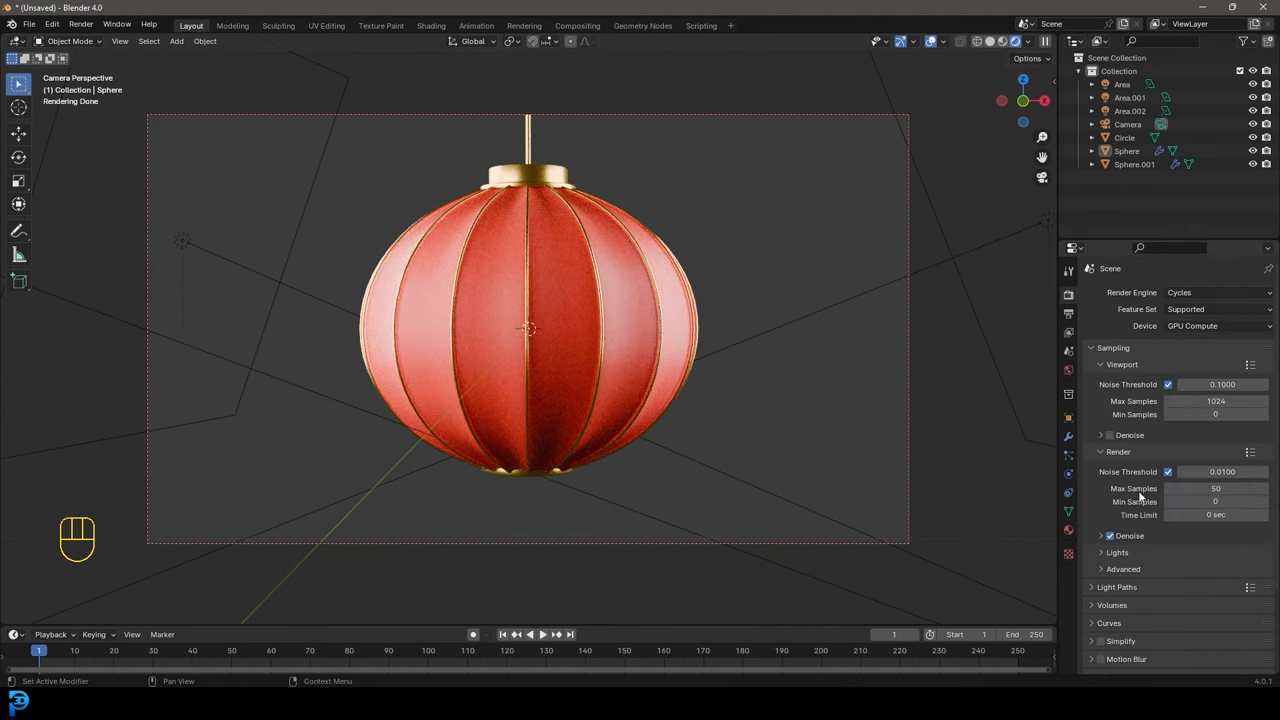
scroll("down", 3)
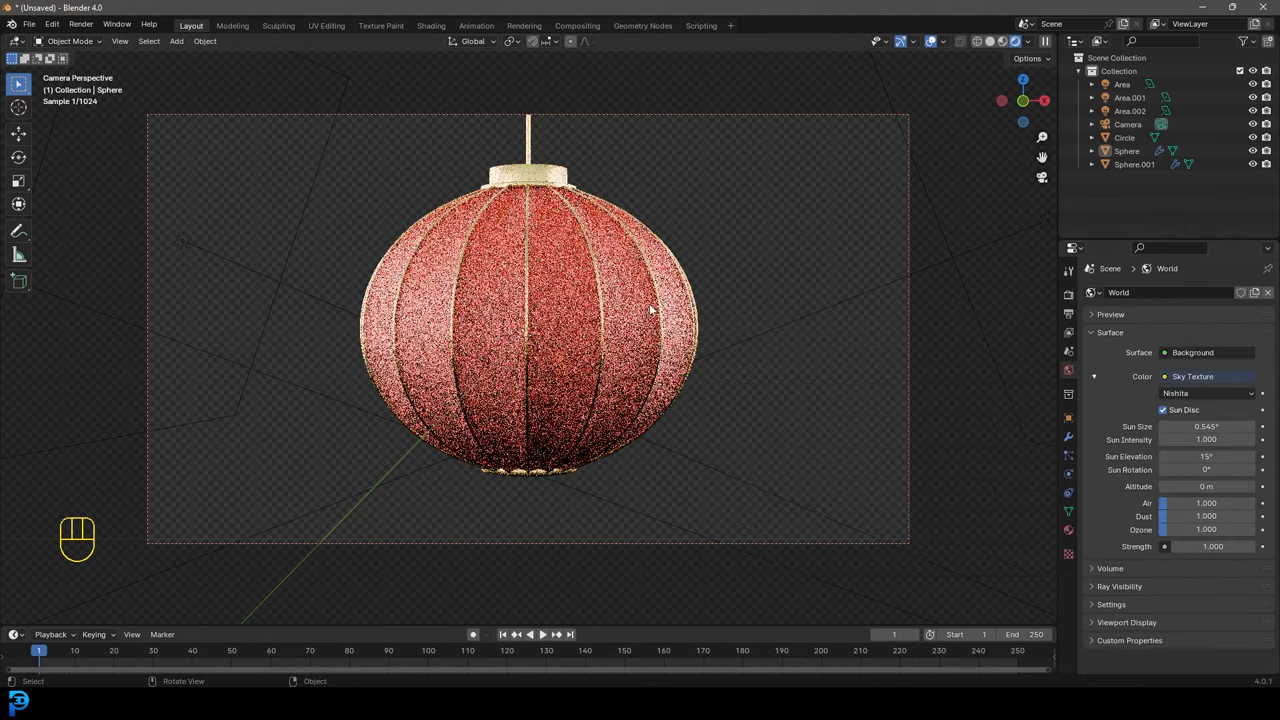
left_click(1208, 376)
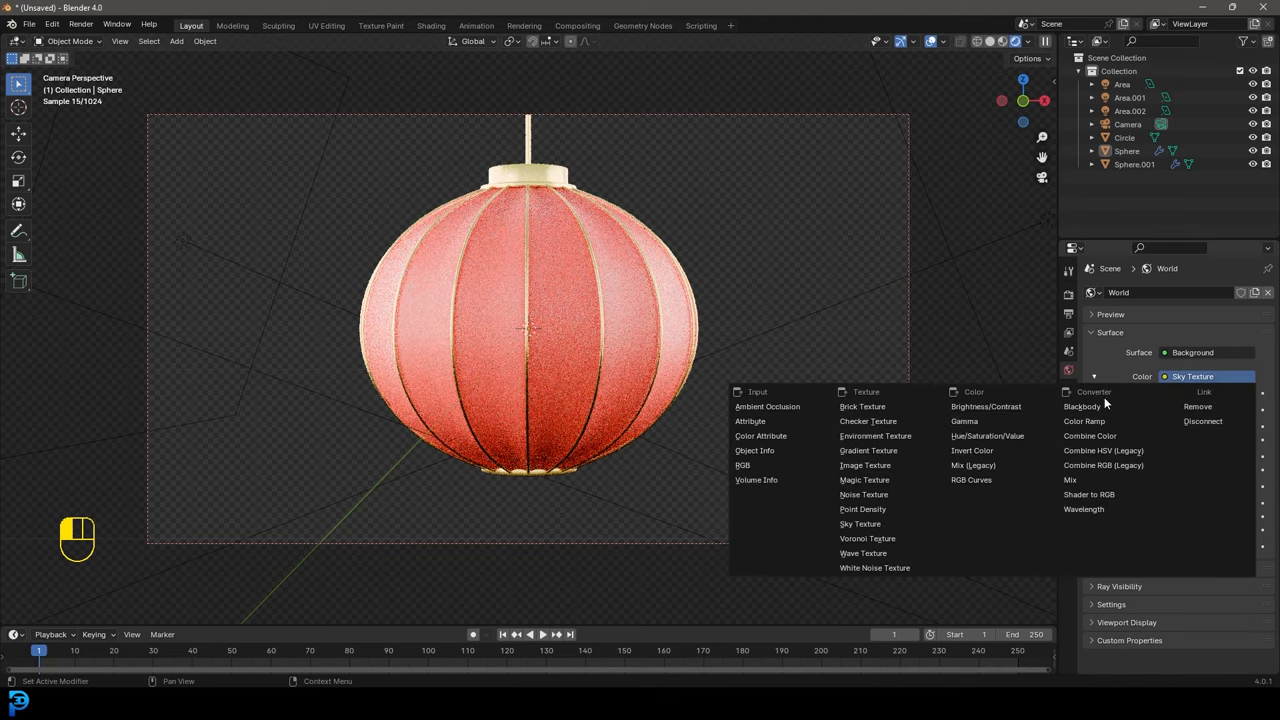
left_click(874, 436)
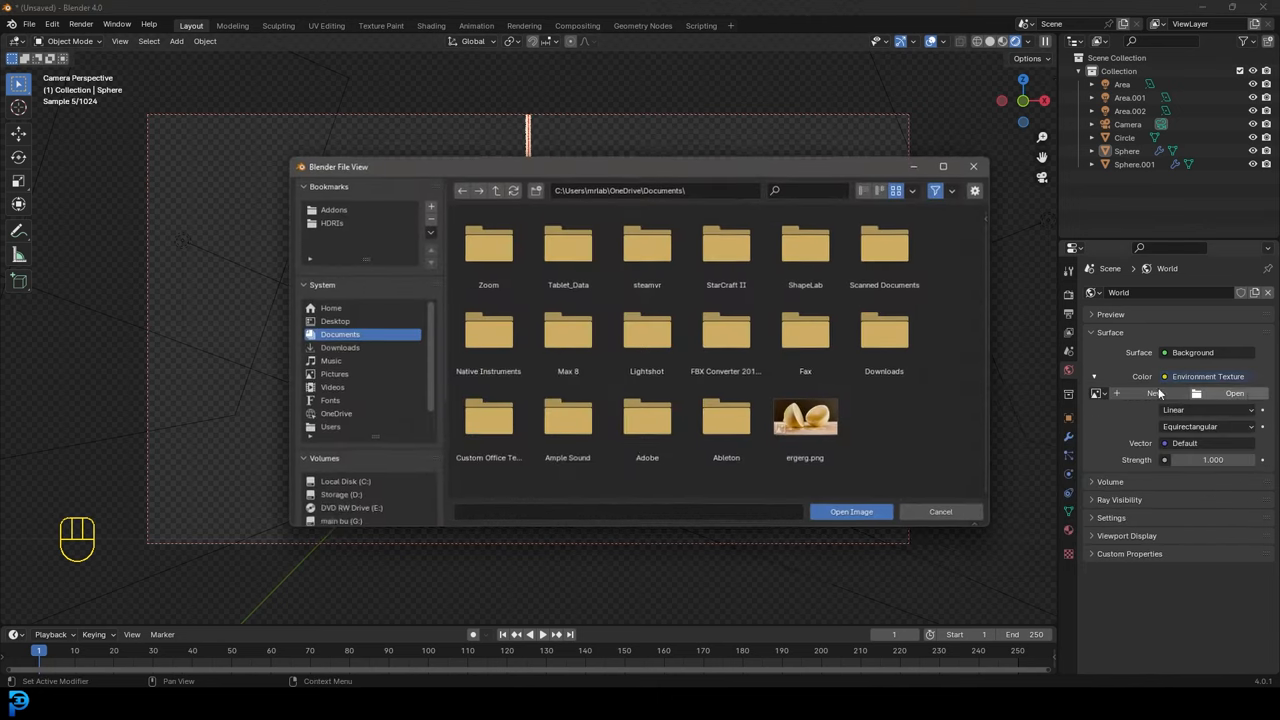
left_click(852, 512)
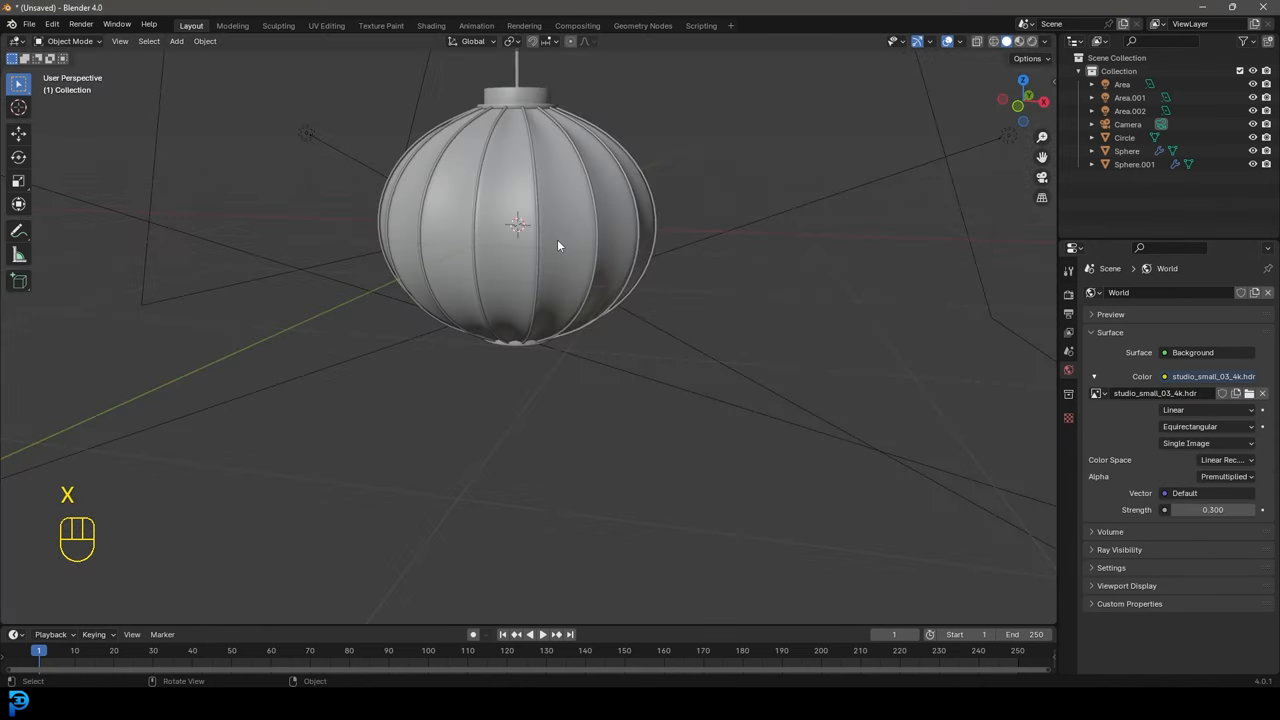
Add a 64-vertex circle under the lantern and checker-deselect every other vertex
key("shift+a")
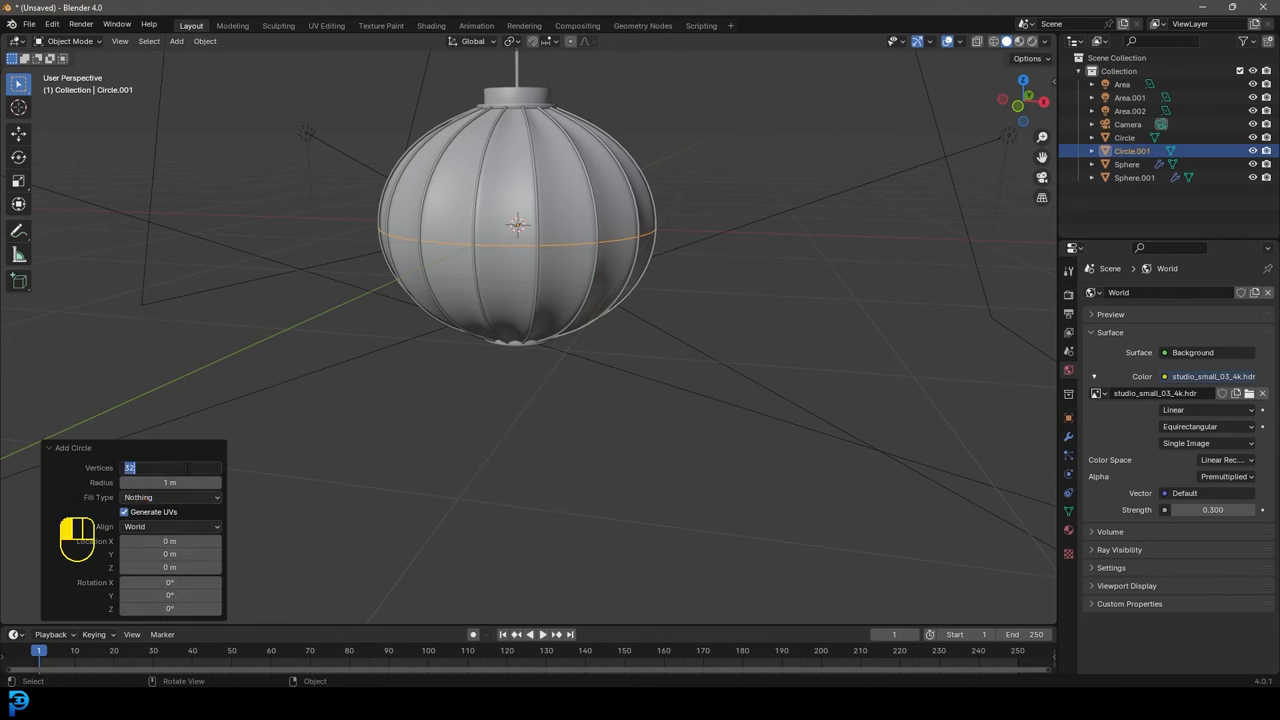
type("64")
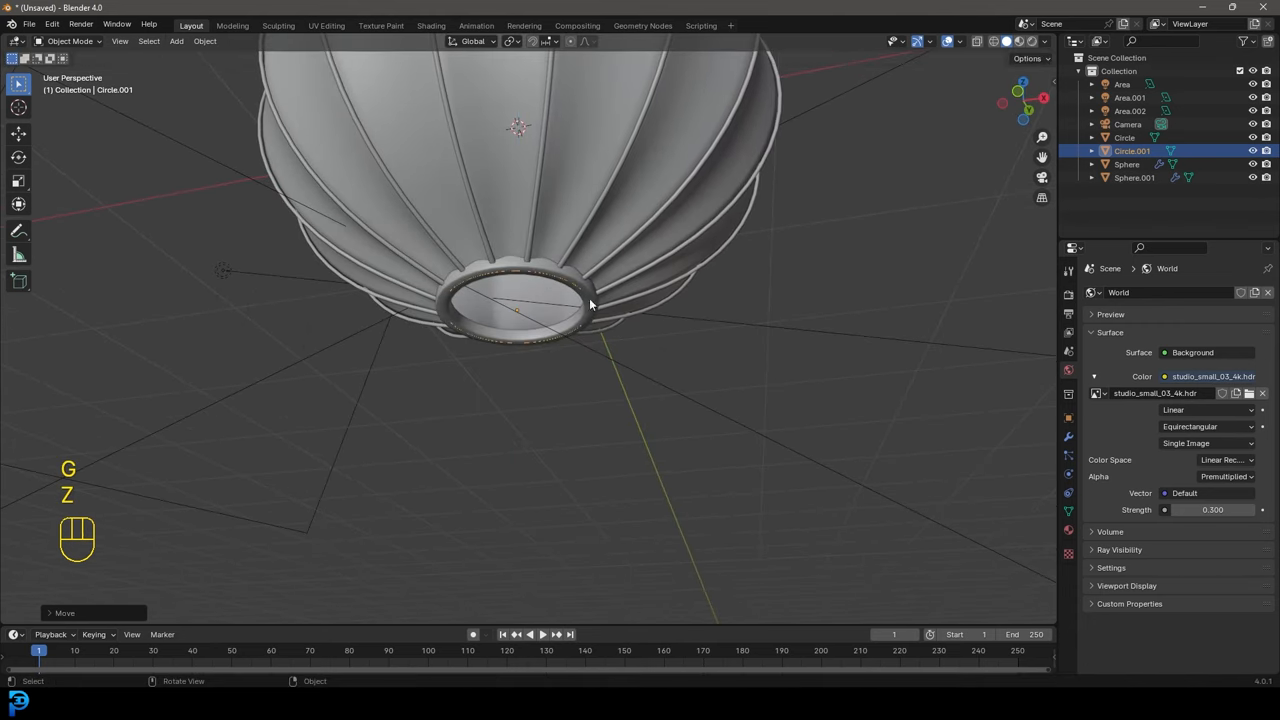
key("Tab")
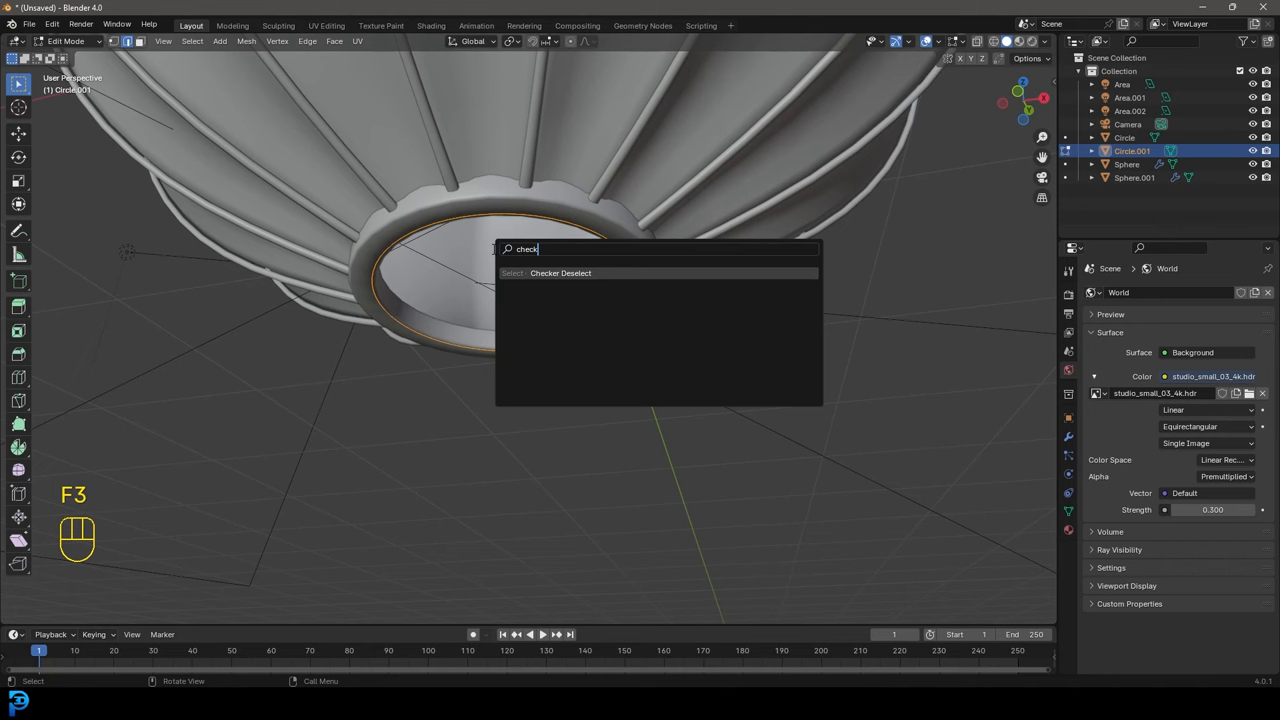
left_click(560, 272)
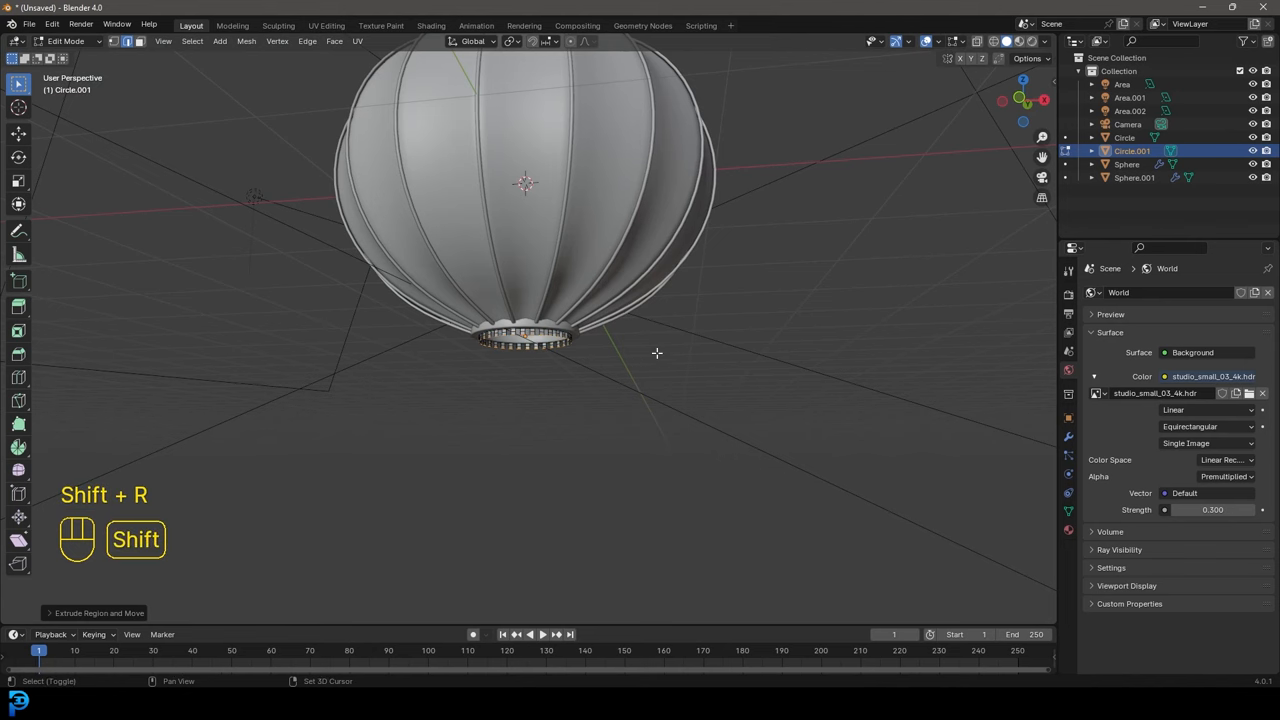
Extrude the selected vertices down into tassel strands and smooth them
key("shift+r")
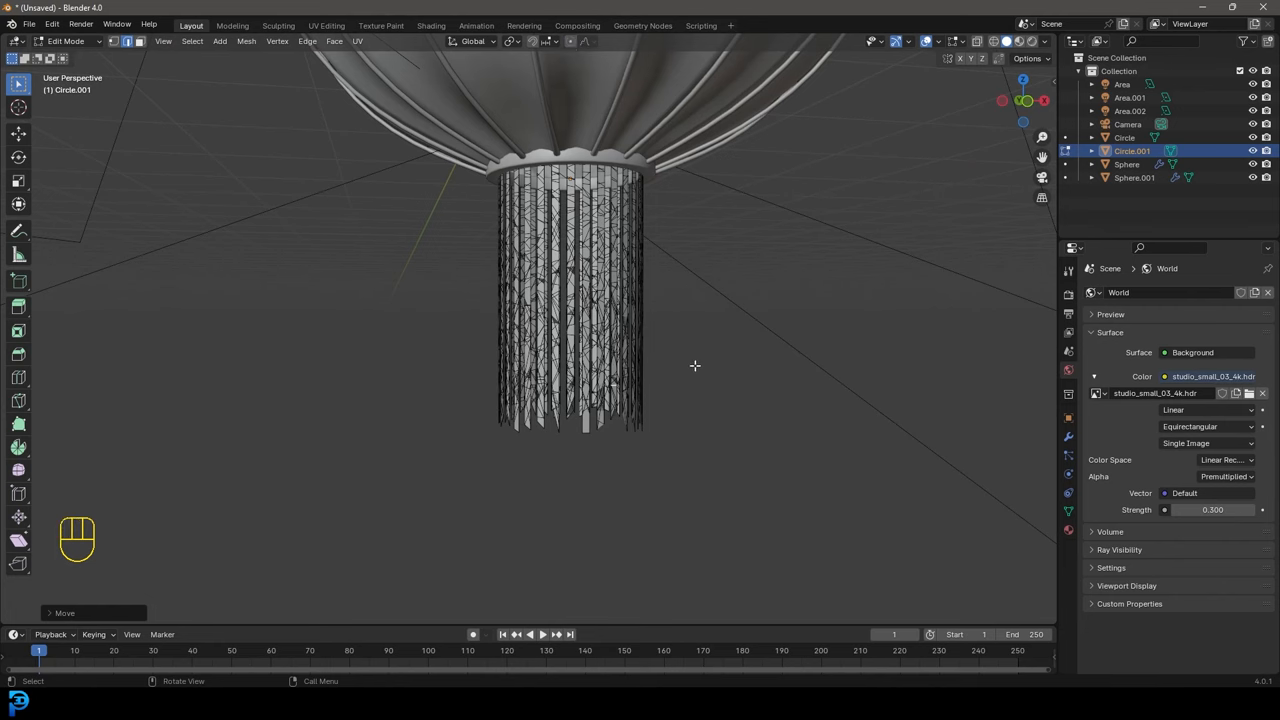
key("a")
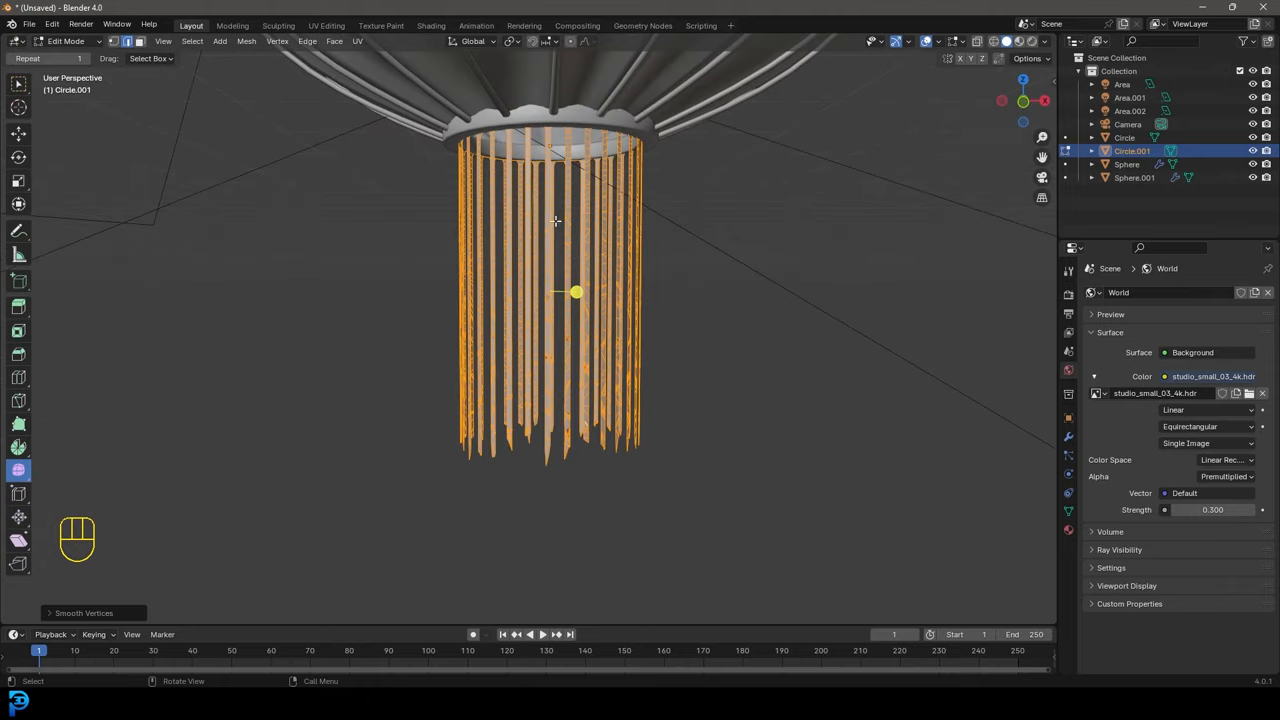
mouse_move(638, 276)
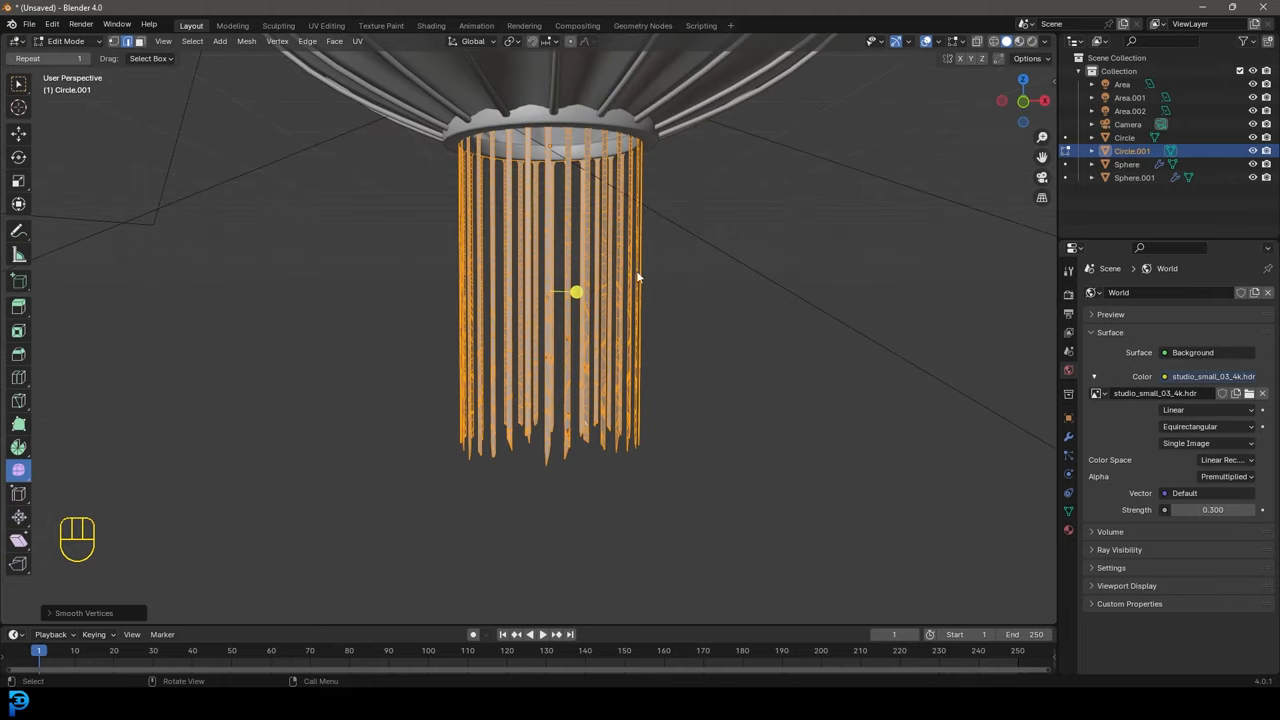
key("Tab")
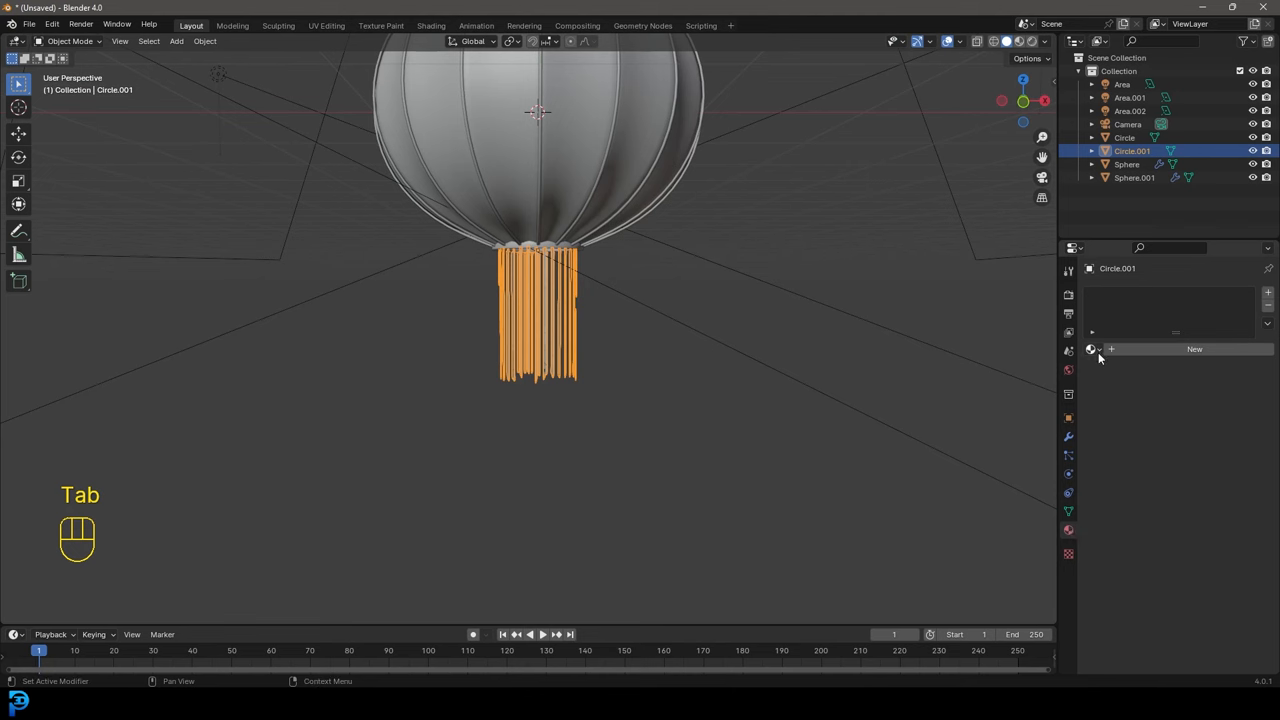
Assign the Cloth material to the fringe and save the project as Chinese Lantern.blend
left_click(1194, 348)
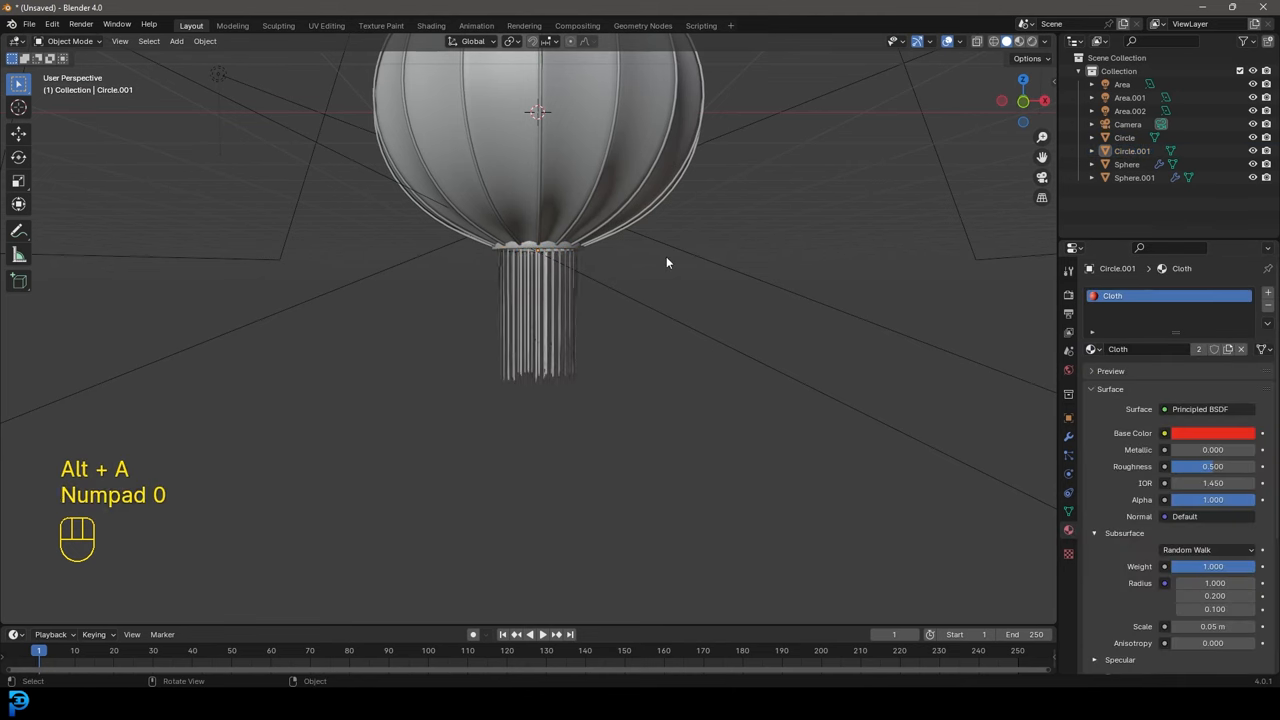
key("ctrl+s")
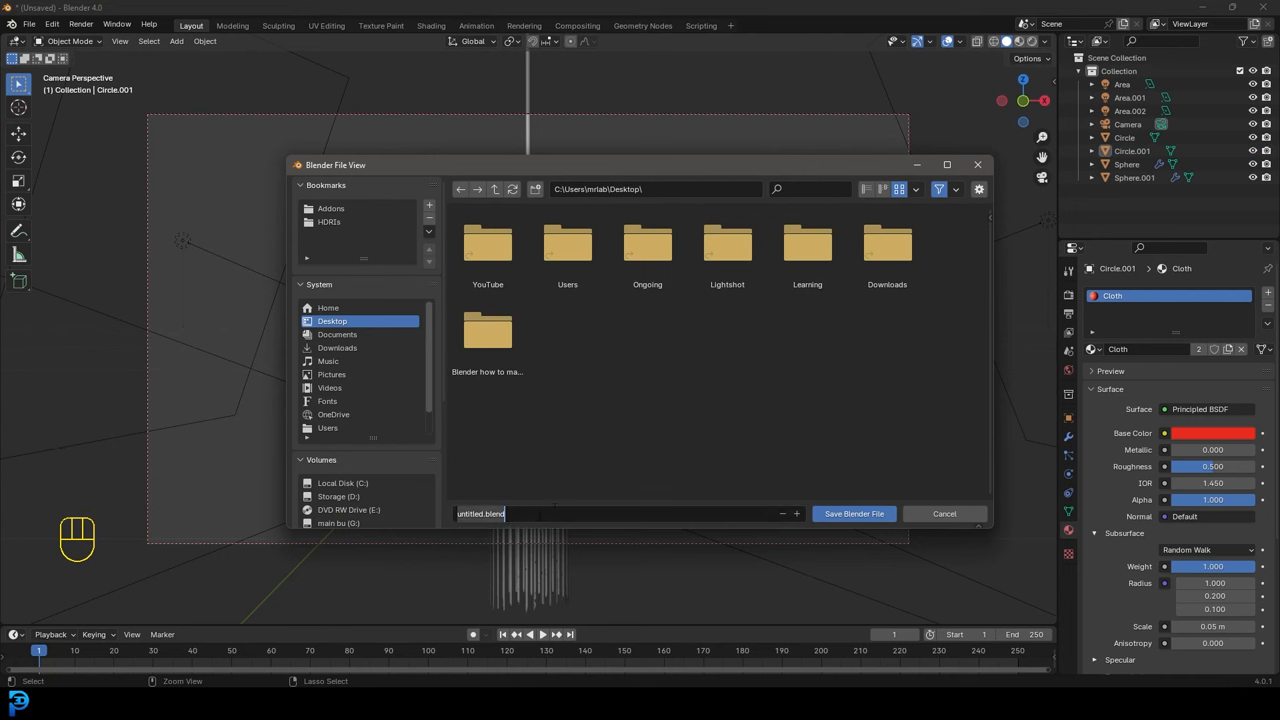
type("Chinese L")
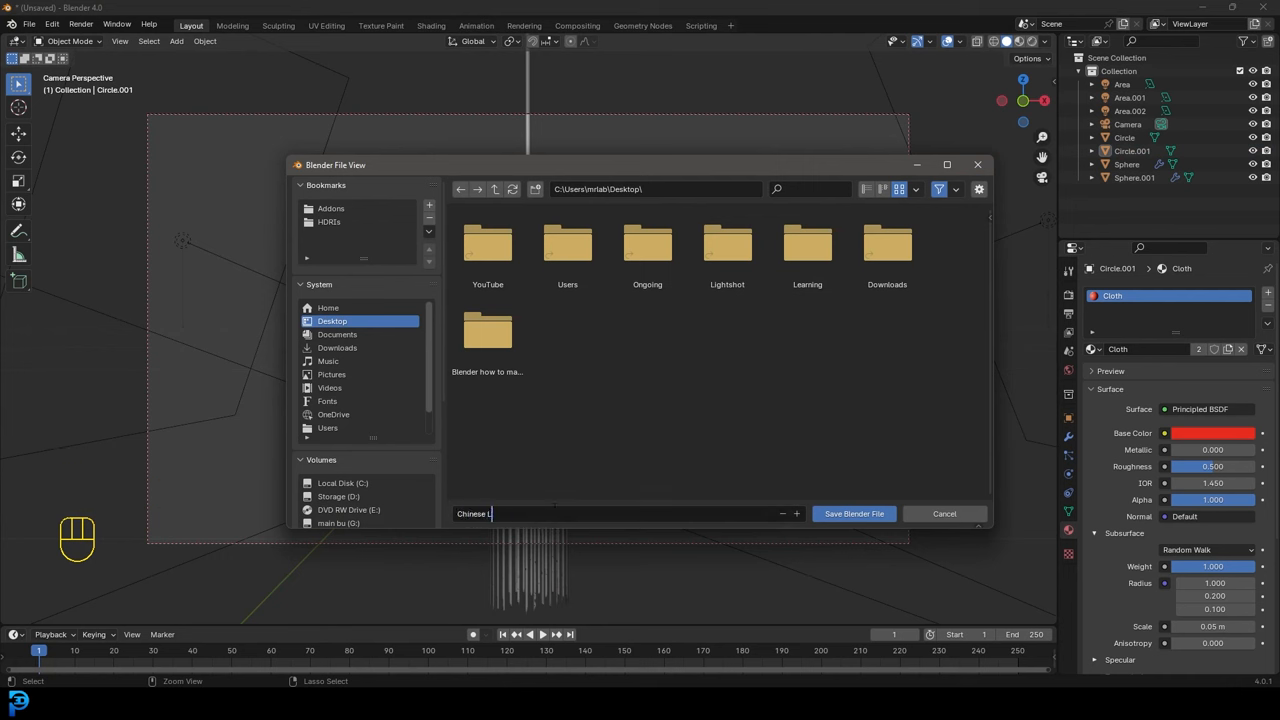
type("antern.blend")
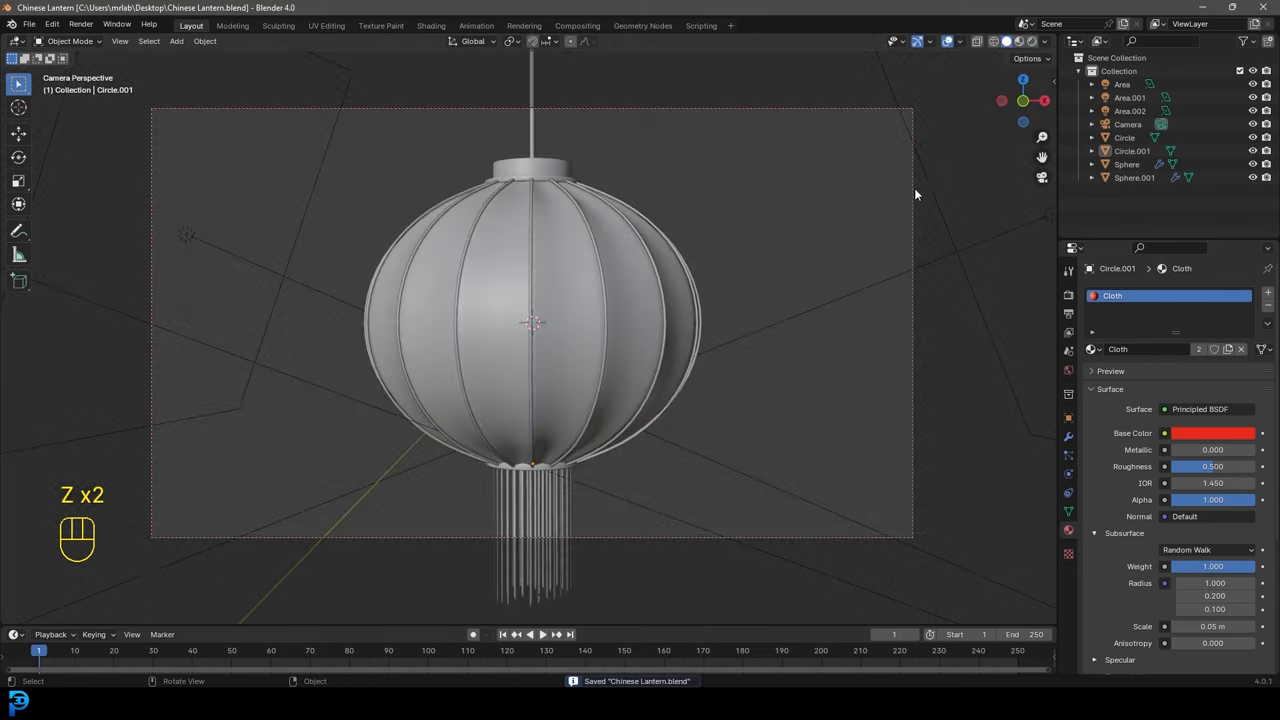
Render the final lantern image from the camera with F12
key("F12")
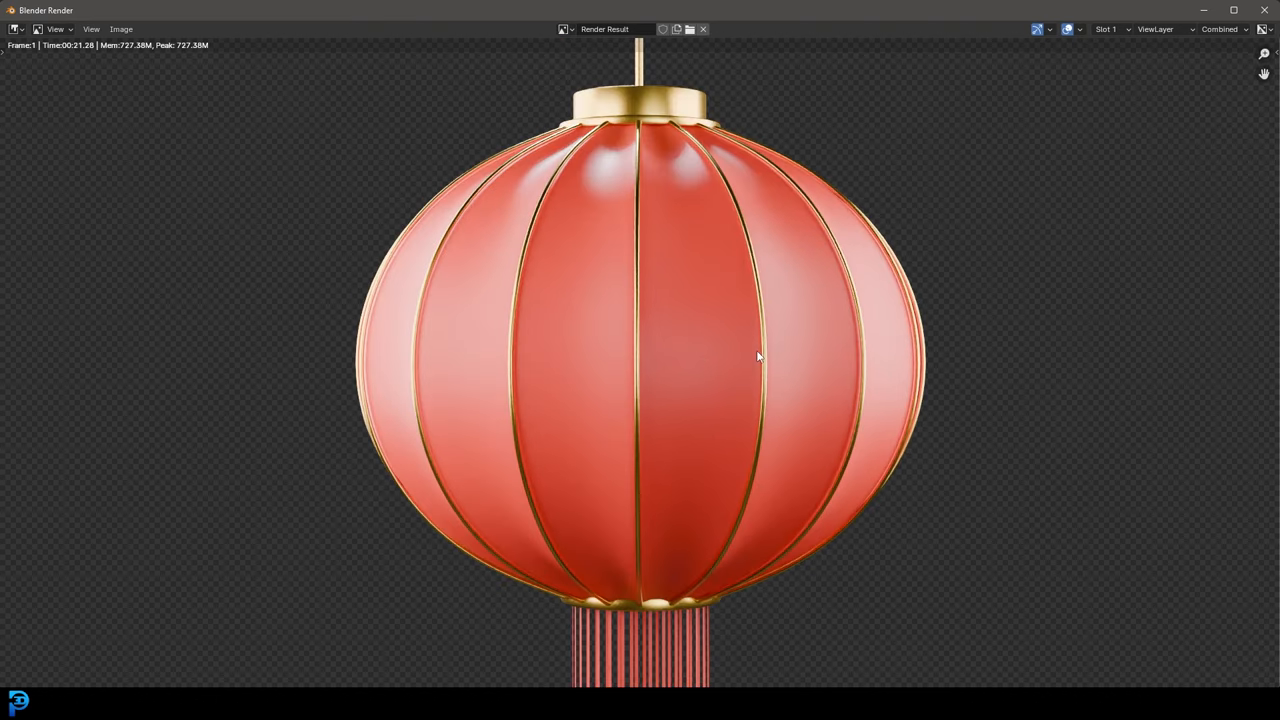
mouse_move(722, 352)
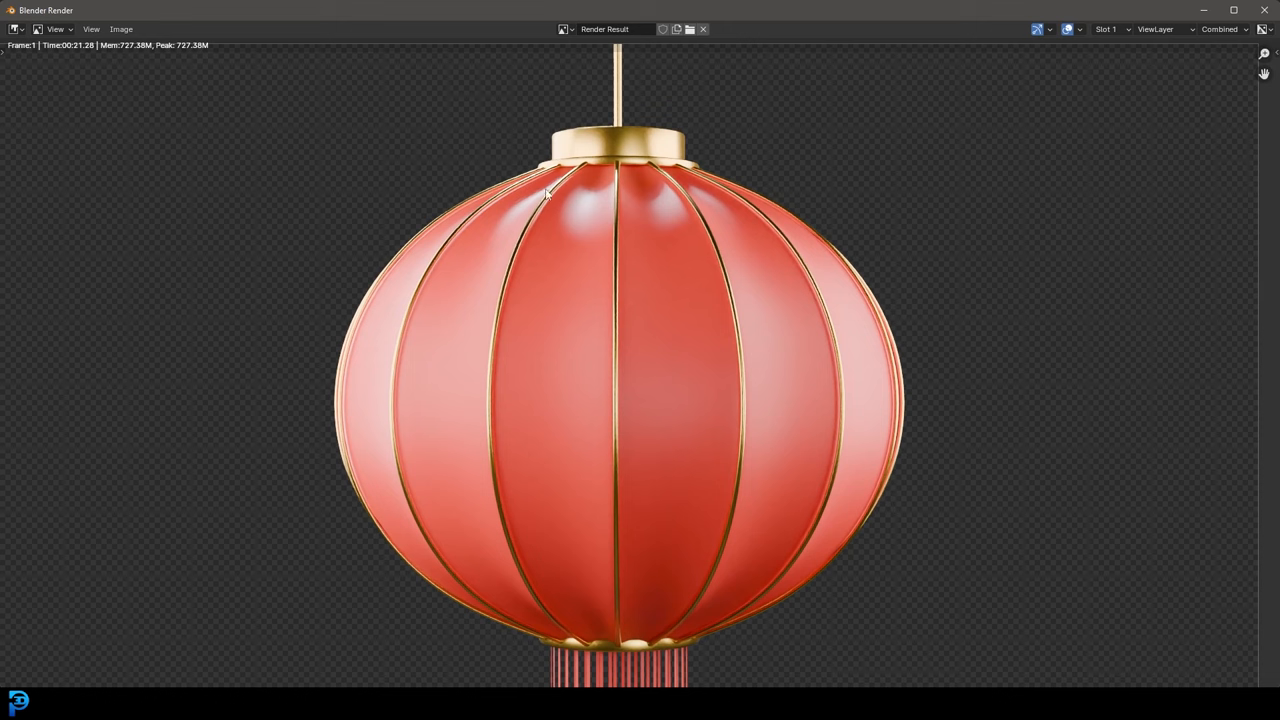
mouse_move(872, 220)
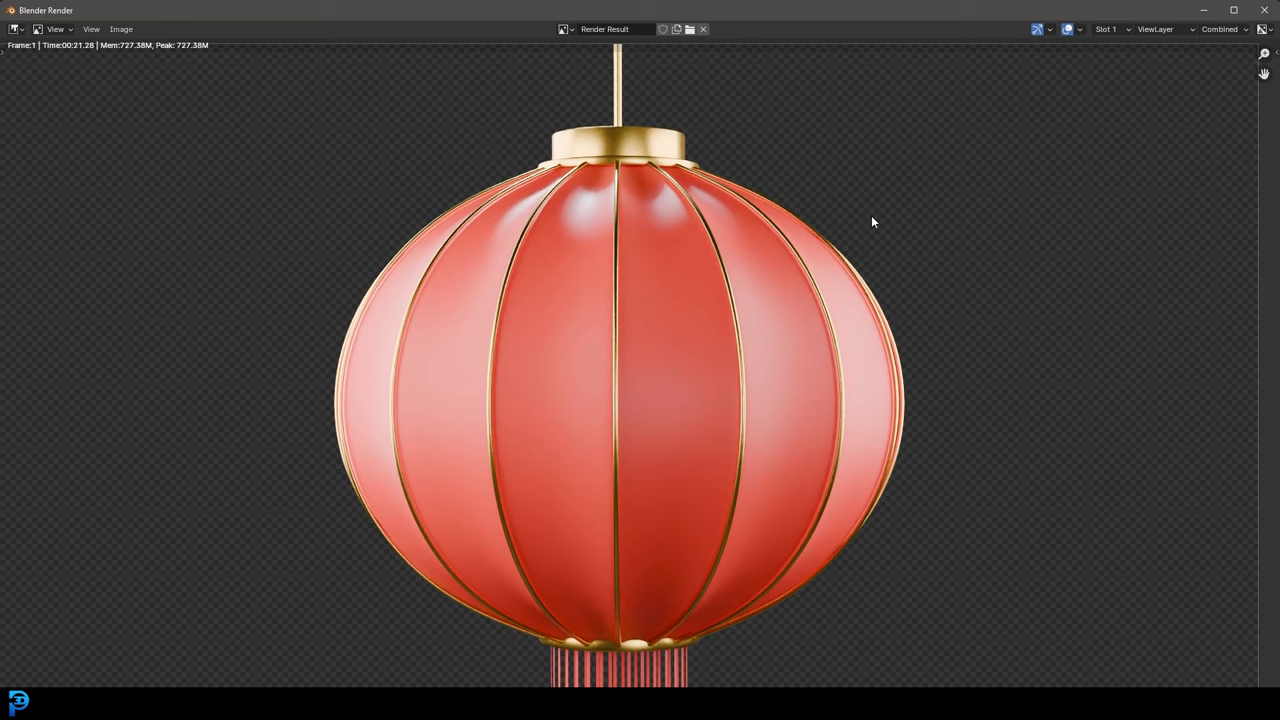